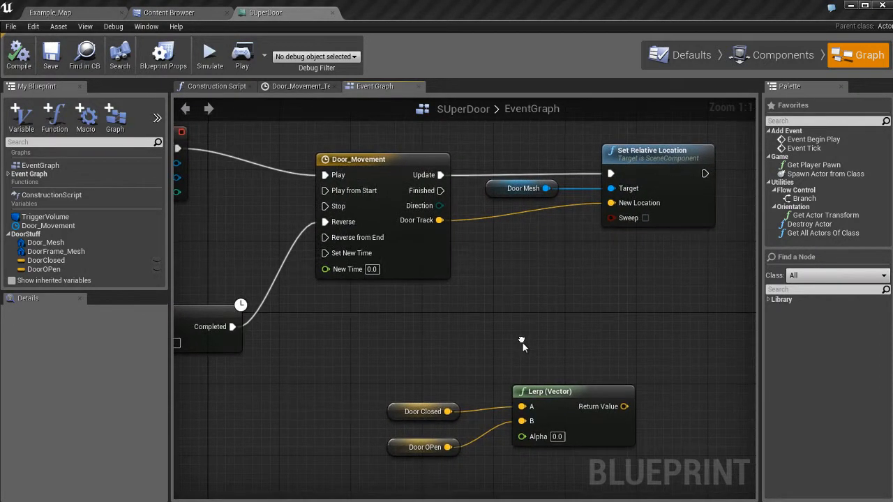
Select the Door Closed and Door OPen getter nodes in the event graph
{"action": "left_click_drag", "start_coordinate": [373, 363], "coordinate": [433, 485]}
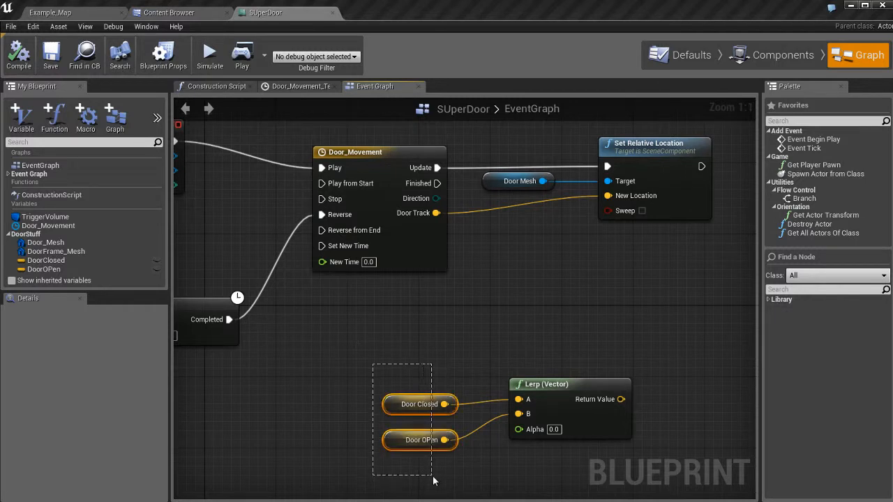
{"action": "mouse_move", "coordinate": [554, 394]}
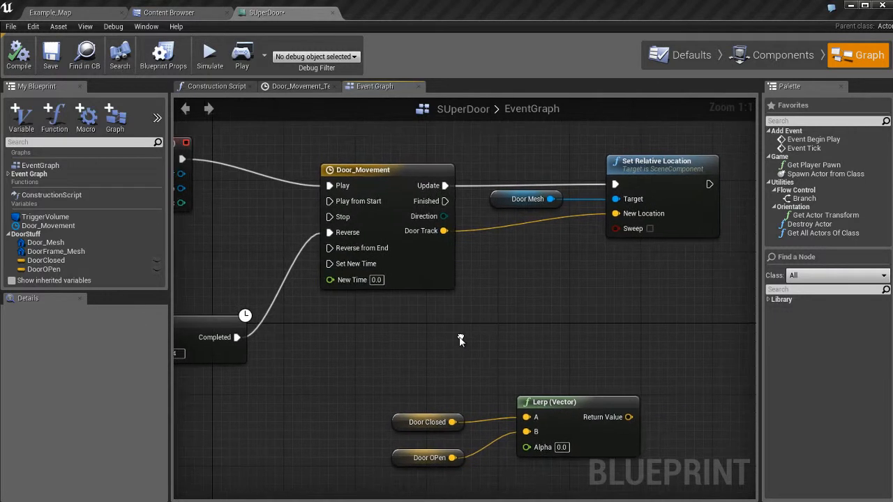
{"action": "mouse_move", "coordinate": [478, 358]}
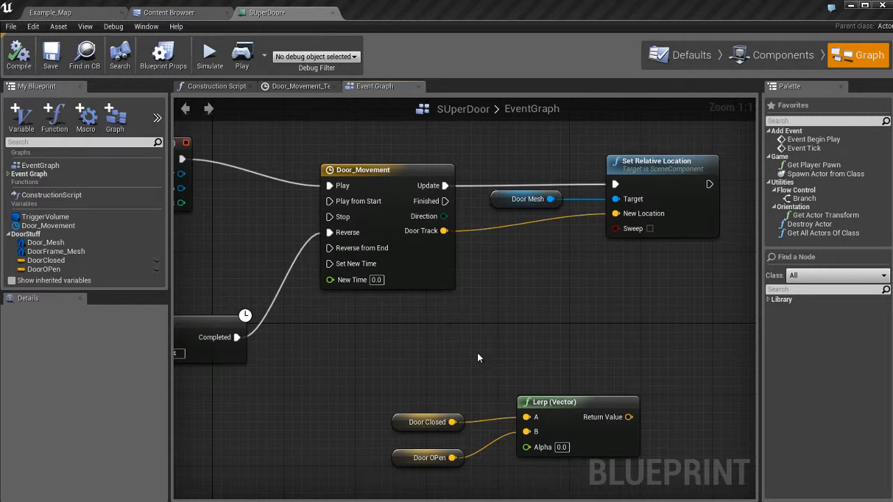
{"action": "mouse_move", "coordinate": [547, 183]}
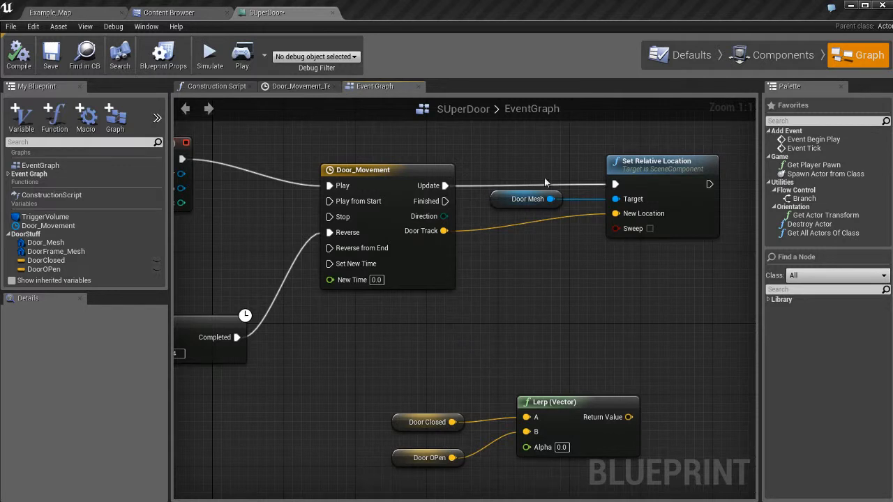
{"action": "mouse_move", "coordinate": [472, 351]}
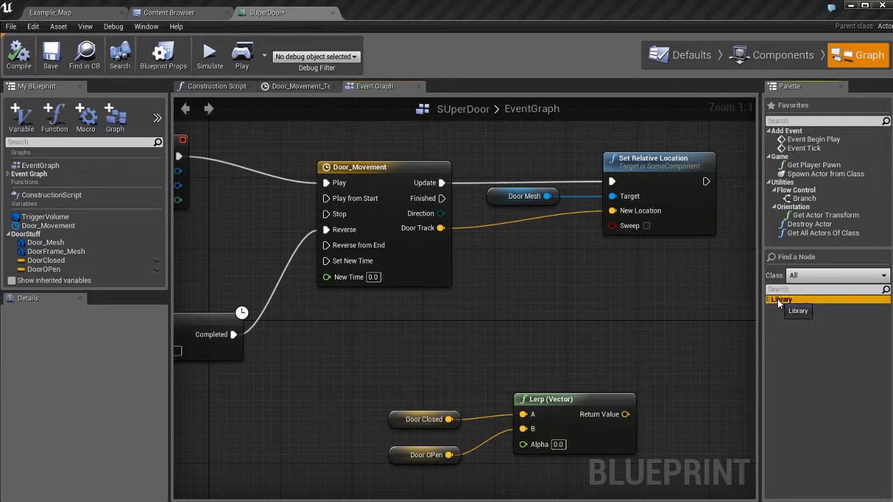
{"action": "left_click", "coordinate": [769, 299]}
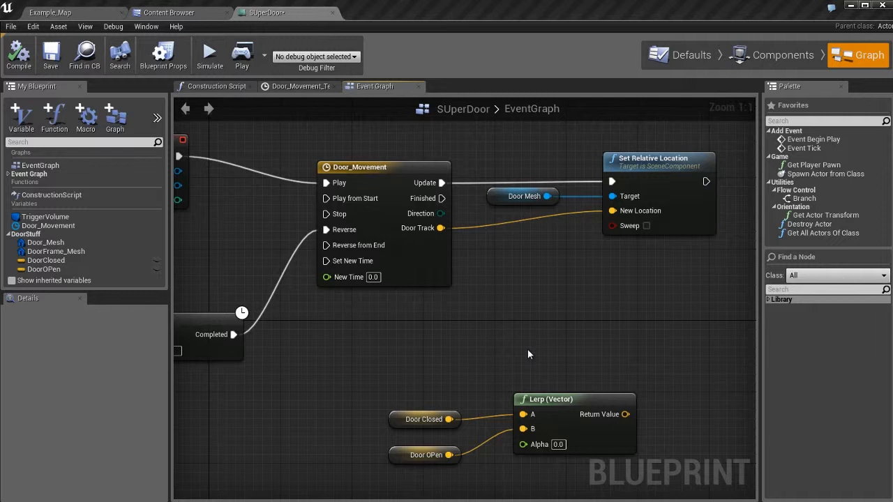
{"action": "mouse_move", "coordinate": [509, 359]}
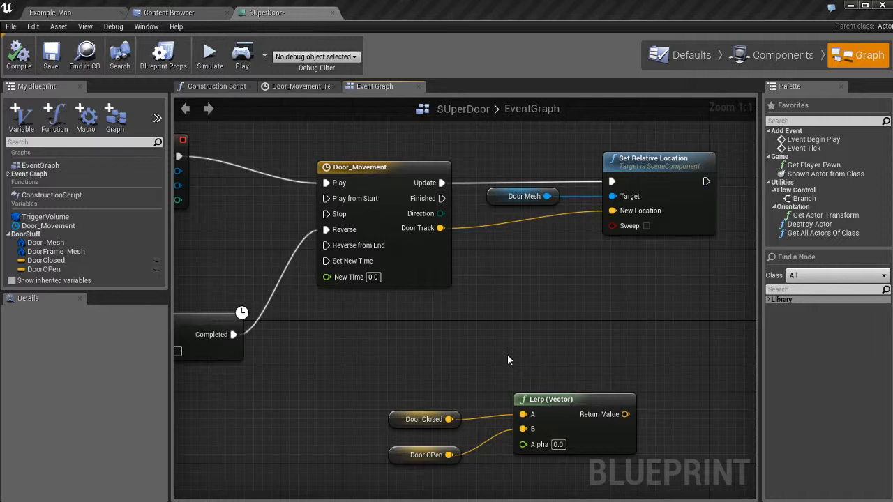
{"action": "mouse_move", "coordinate": [527, 362]}
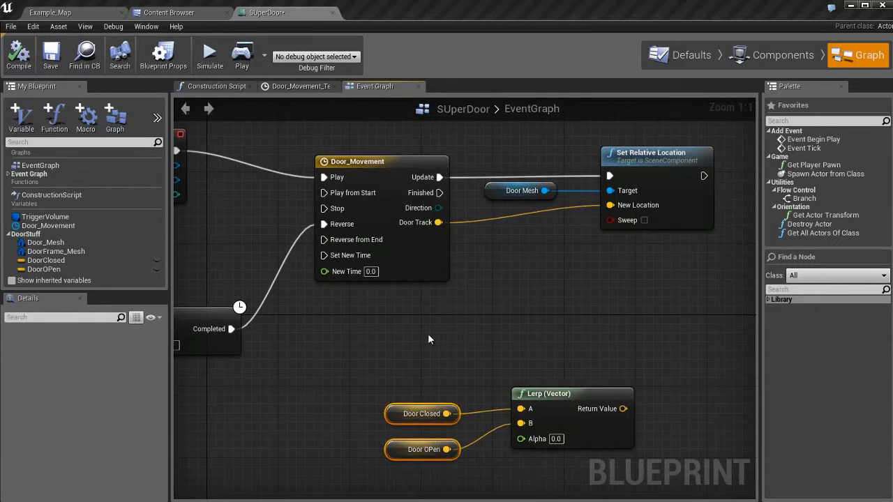
{"action": "mouse_move", "coordinate": [440, 355]}
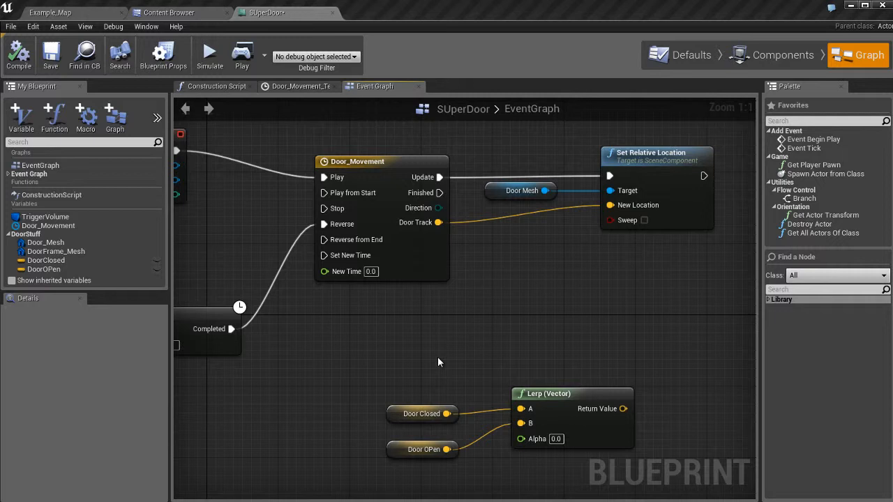
{"action": "mouse_move", "coordinate": [467, 376]}
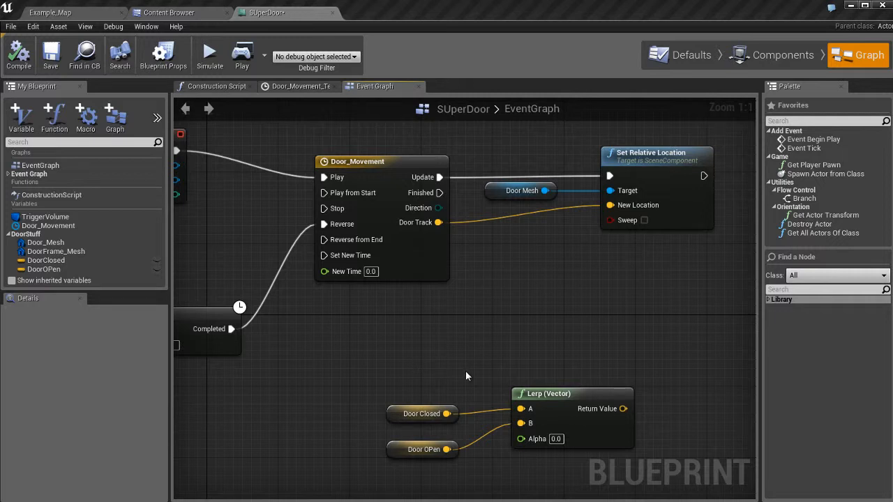
{"action": "mouse_move", "coordinate": [394, 417]}
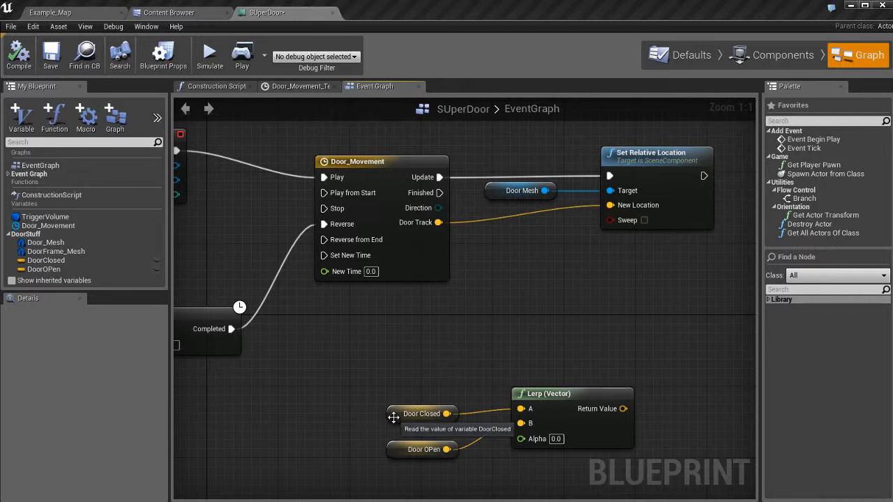
{"action": "left_click", "coordinate": [422, 414]}
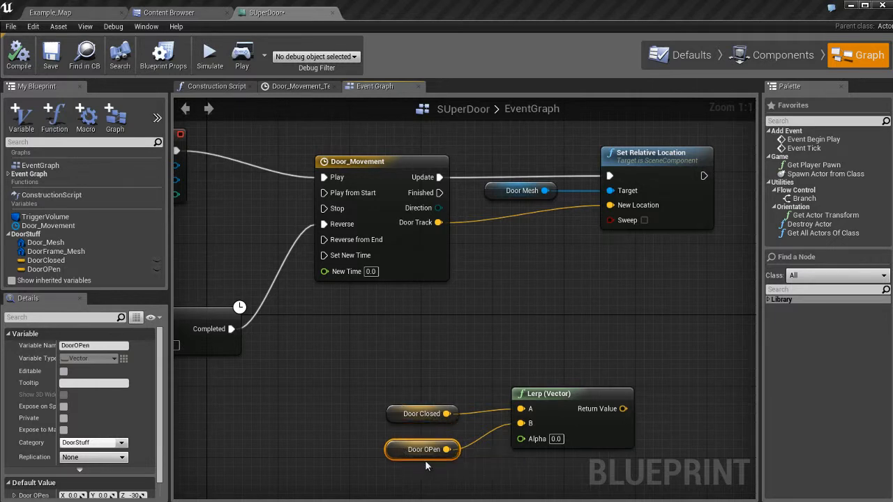
{"action": "mouse_move", "coordinate": [418, 474]}
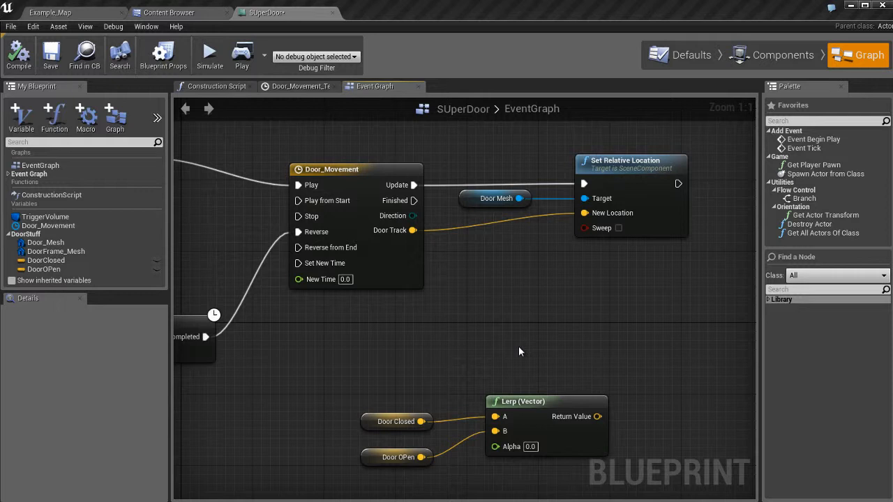
{"action": "mouse_move", "coordinate": [511, 354]}
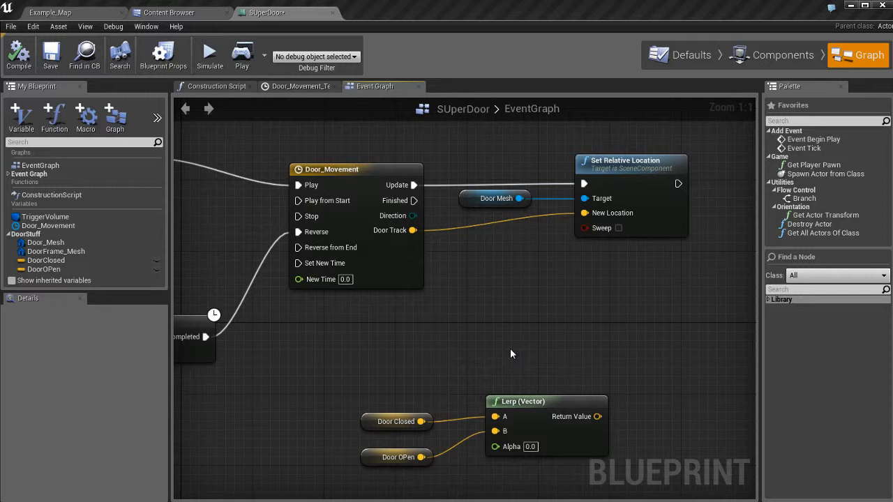
{"action": "mouse_move", "coordinate": [356, 355]}
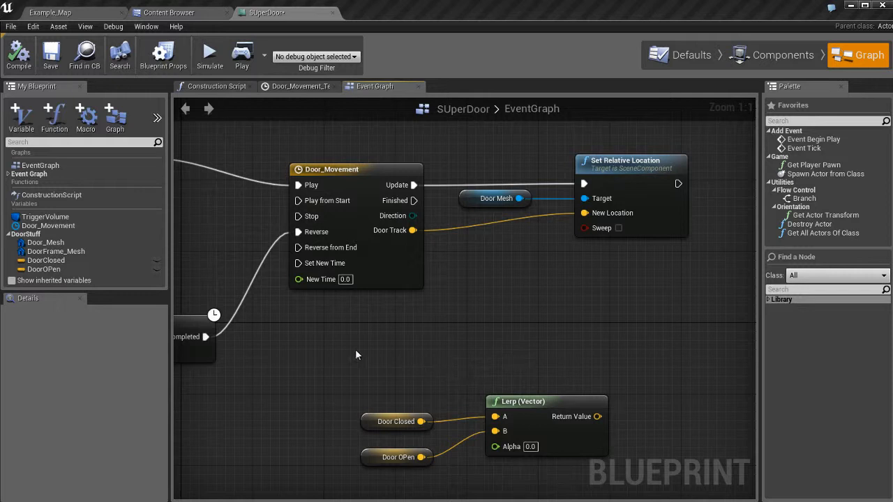
Select DoorOPen, then show the Components view with Door_Mesh selected
{"action": "left_click", "coordinate": [44, 269]}
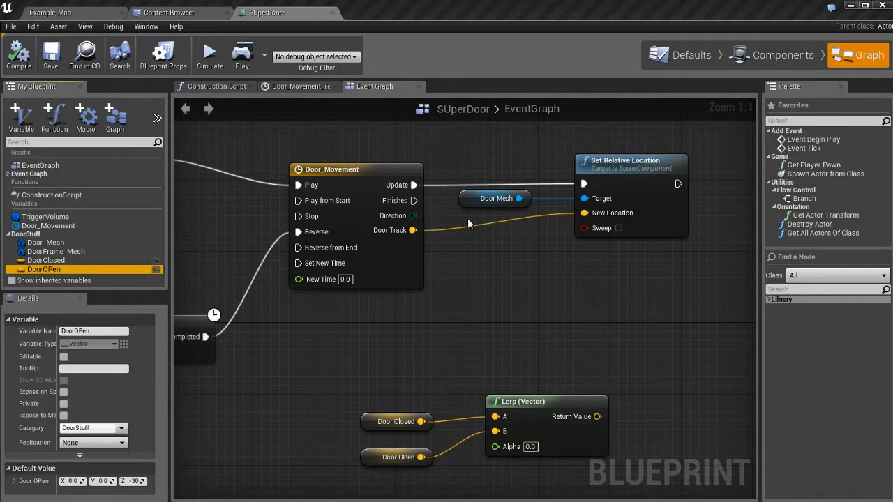
{"action": "left_click", "coordinate": [783, 55]}
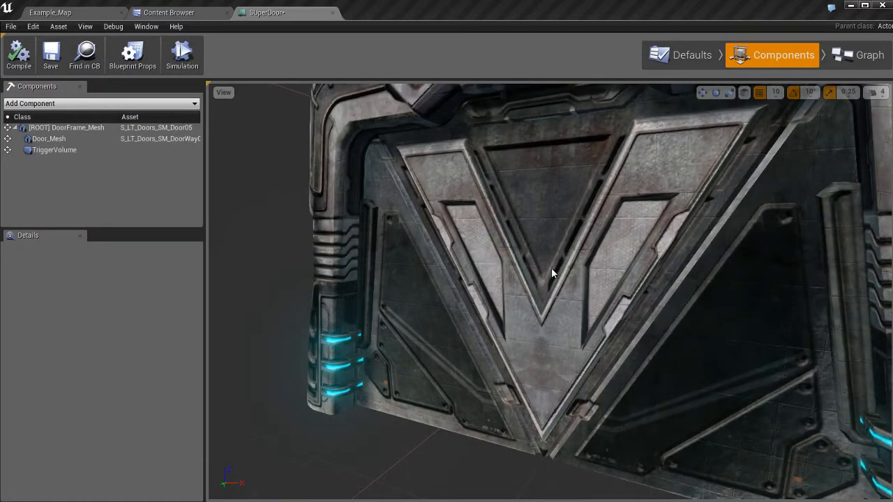
{"action": "left_click", "coordinate": [48, 138]}
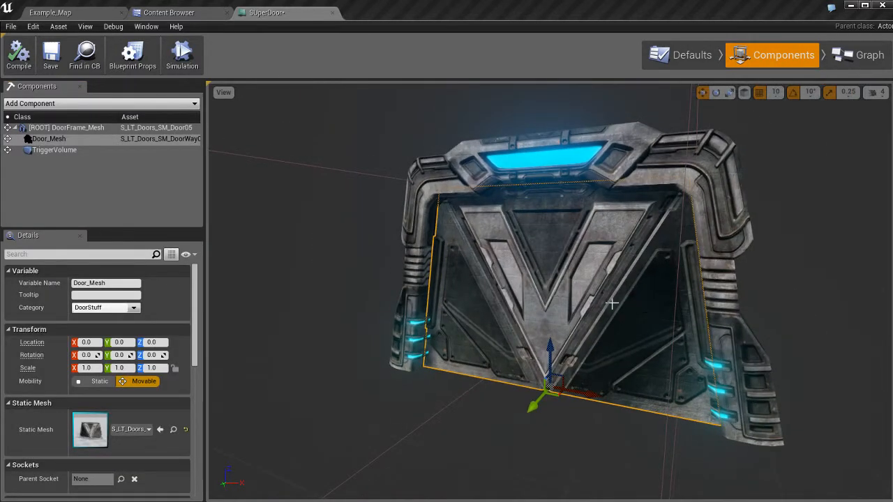
{"action": "mouse_move", "coordinate": [774, 284]}
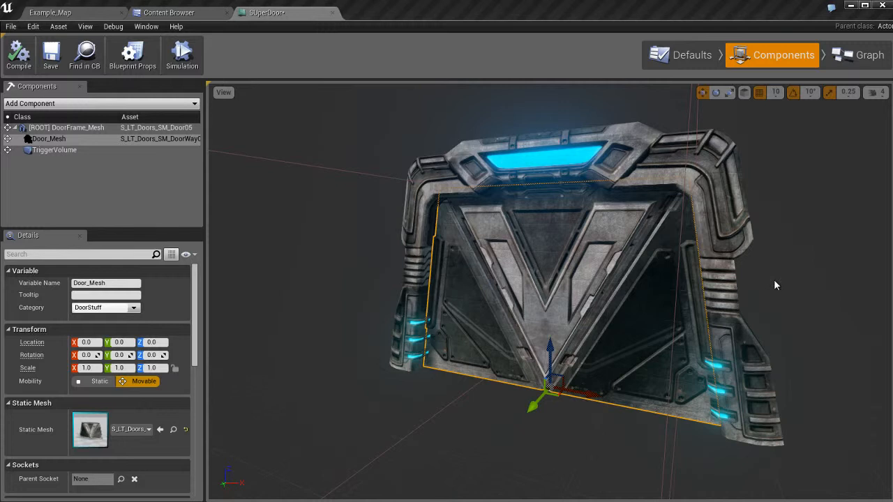
{"action": "mouse_move", "coordinate": [780, 280]}
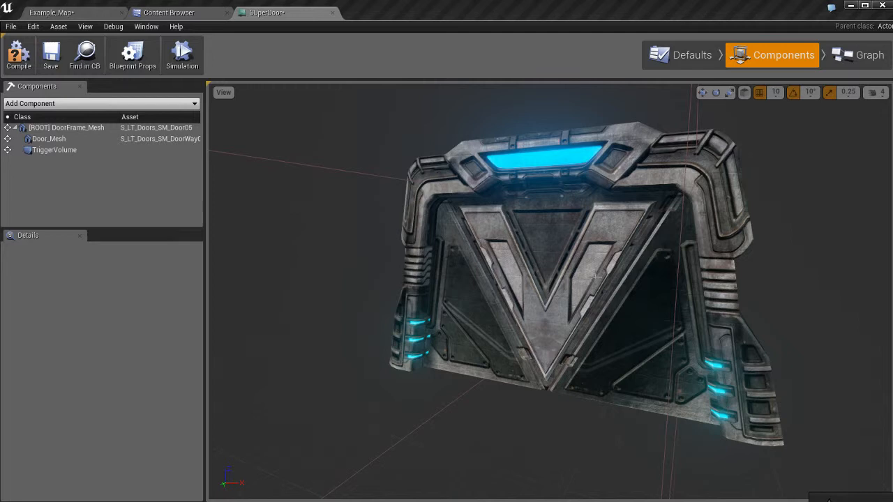
{"action": "left_click", "coordinate": [49, 138]}
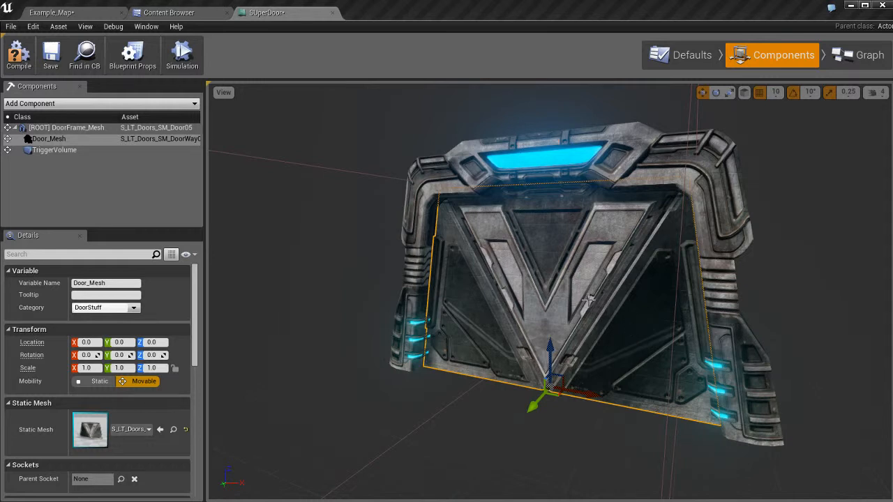
{"action": "mouse_move", "coordinate": [570, 295]}
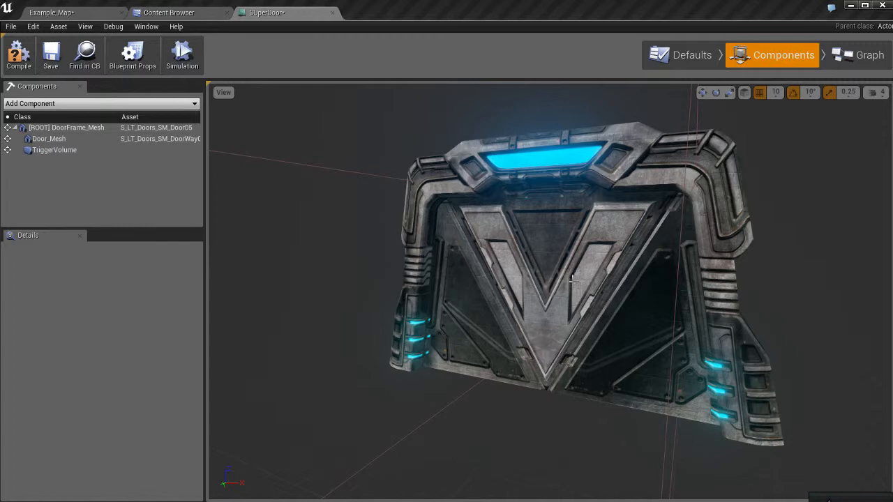
{"action": "left_click", "coordinate": [48, 139]}
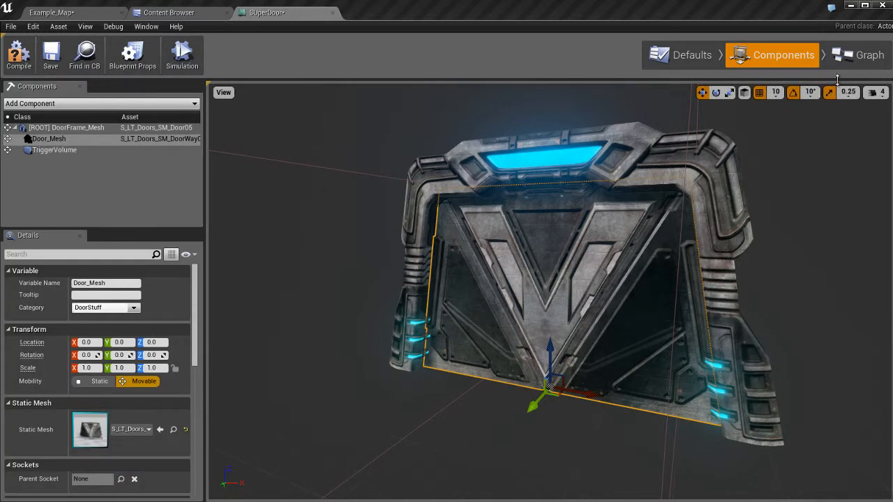
Select DoorOPen and view blueprint defaults: Door Closed 0,0,0, Door OPen Z -300
{"action": "left_click", "coordinate": [870, 54]}
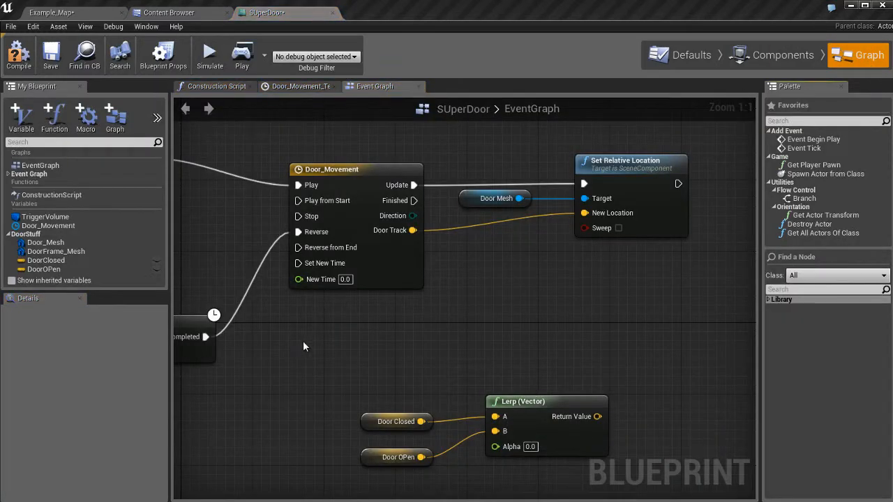
{"action": "left_click", "coordinate": [43, 268]}
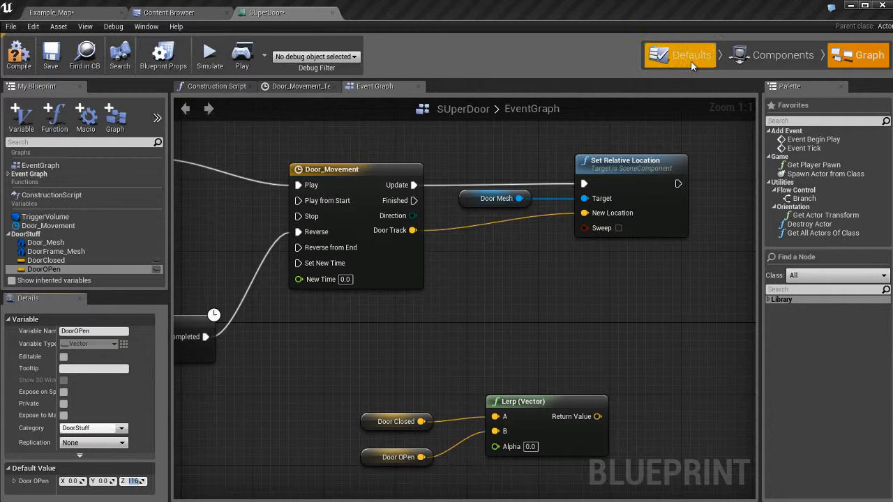
{"action": "left_click", "coordinate": [691, 54]}
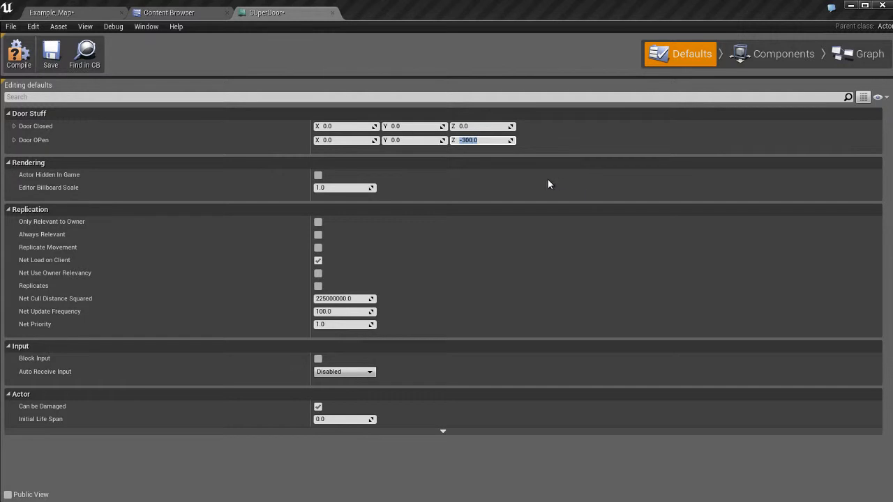
{"action": "mouse_move", "coordinate": [768, 59]}
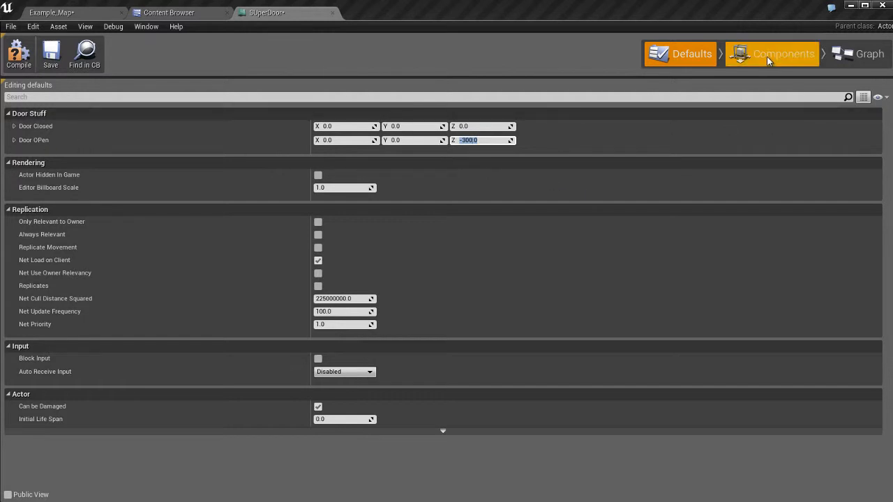
Reposition the Door Closed and Door OPen getters beside the Lerp (Vector) A and B inputs
{"action": "left_click", "coordinate": [869, 54]}
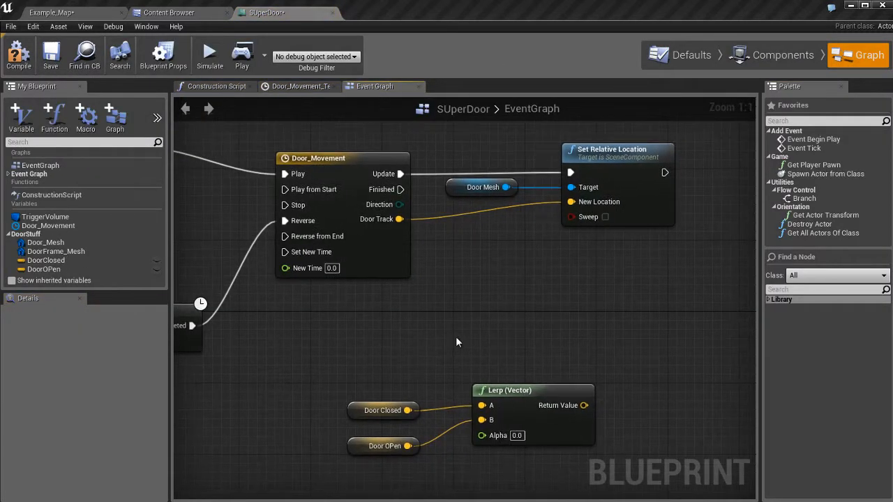
{"action": "left_click", "coordinate": [382, 410]}
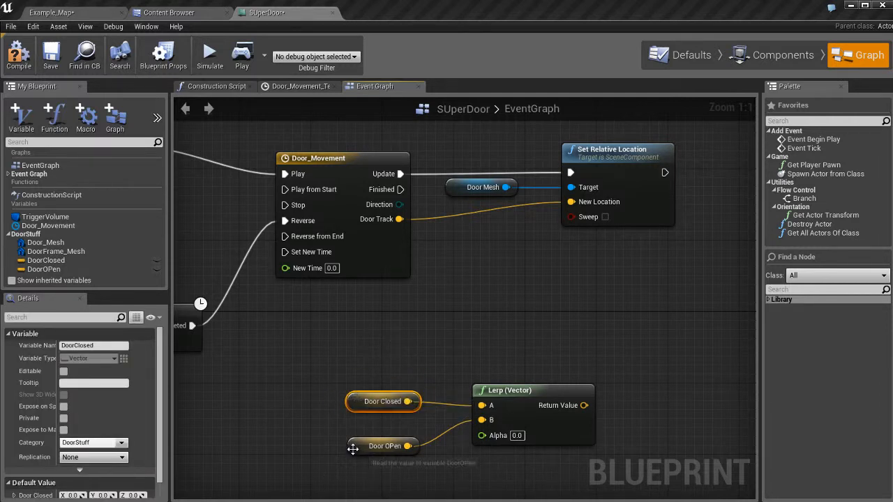
{"action": "left_click", "coordinate": [384, 445]}
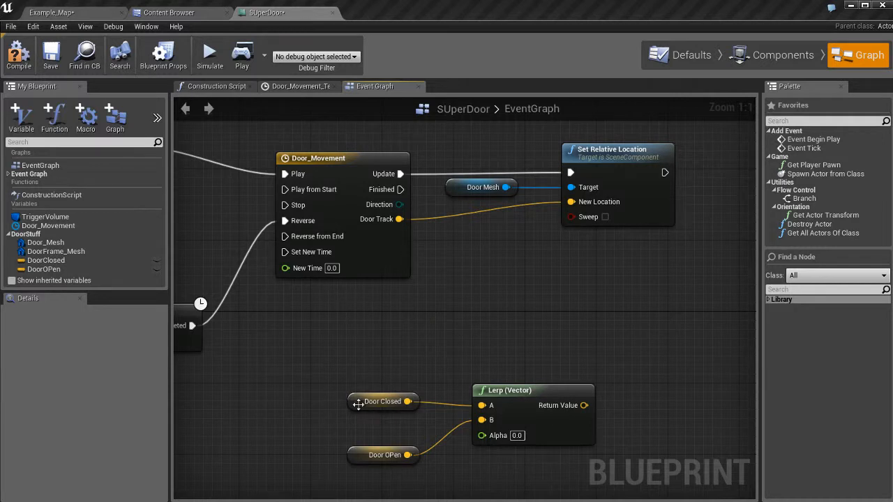
{"action": "left_click", "coordinate": [382, 401]}
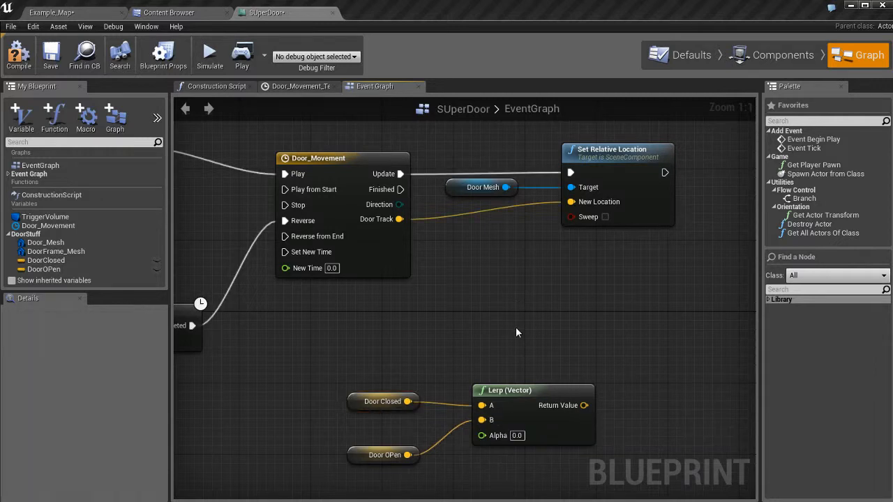
{"action": "mouse_move", "coordinate": [499, 364]}
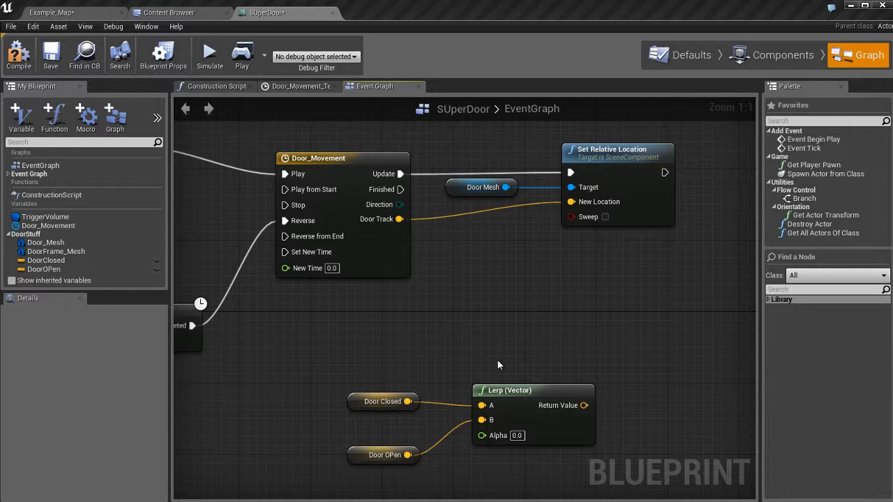
{"action": "mouse_move", "coordinate": [492, 352]}
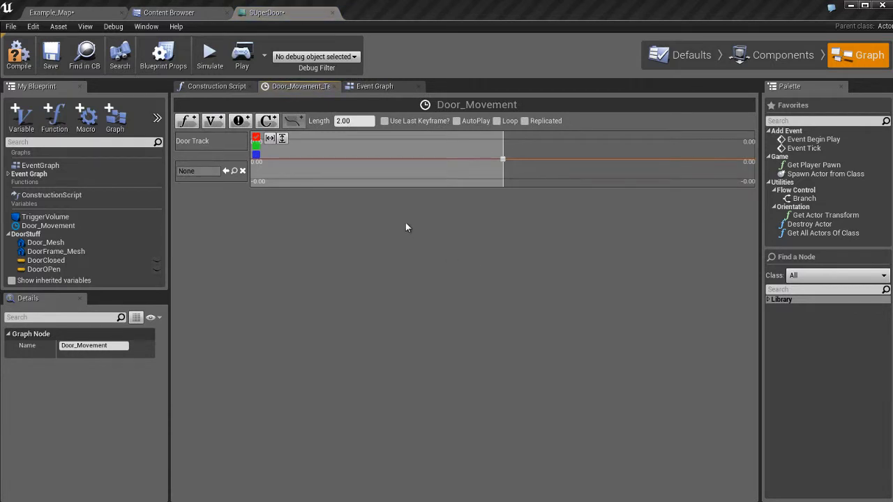
{"action": "mouse_move", "coordinate": [510, 227]}
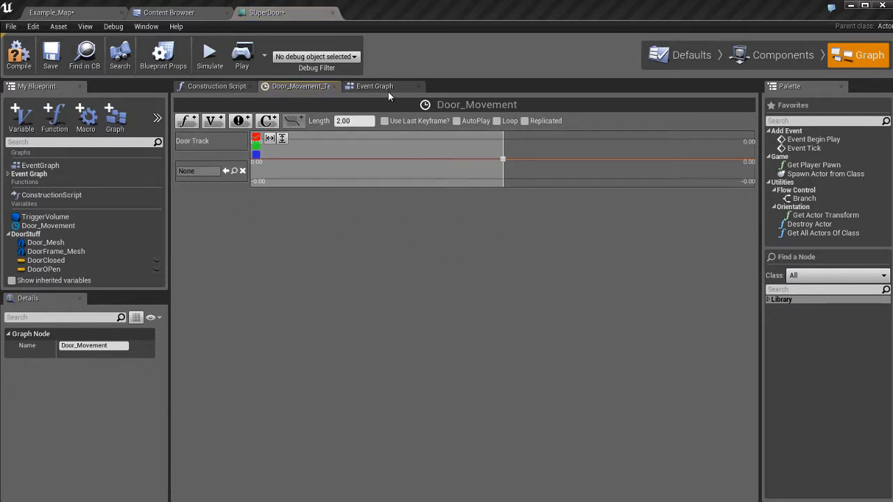
Swap the Door_Movement timeline's Door Track float track for a Door Track Vector track
{"action": "left_click", "coordinate": [374, 86]}
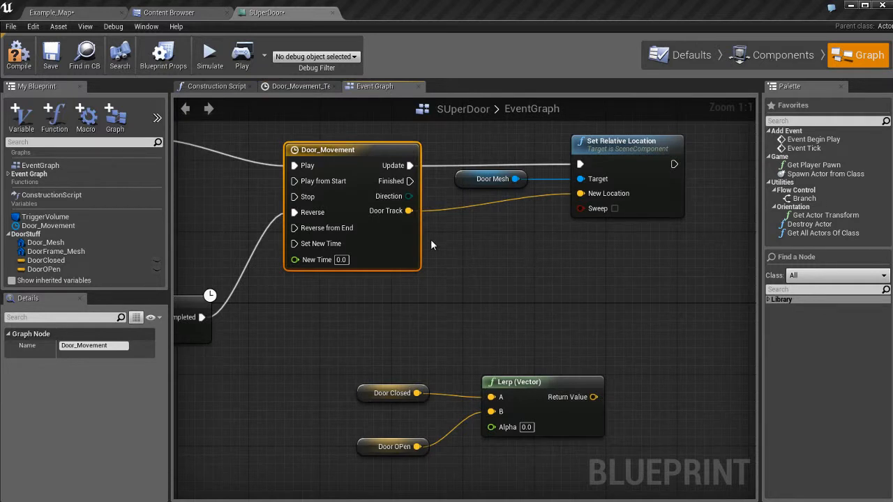
{"action": "mouse_move", "coordinate": [361, 99]}
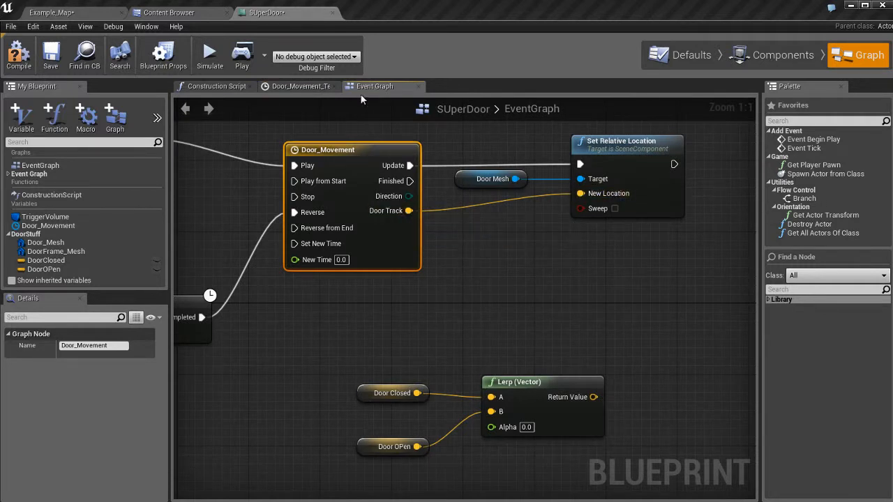
{"action": "left_click", "coordinate": [300, 86]}
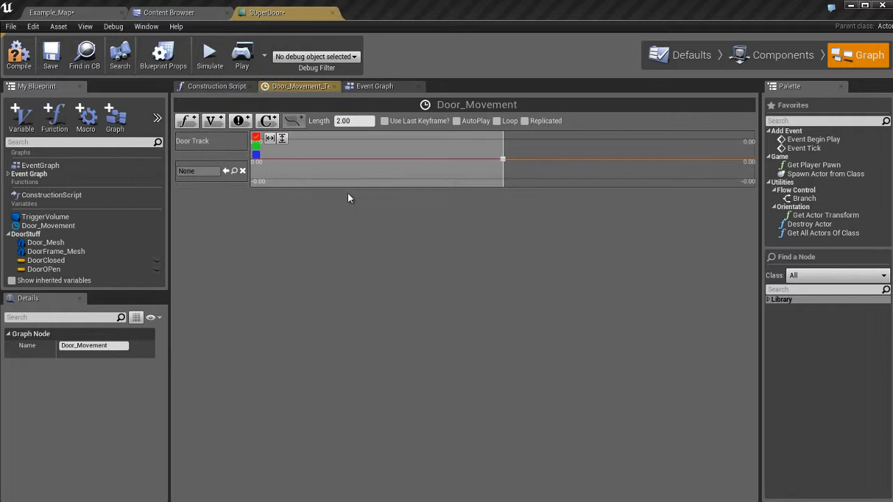
{"action": "mouse_move", "coordinate": [270, 138]}
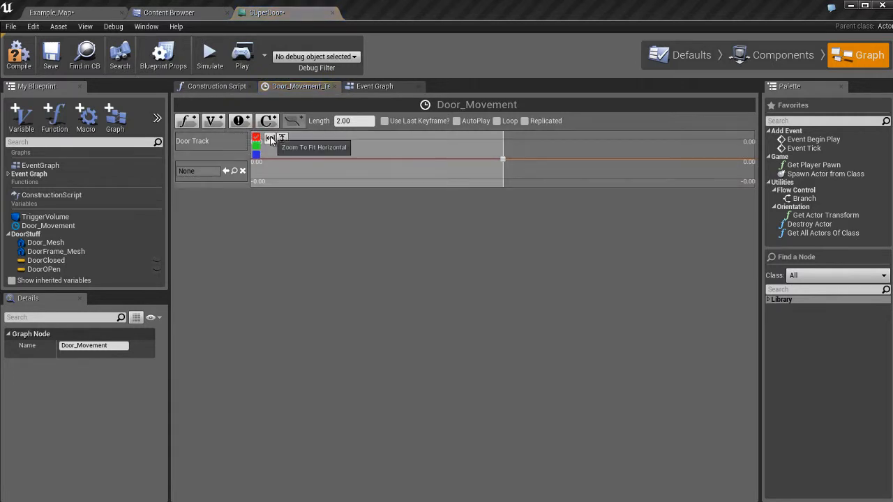
{"action": "mouse_move", "coordinate": [257, 157]}
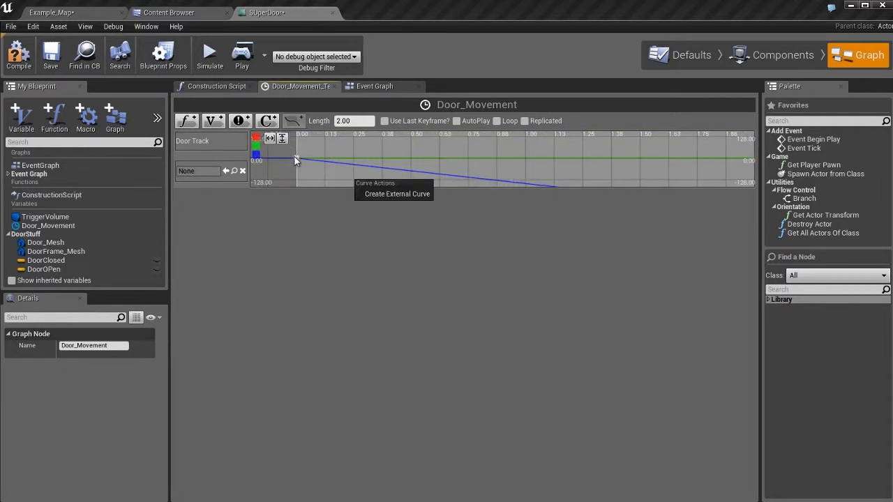
{"action": "left_click", "coordinate": [295, 158]}
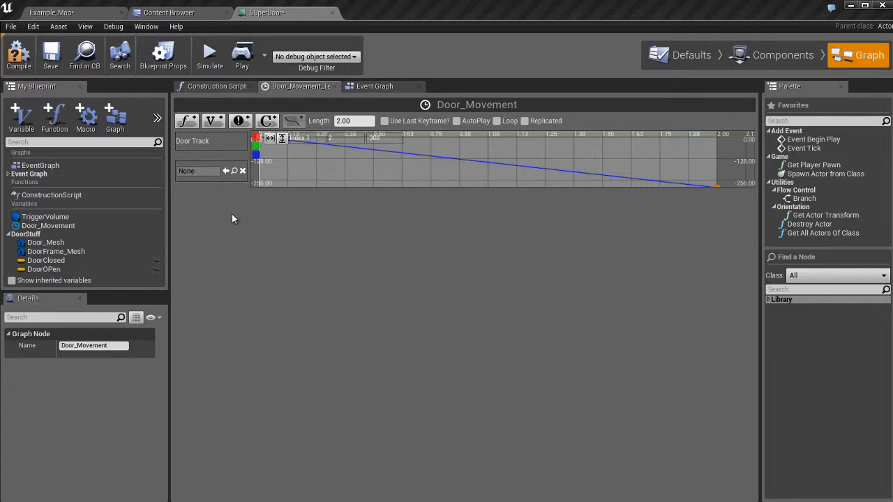
{"action": "mouse_move", "coordinate": [225, 144]}
{"action": "type", "text": "Door Track Vector"}
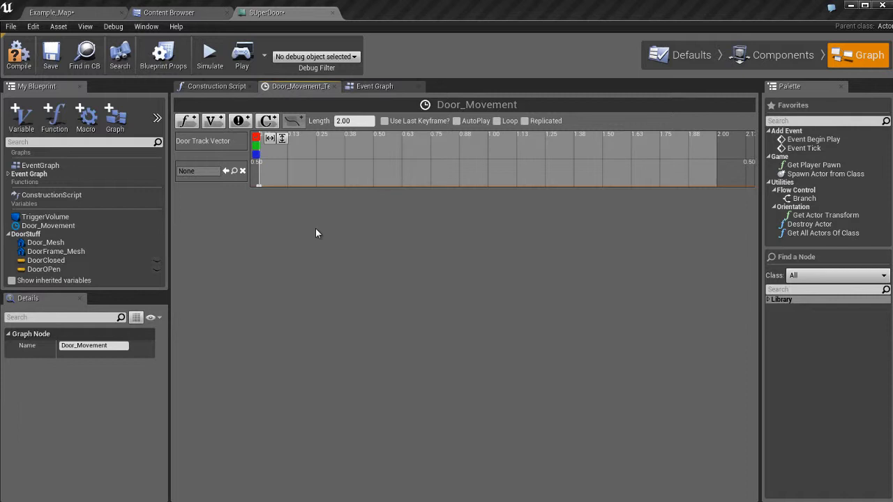
{"action": "mouse_move", "coordinate": [406, 108]}
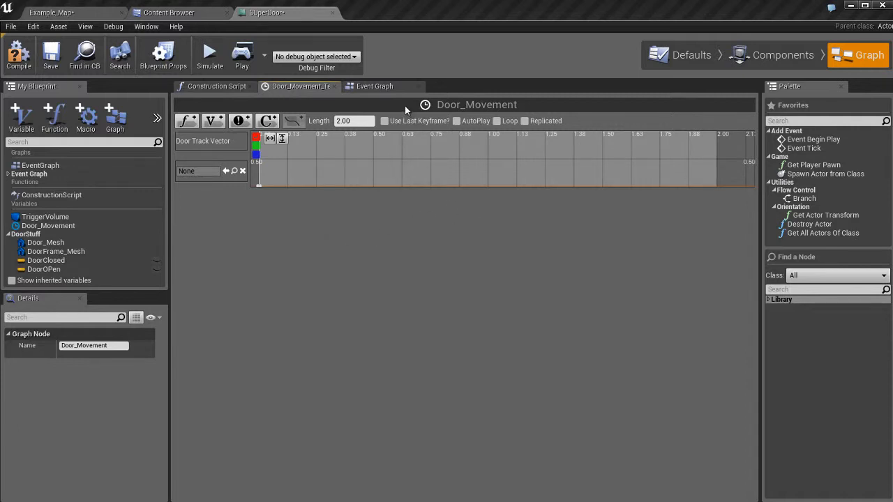
Wire the DoorClosed getter to Lerp (Vector) A and DoorOPen to B
{"action": "left_click", "coordinate": [374, 86]}
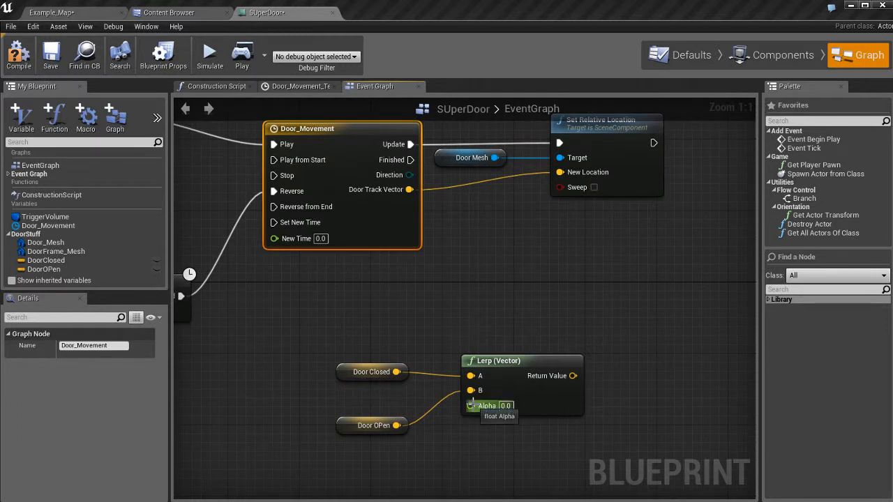
{"action": "mouse_move", "coordinate": [505, 368]}
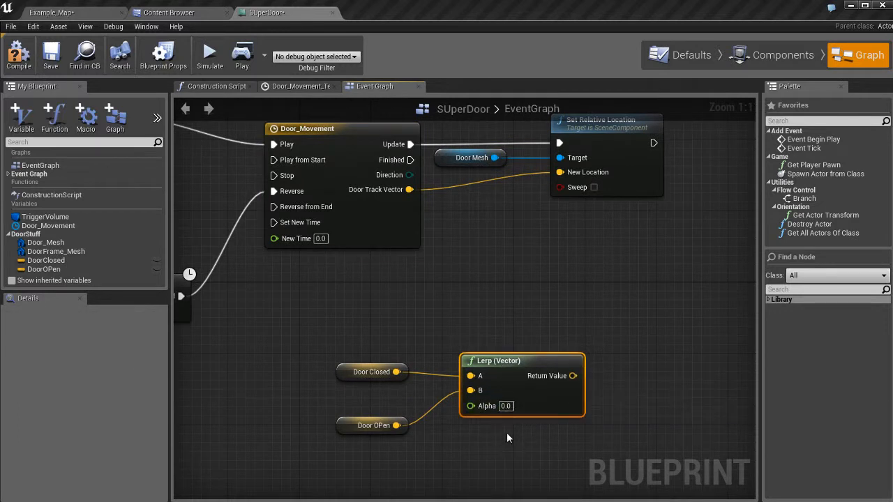
{"action": "mouse_move", "coordinate": [480, 376]}
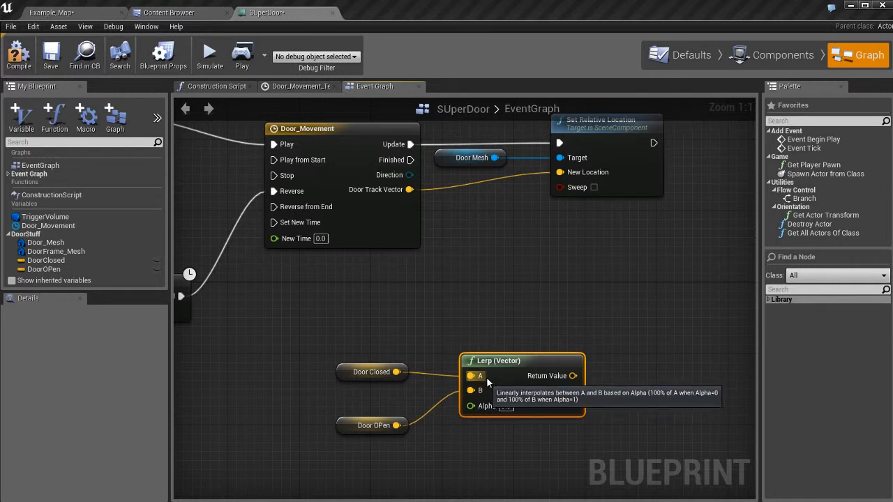
{"action": "mouse_move", "coordinate": [489, 406]}
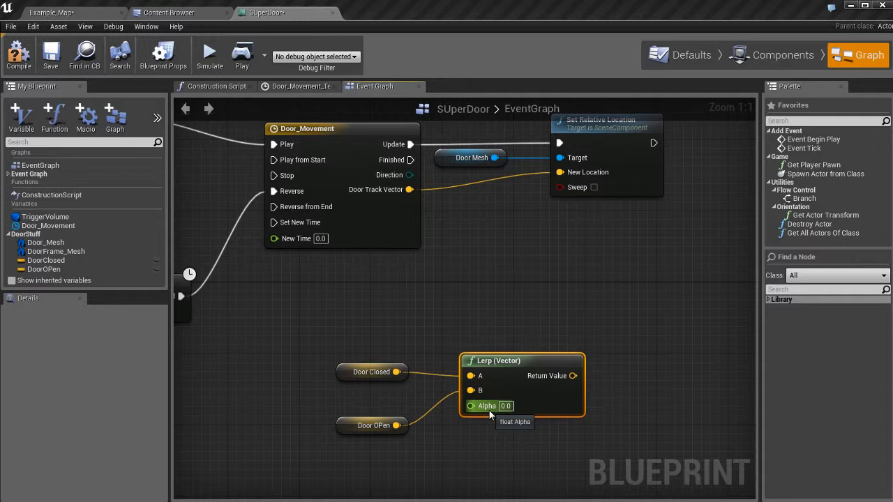
{"action": "mouse_move", "coordinate": [389, 390]}
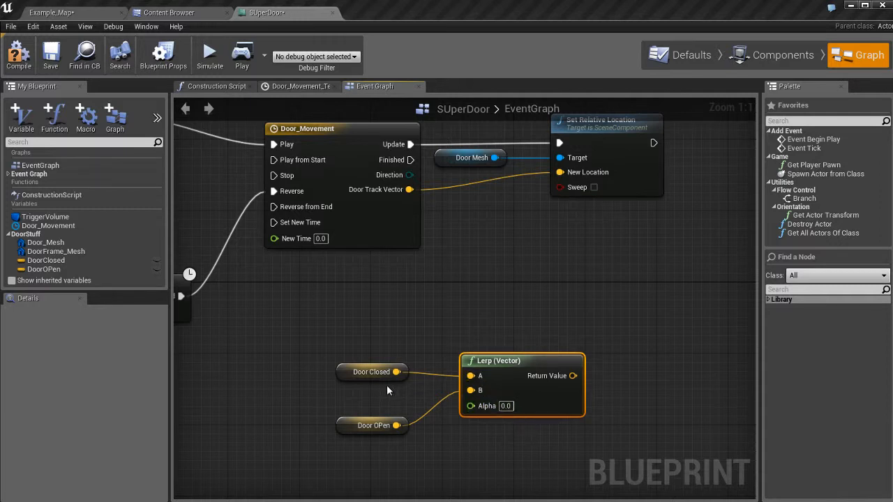
{"action": "left_click", "coordinate": [372, 372]}
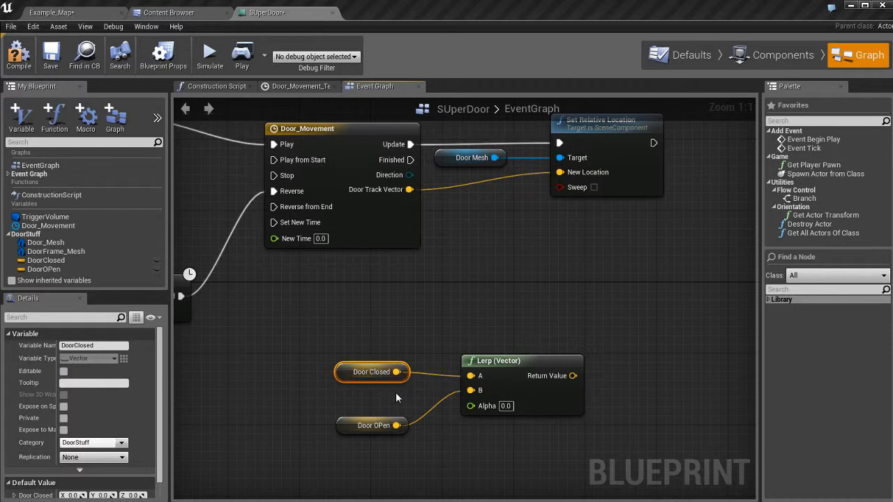
{"action": "mouse_move", "coordinate": [384, 399]}
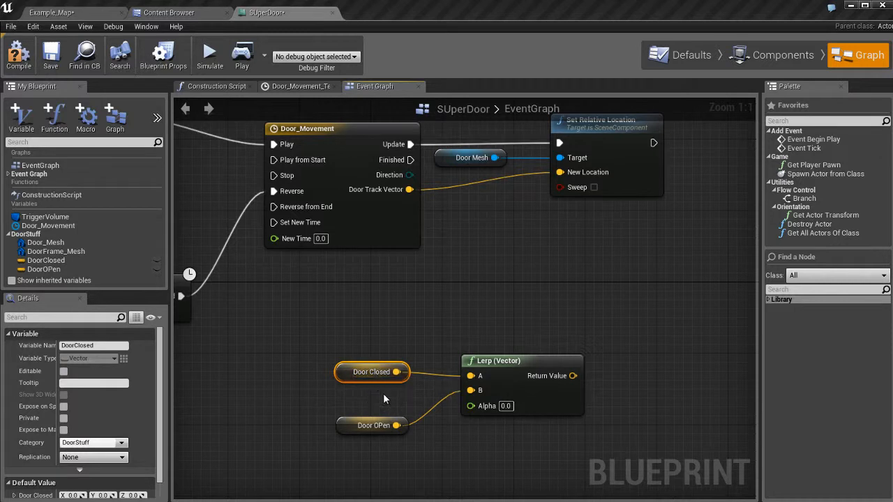
{"action": "mouse_move", "coordinate": [408, 407]}
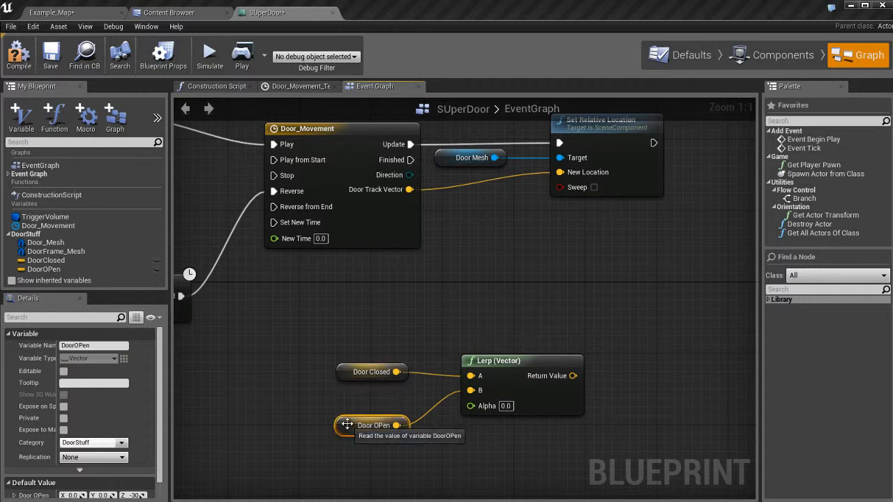
{"action": "mouse_move", "coordinate": [419, 396]}
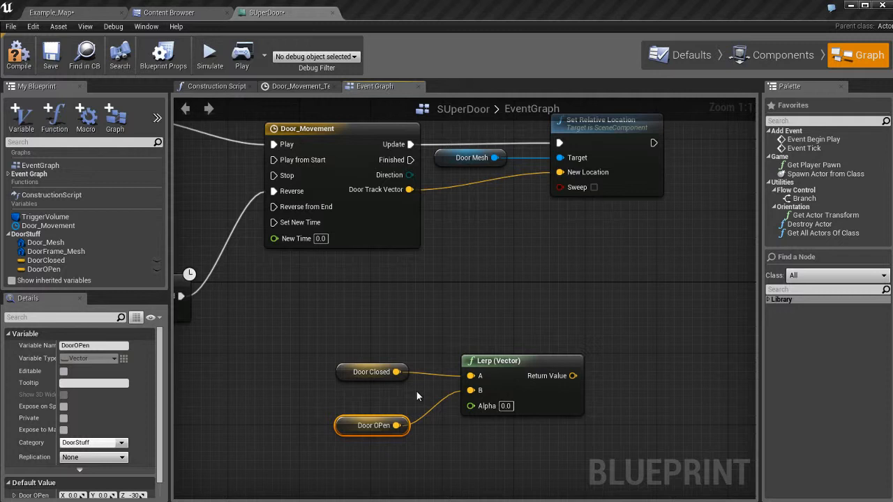
{"action": "mouse_move", "coordinate": [490, 446]}
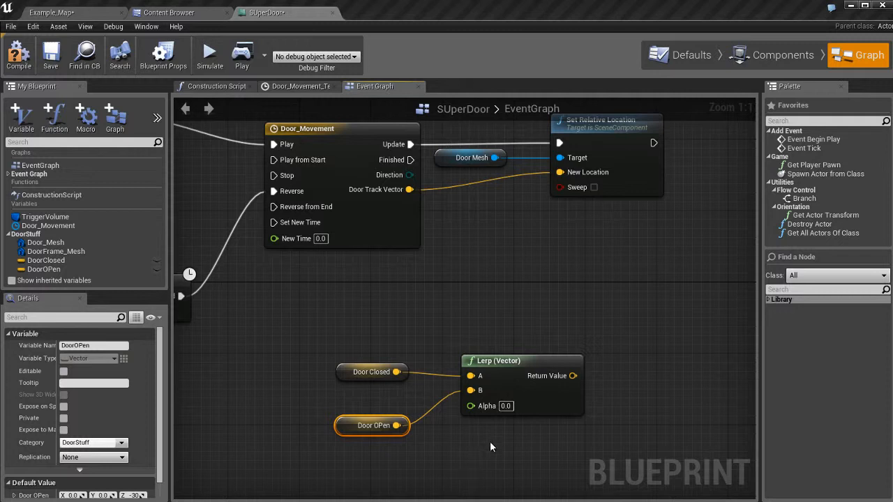
{"action": "mouse_move", "coordinate": [486, 406]}
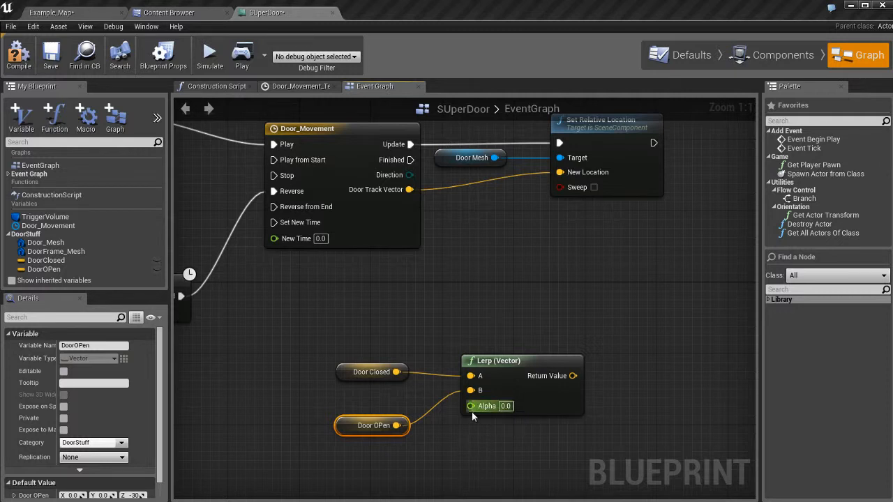
{"action": "mouse_move", "coordinate": [472, 405]}
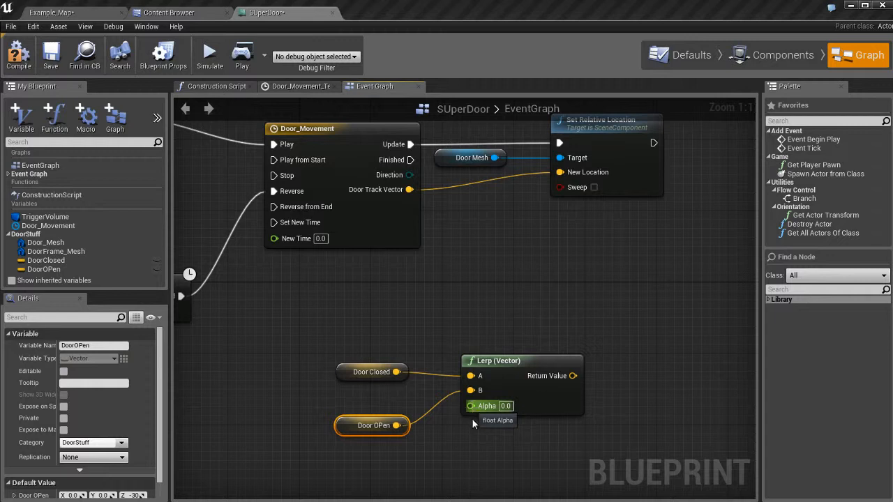
{"action": "mouse_move", "coordinate": [477, 438]}
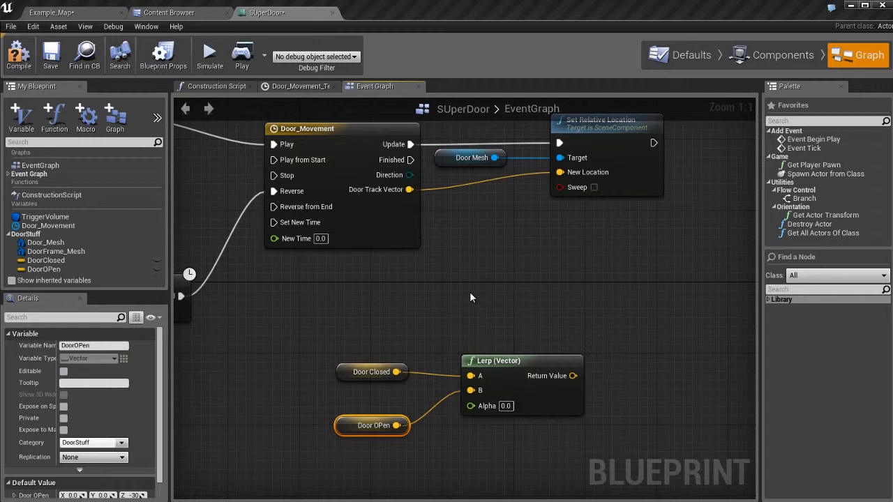
{"action": "mouse_move", "coordinate": [391, 217]}
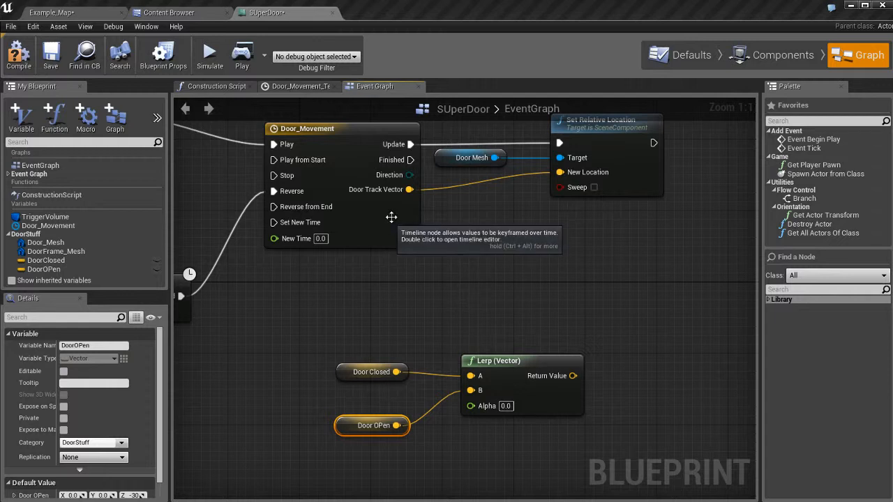
{"action": "mouse_move", "coordinate": [380, 190]}
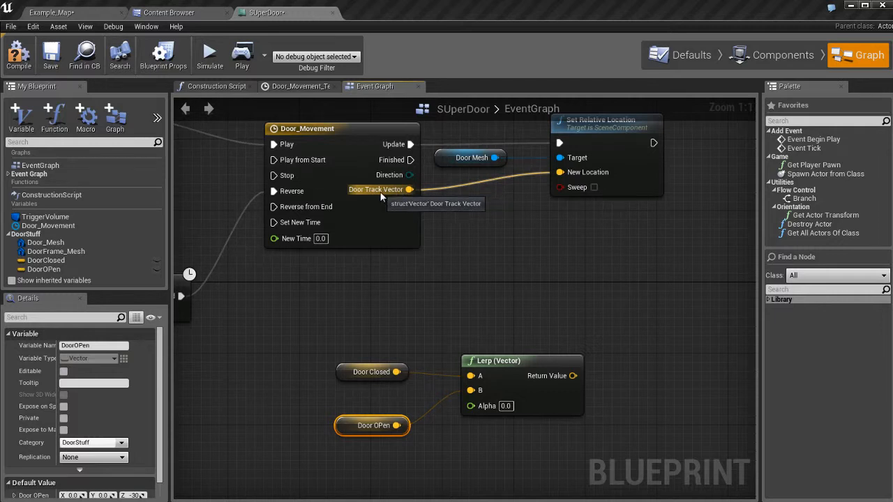
{"action": "mouse_move", "coordinate": [488, 243]}
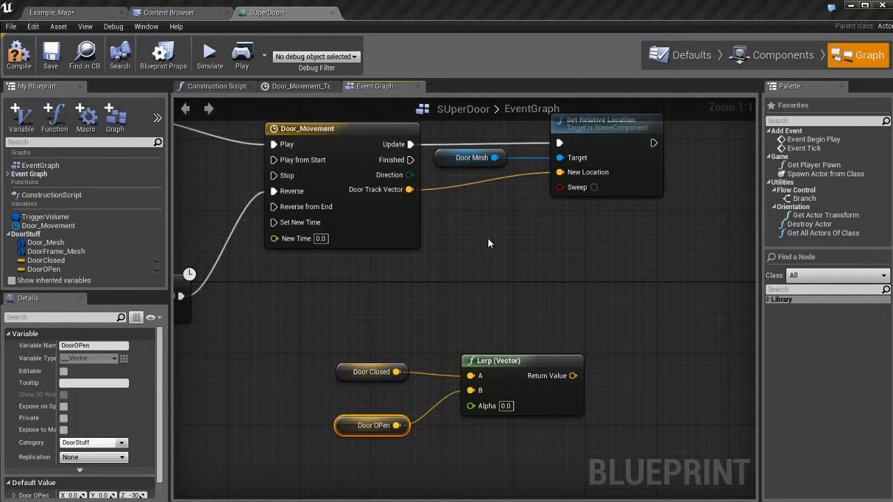
{"action": "mouse_move", "coordinate": [465, 408]}
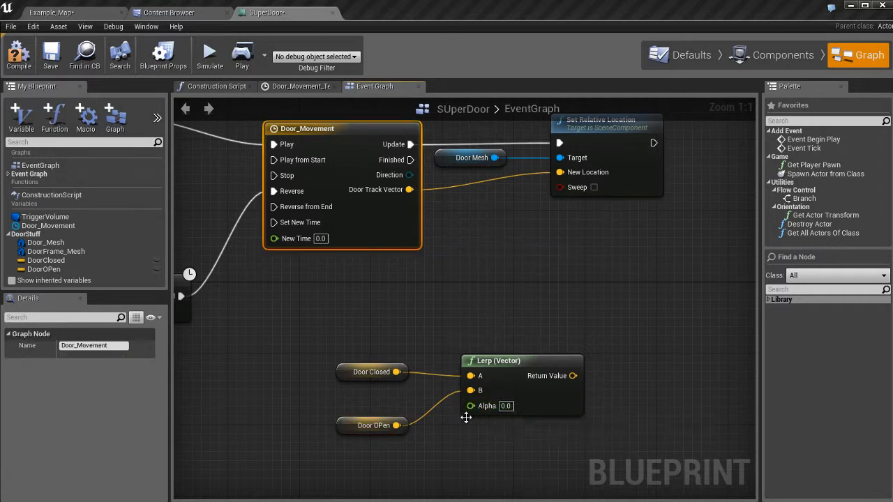
{"action": "mouse_move", "coordinate": [475, 441]}
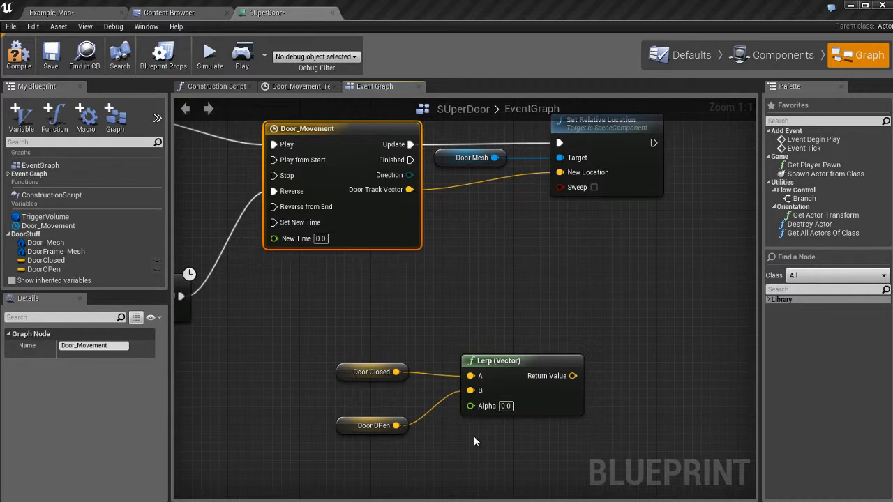
Open the Door_Movement timeline and add a float track beside Door Track Vector
{"action": "left_click", "coordinate": [298, 86]}
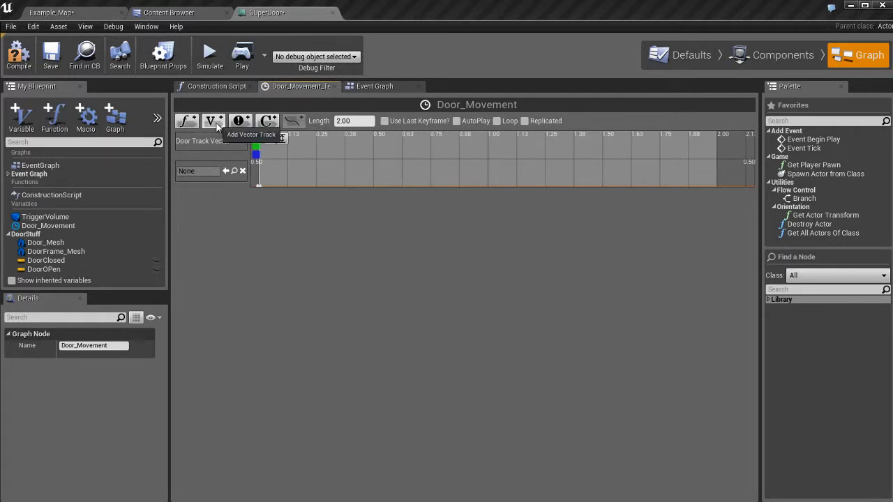
{"action": "mouse_move", "coordinate": [186, 120]}
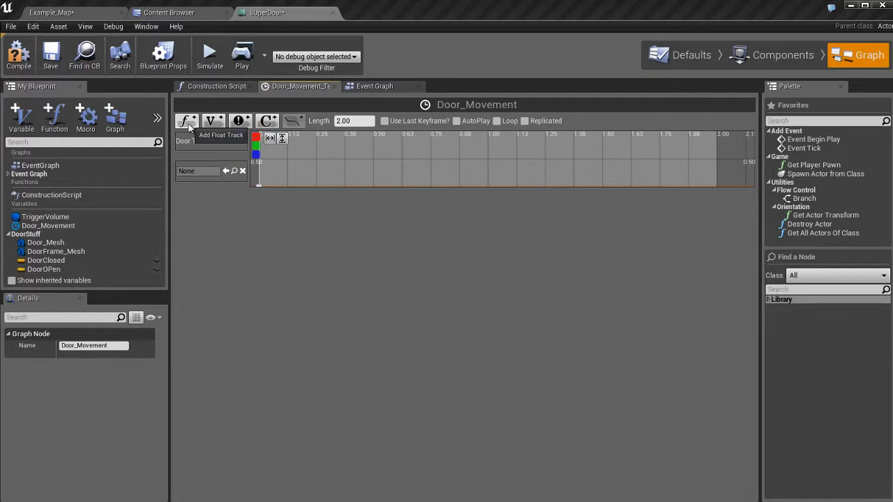
{"action": "mouse_move", "coordinate": [186, 121]}
{"action": "type", "text": "Door Track Float"}
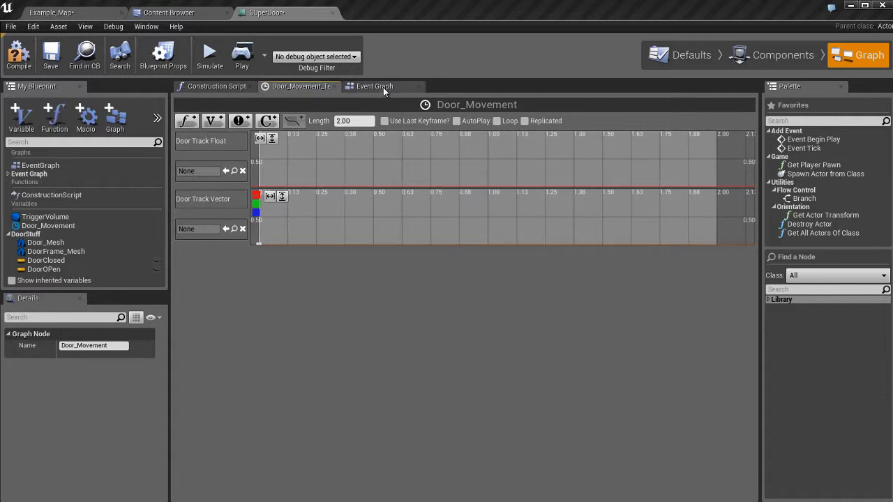
Wire Door Track Float into Lerp Alpha and Lerp Return Value into New Location
{"action": "left_click", "coordinate": [375, 85]}
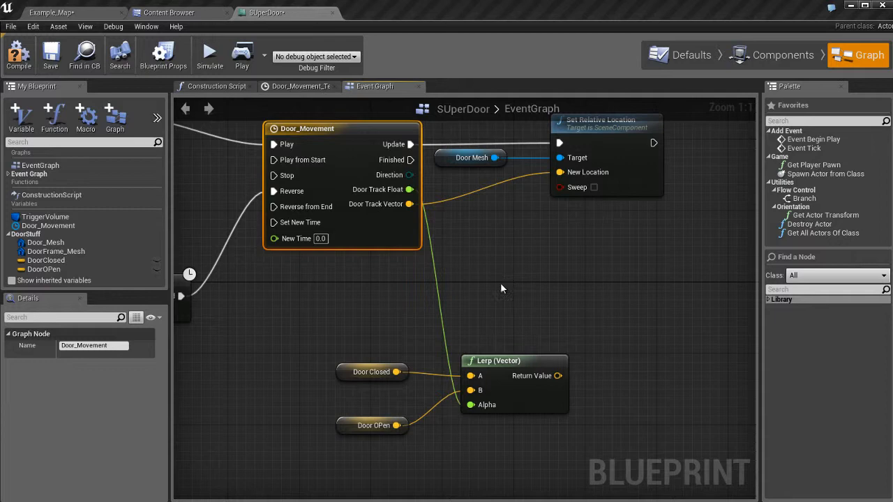
{"action": "left_click_drag", "start_coordinate": [503, 288], "coordinate": [558, 293]}
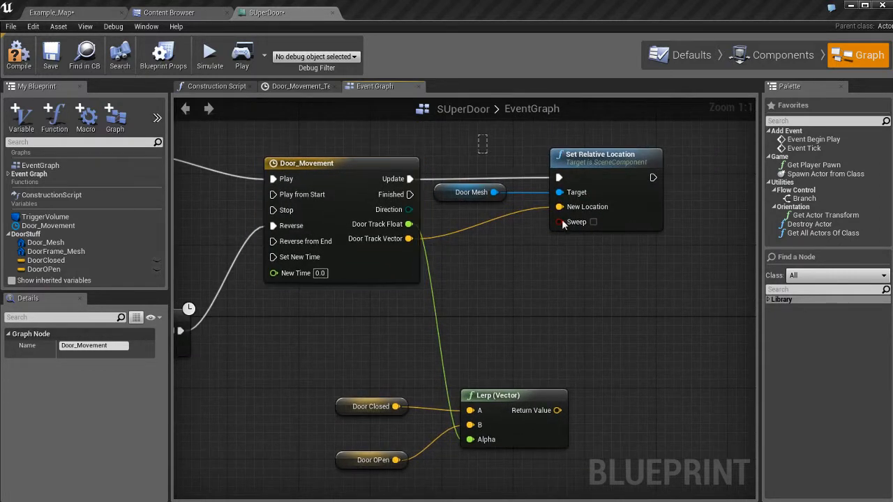
{"action": "mouse_move", "coordinate": [369, 250]}
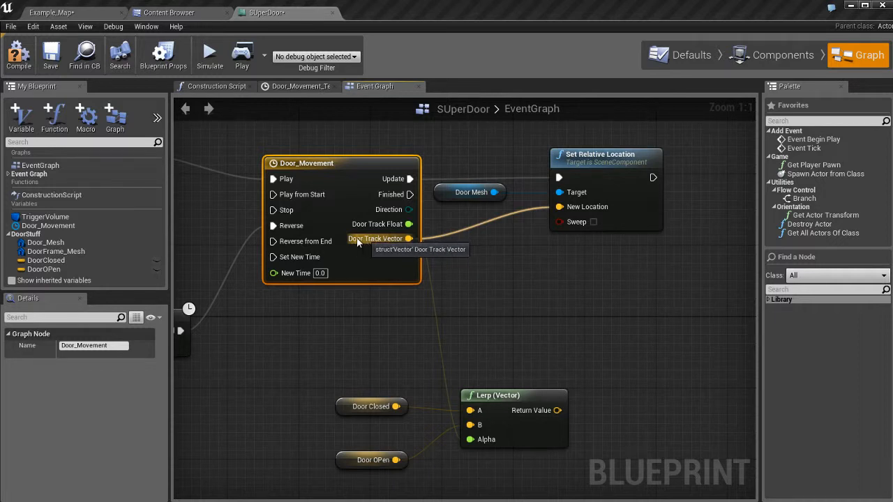
{"action": "mouse_move", "coordinate": [394, 244]}
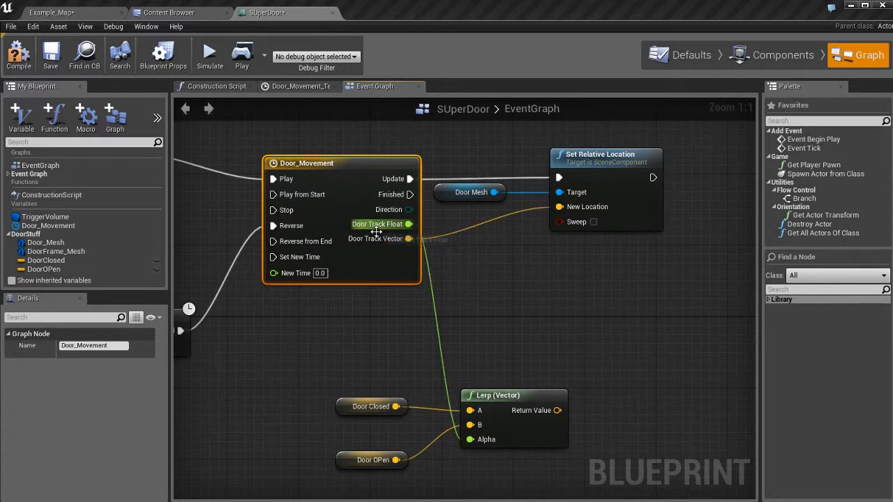
{"action": "mouse_move", "coordinate": [410, 224]}
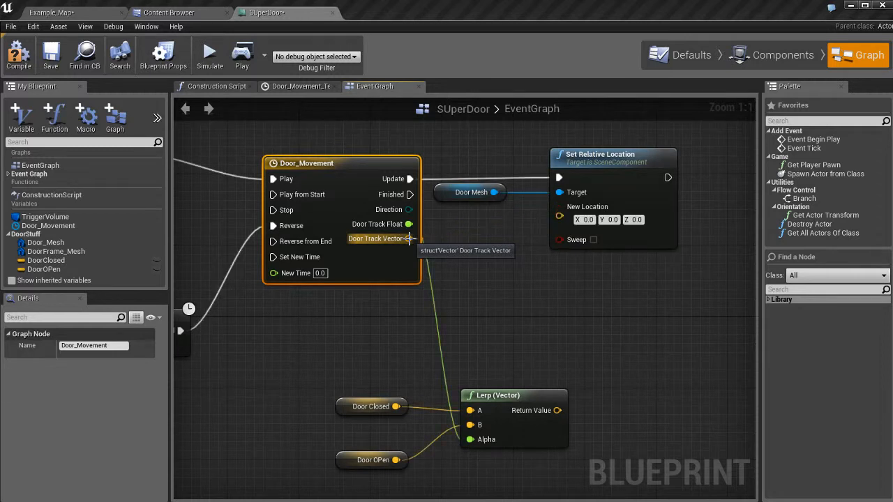
{"action": "mouse_move", "coordinate": [572, 301]}
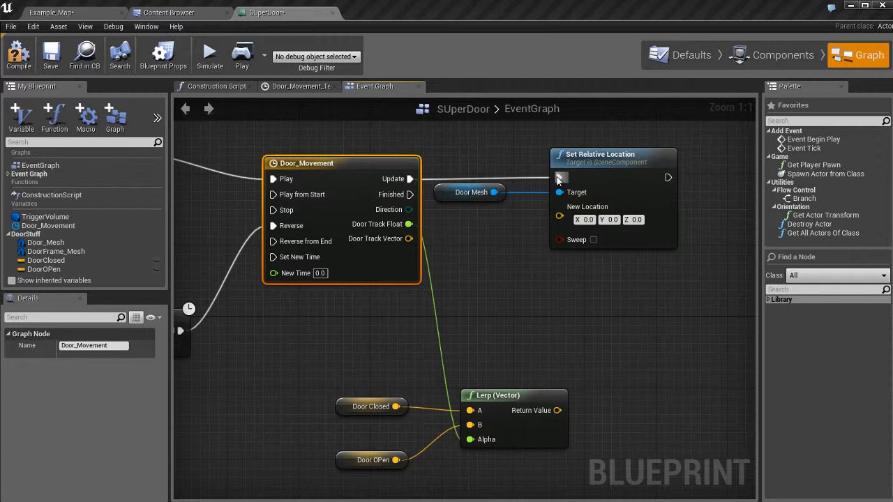
{"action": "mouse_move", "coordinate": [560, 216]}
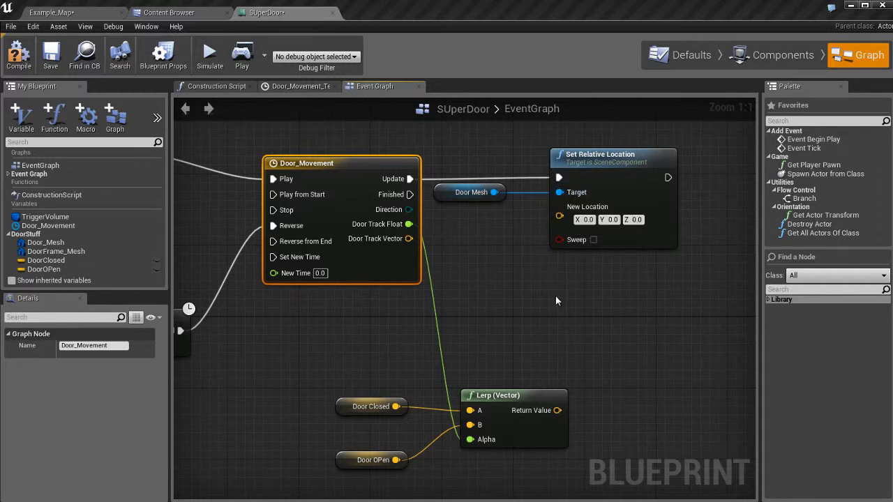
{"action": "mouse_move", "coordinate": [381, 244]}
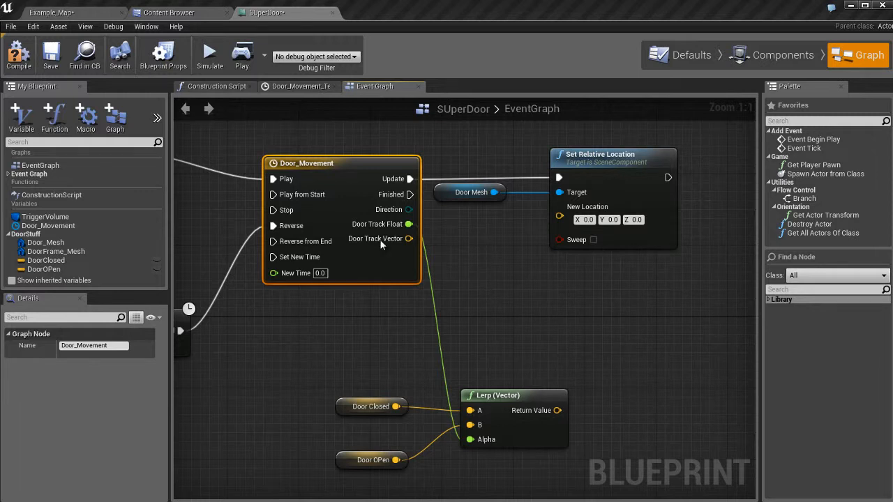
{"action": "mouse_move", "coordinate": [509, 419]}
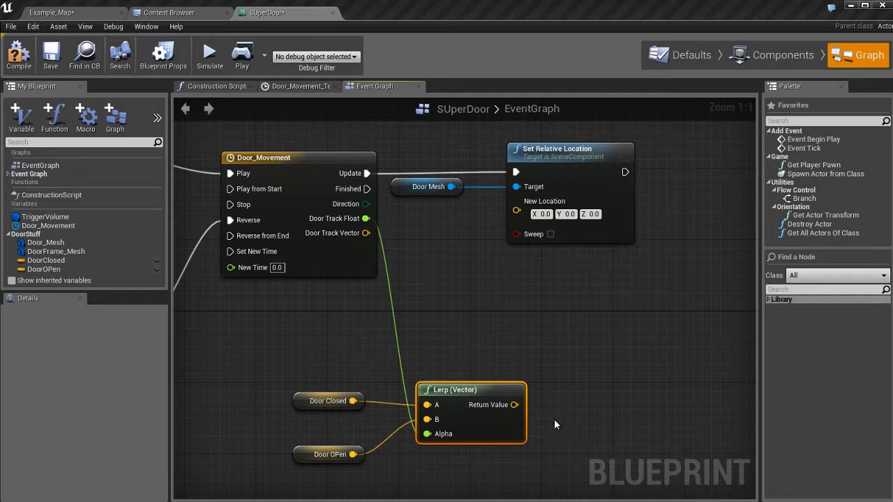
{"action": "mouse_move", "coordinate": [514, 405]}
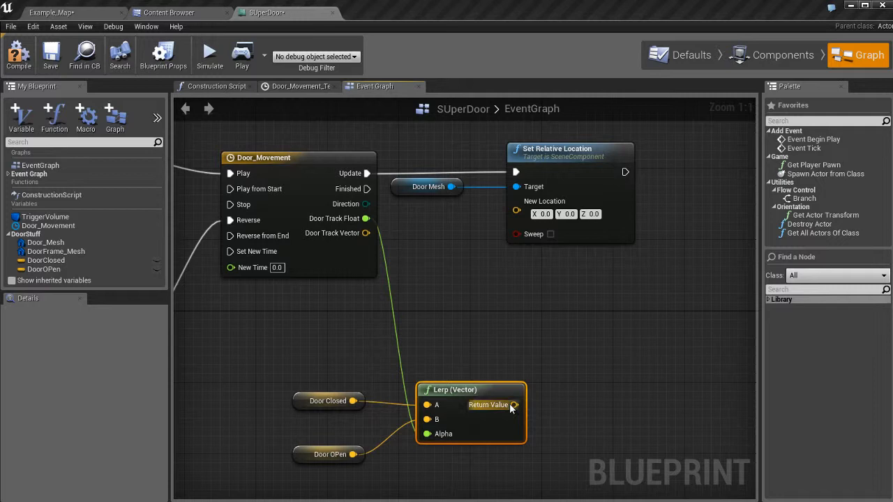
{"action": "mouse_move", "coordinate": [645, 373]}
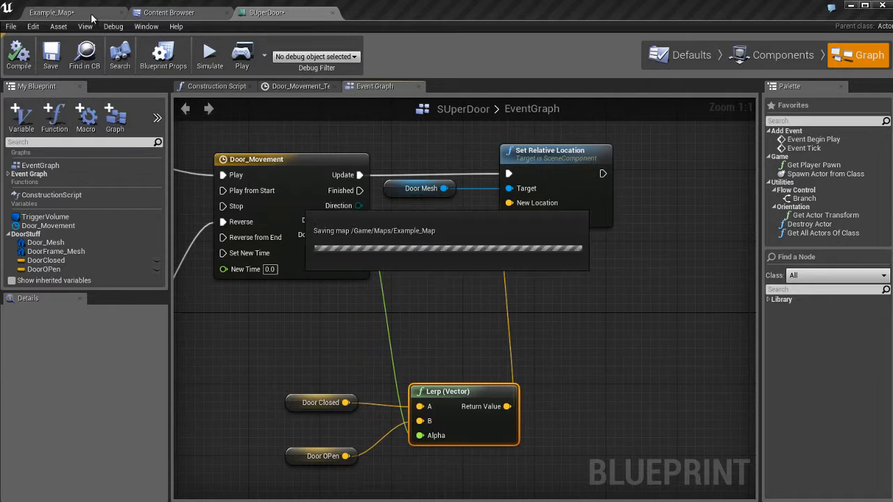
Playtest Example_Map in Standalone Game, then return to the SUperDoor blueprint
{"action": "left_click", "coordinate": [51, 11]}
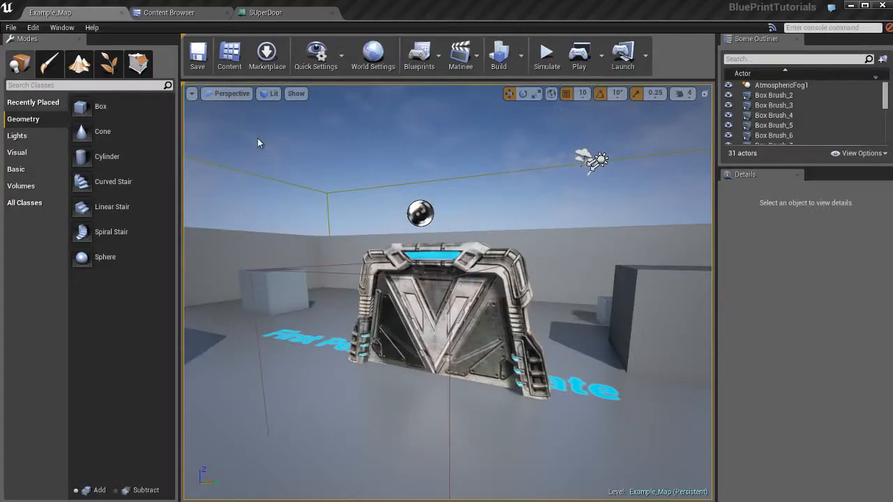
{"action": "left_click", "coordinate": [579, 55]}
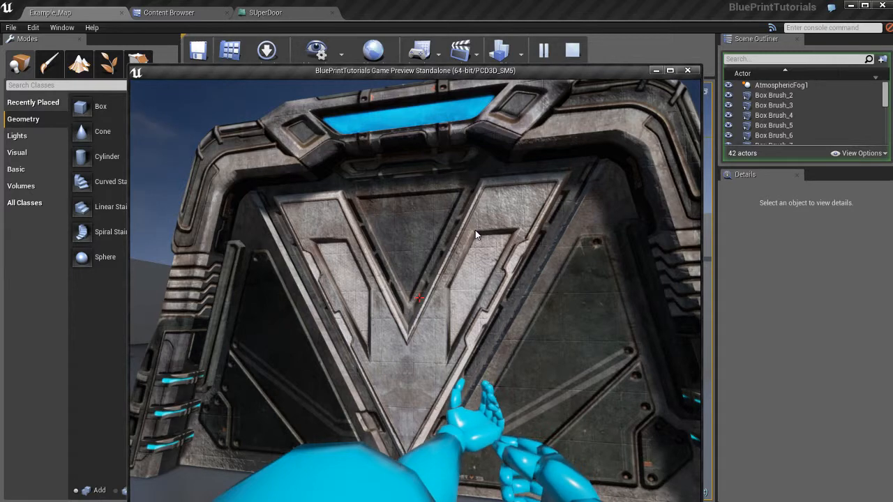
{"action": "left_click", "coordinate": [687, 69]}
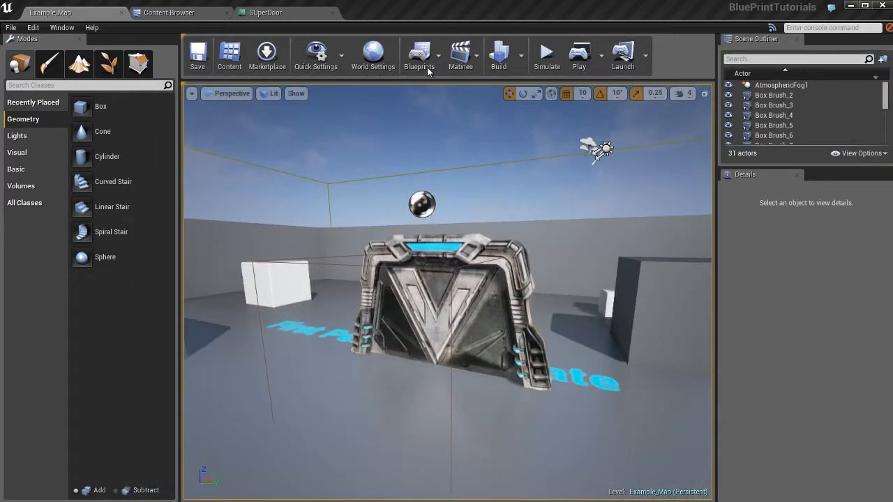
{"action": "left_click", "coordinate": [265, 11]}
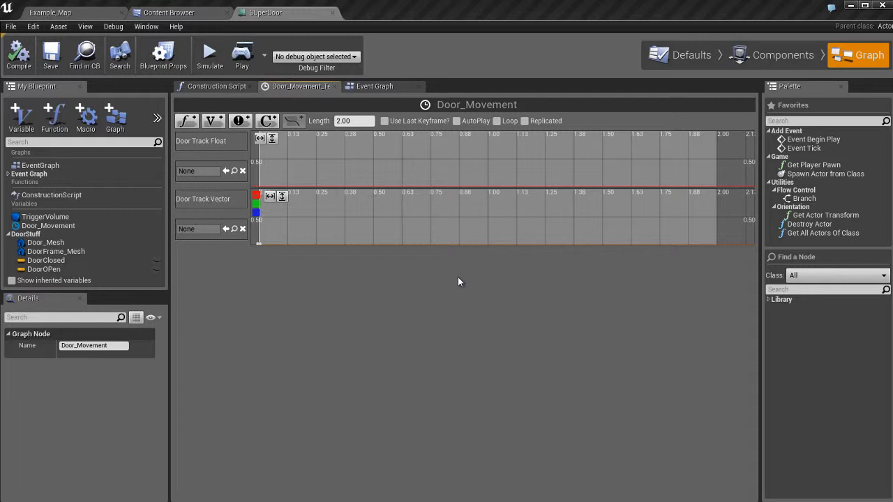
{"action": "mouse_move", "coordinate": [223, 143]}
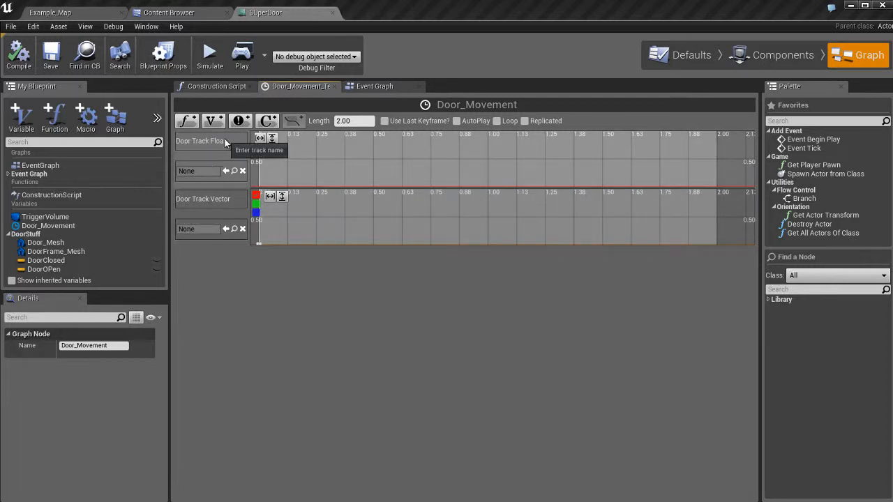
{"action": "mouse_move", "coordinate": [438, 178]}
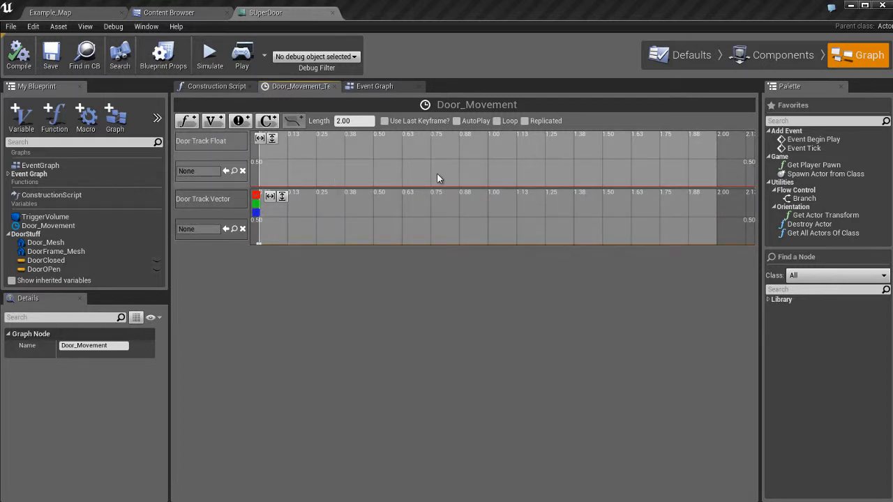
{"action": "mouse_move", "coordinate": [475, 182]}
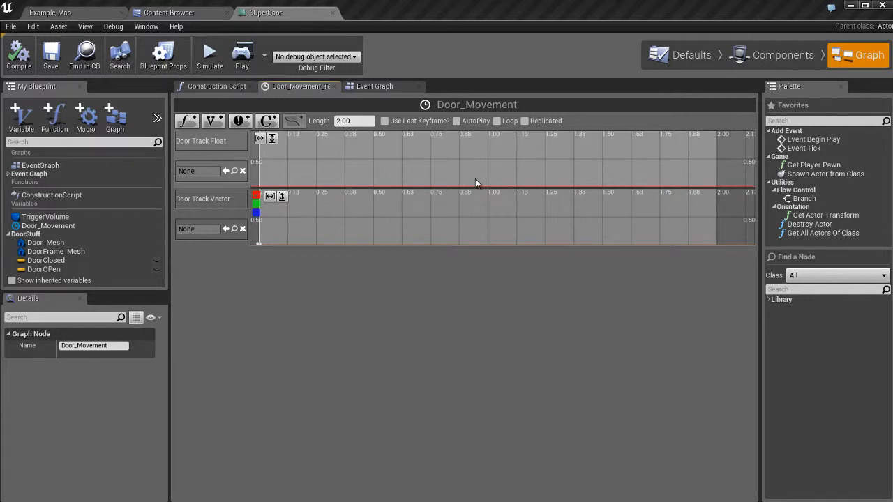
{"action": "mouse_move", "coordinate": [341, 183]}
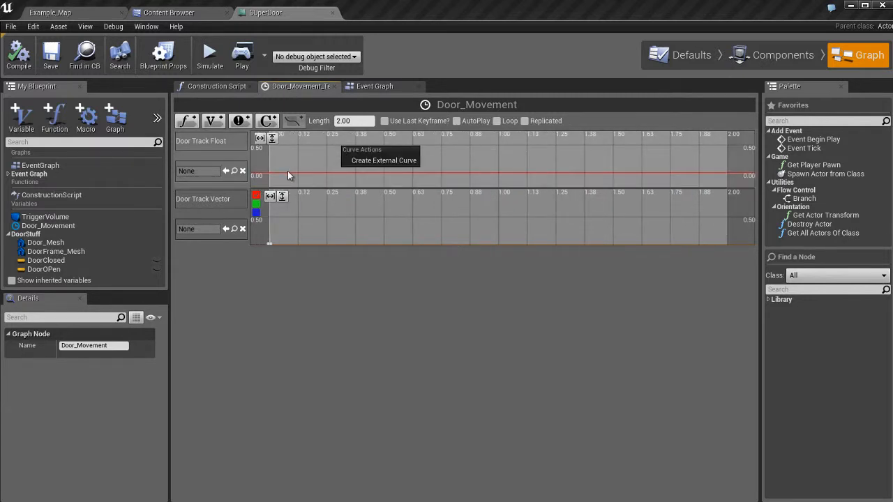
{"action": "mouse_move", "coordinate": [302, 178]}
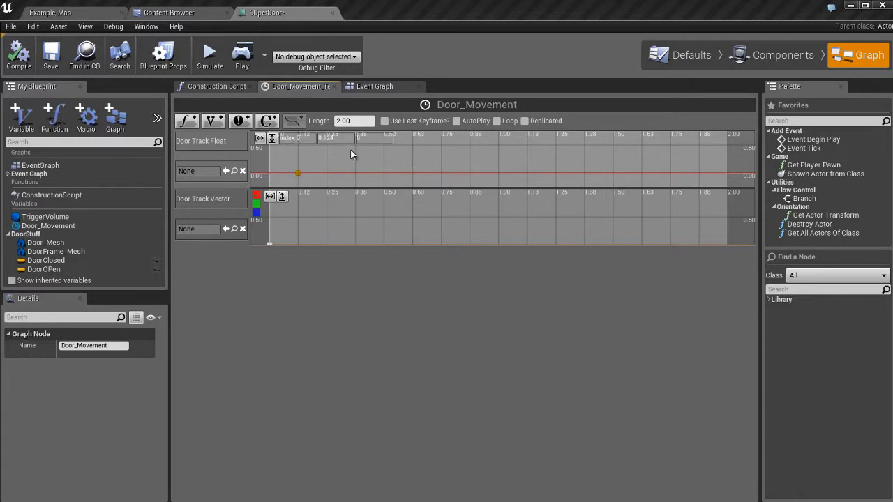
Set the Door Track Float keys so the curve rises from 0 to 1 at 2 seconds
{"action": "double_click", "coordinate": [326, 137]}
{"action": "type", "text": "0"}
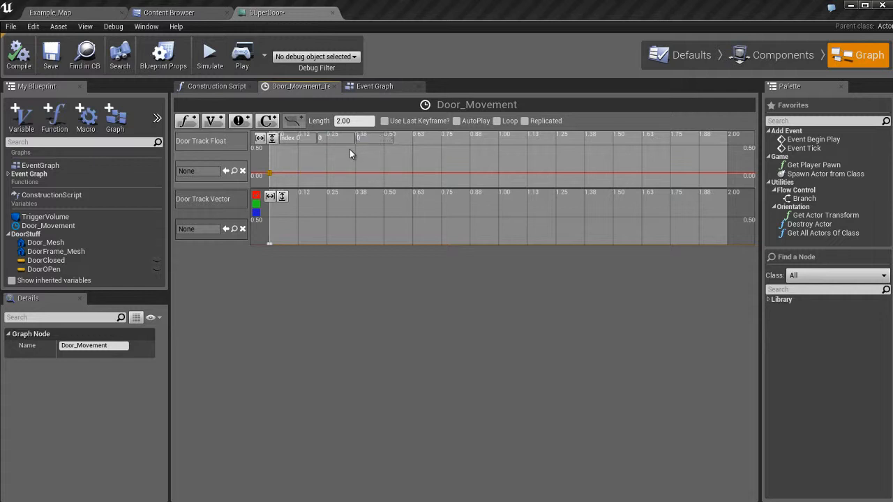
{"action": "mouse_move", "coordinate": [687, 160]}
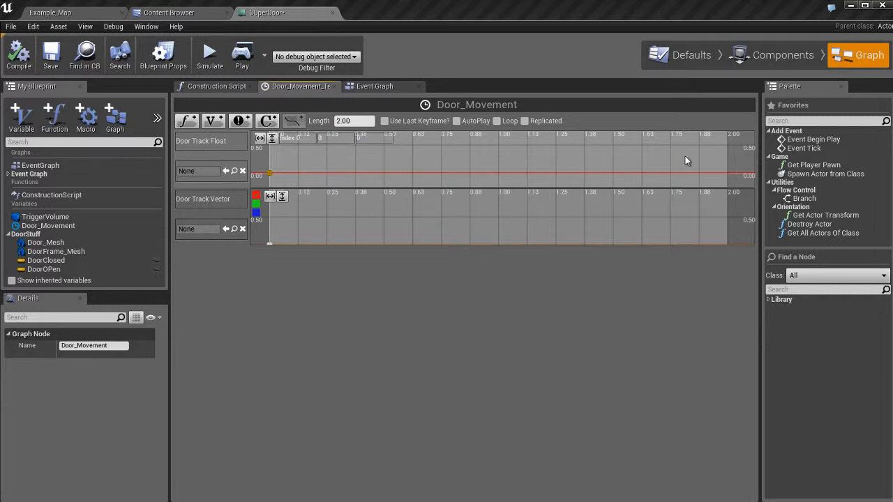
{"action": "mouse_move", "coordinate": [729, 176]}
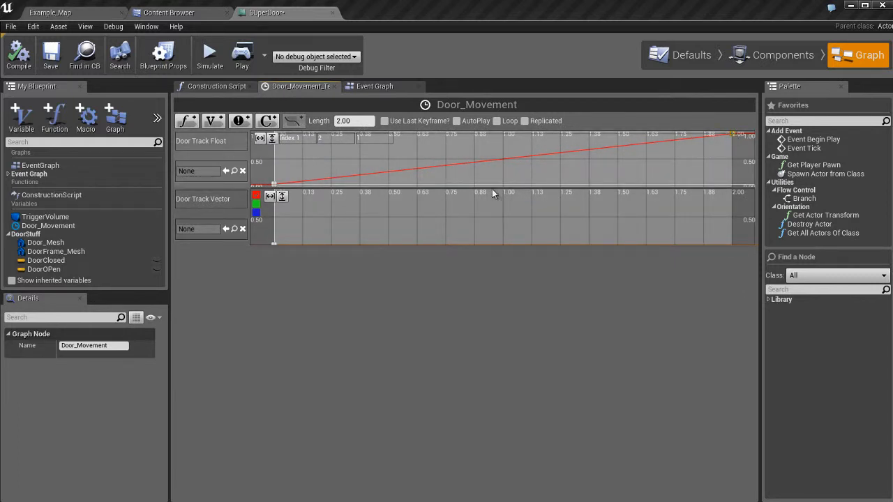
{"action": "mouse_move", "coordinate": [489, 172]}
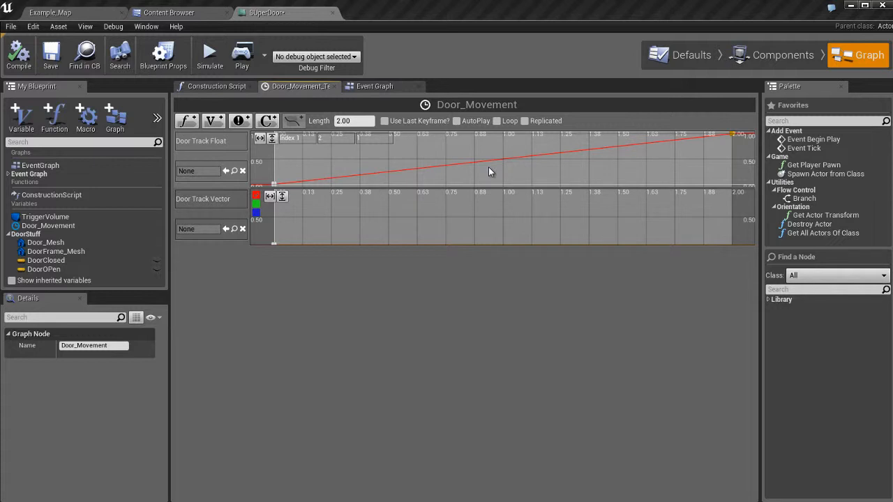
{"action": "mouse_move", "coordinate": [491, 167]}
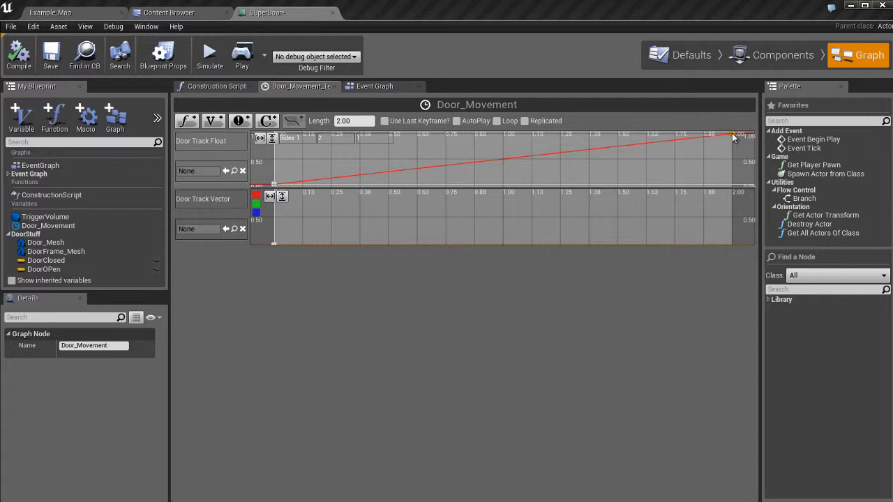
{"action": "mouse_move", "coordinate": [669, 161]}
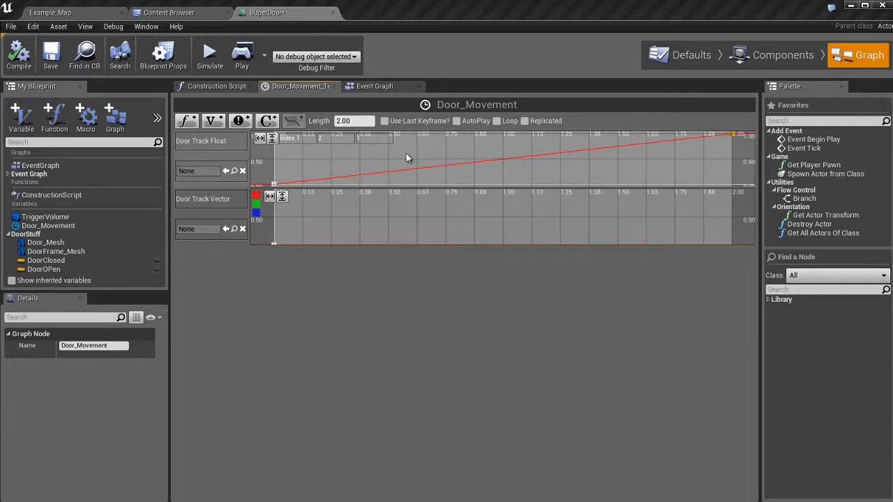
{"action": "left_click", "coordinate": [375, 86]}
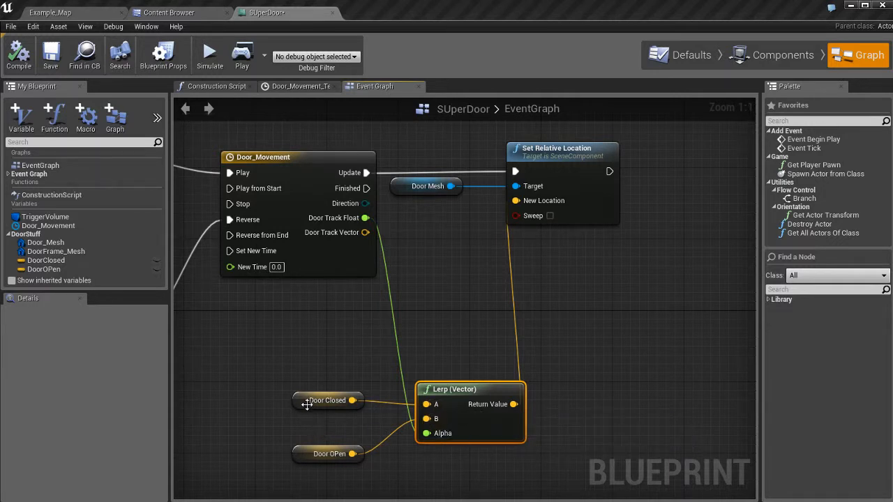
{"action": "left_click", "coordinate": [327, 399]}
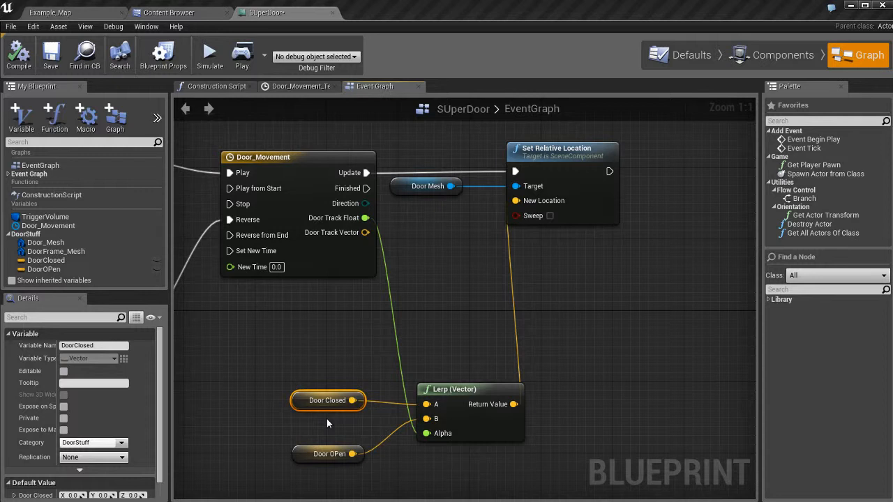
{"action": "mouse_move", "coordinate": [417, 415]}
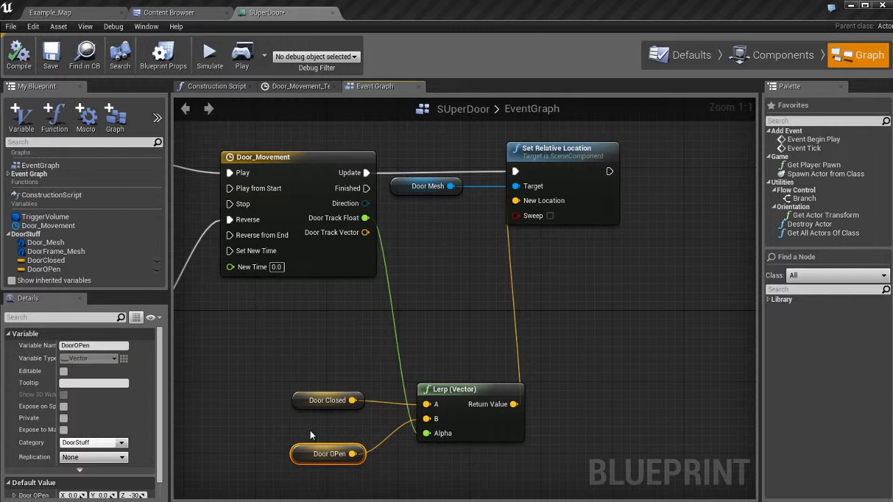
{"action": "mouse_move", "coordinate": [441, 434]}
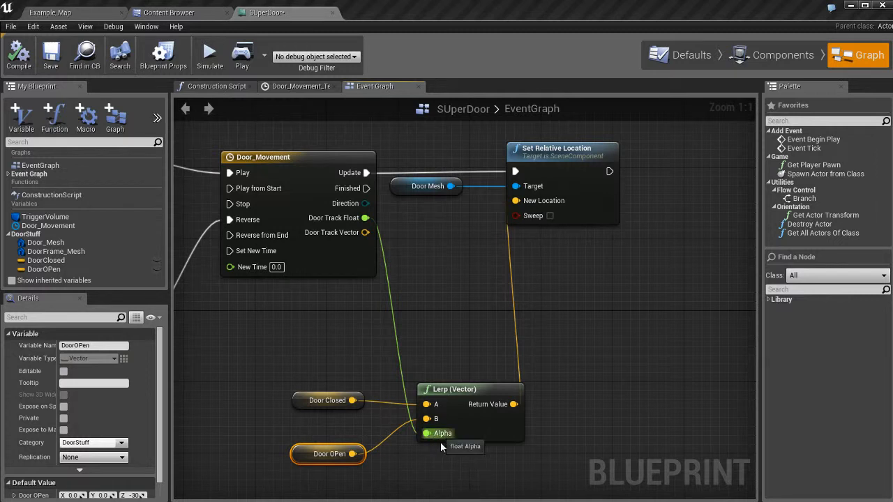
{"action": "mouse_move", "coordinate": [444, 465]}
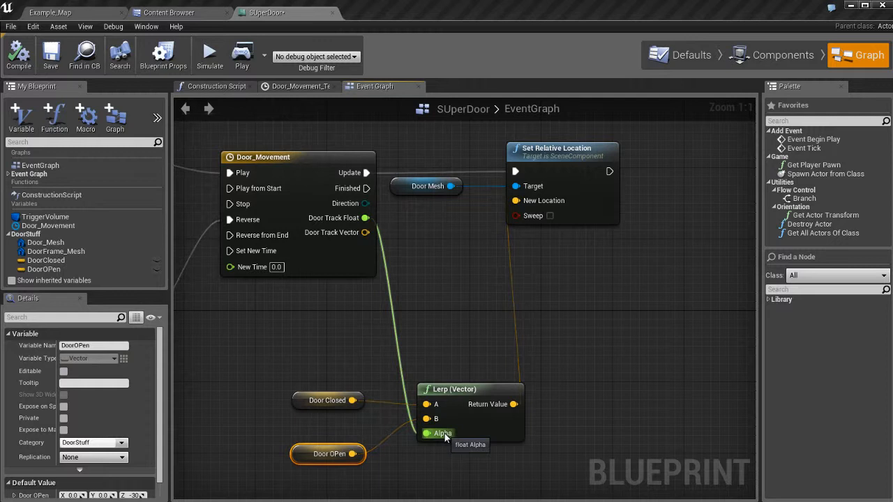
{"action": "mouse_move", "coordinate": [429, 404]}
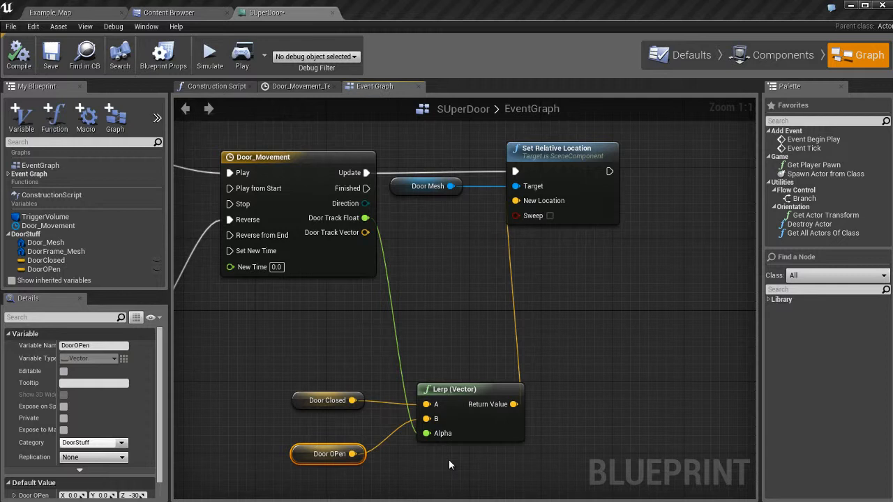
{"action": "mouse_move", "coordinate": [439, 448]}
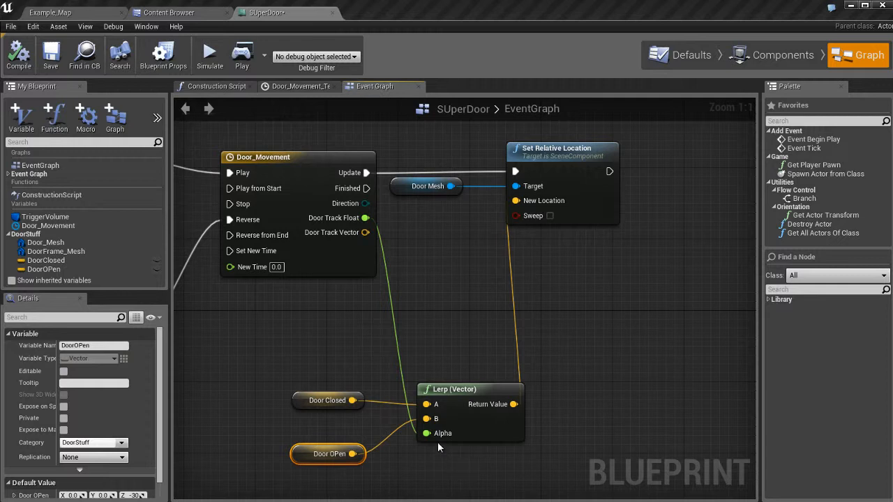
{"action": "mouse_move", "coordinate": [317, 194]}
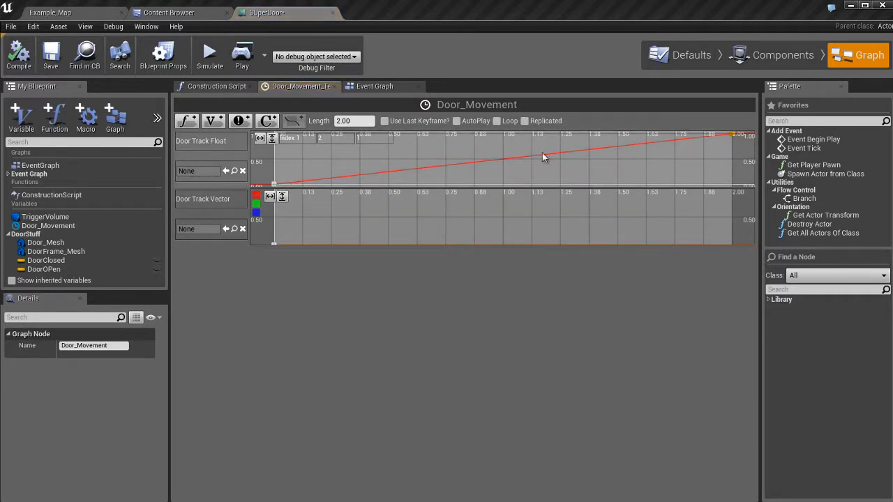
{"action": "mouse_move", "coordinate": [293, 185]}
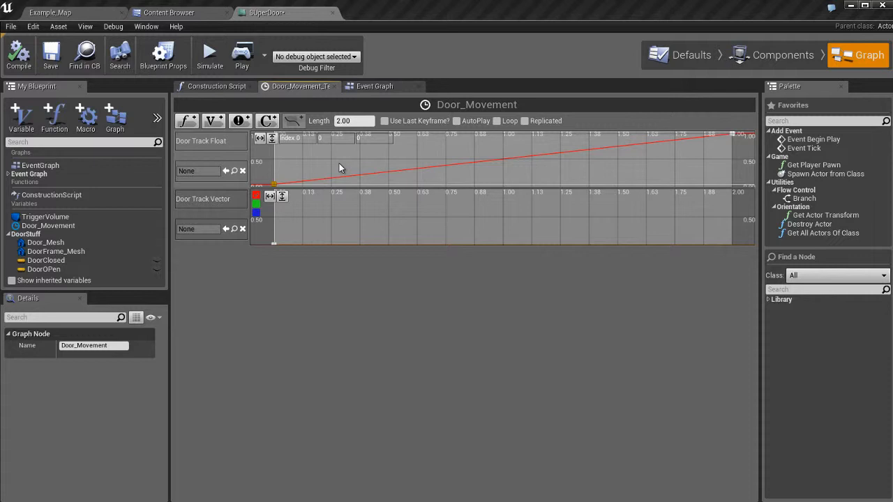
{"action": "mouse_move", "coordinate": [657, 154]}
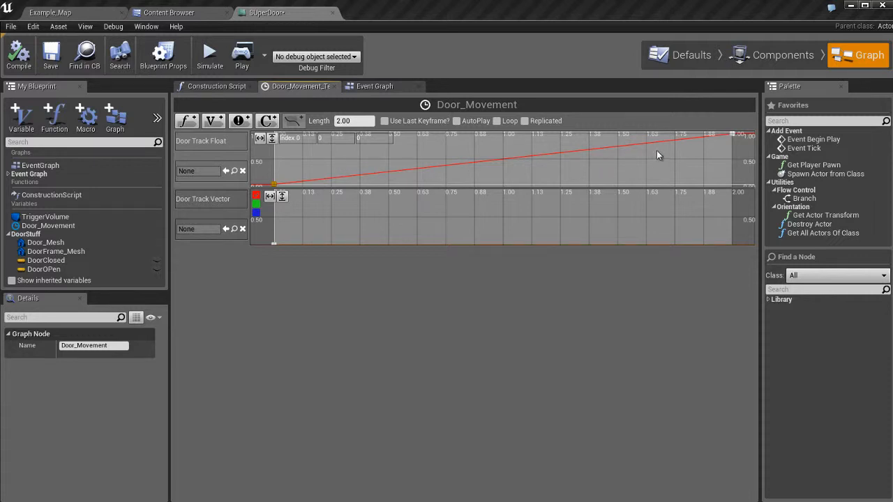
{"action": "mouse_move", "coordinate": [733, 137]}
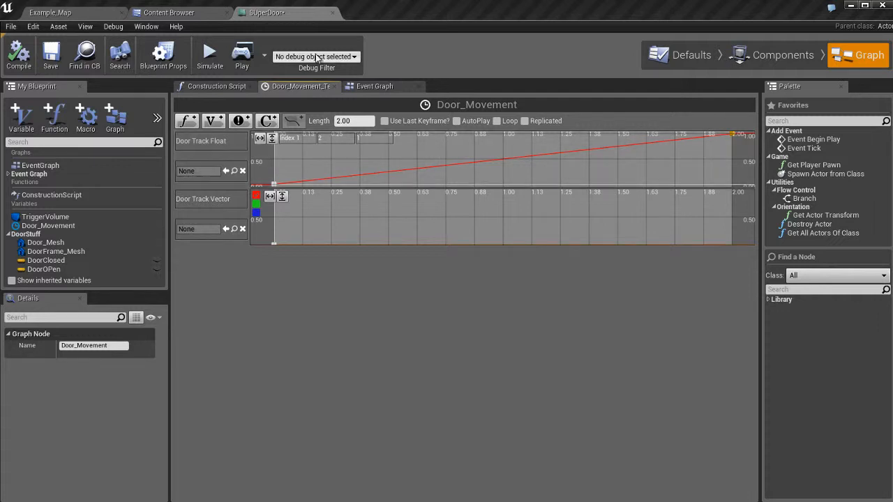
Go back to the SUperDoor Event Graph tab from the timeline editor
{"action": "left_click", "coordinate": [375, 85]}
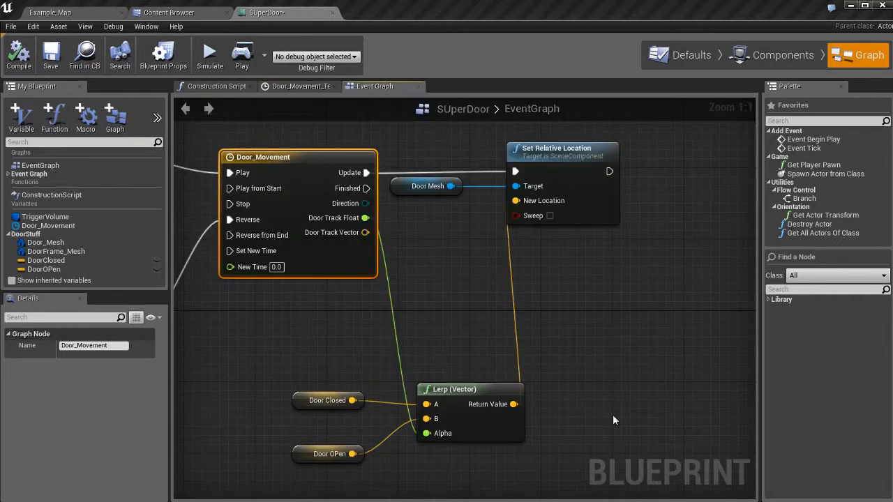
{"action": "mouse_move", "coordinate": [466, 424]}
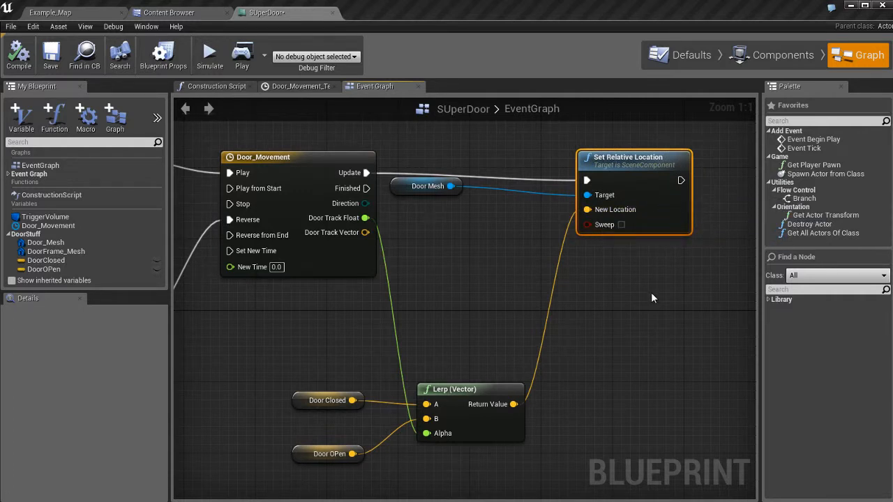
{"action": "mouse_move", "coordinate": [598, 298]}
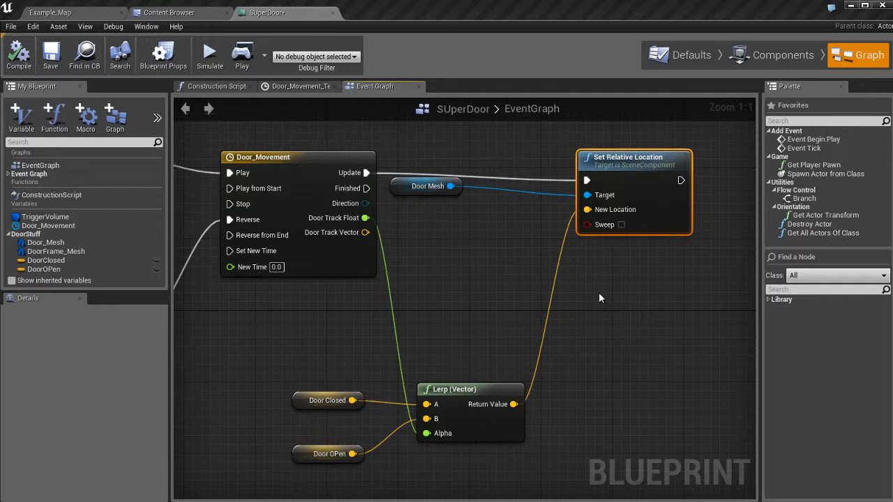
{"action": "mouse_move", "coordinate": [649, 196]}
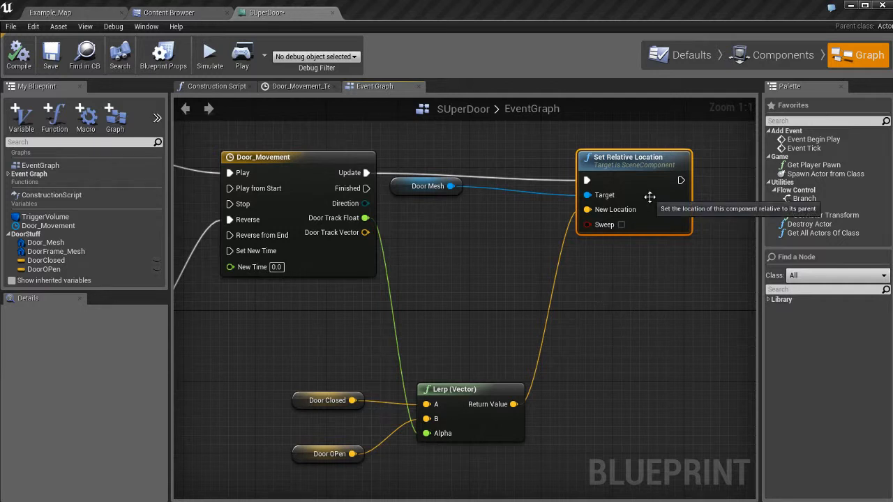
{"action": "mouse_move", "coordinate": [648, 218]}
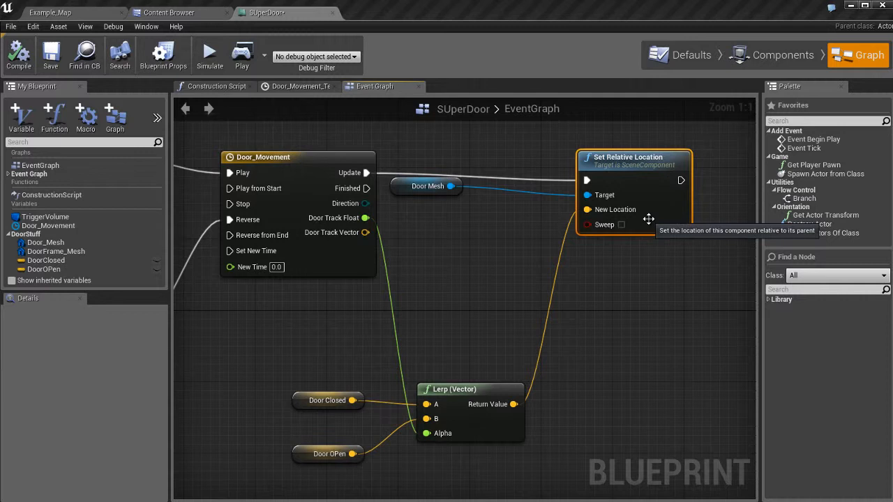
{"action": "mouse_move", "coordinate": [642, 273]}
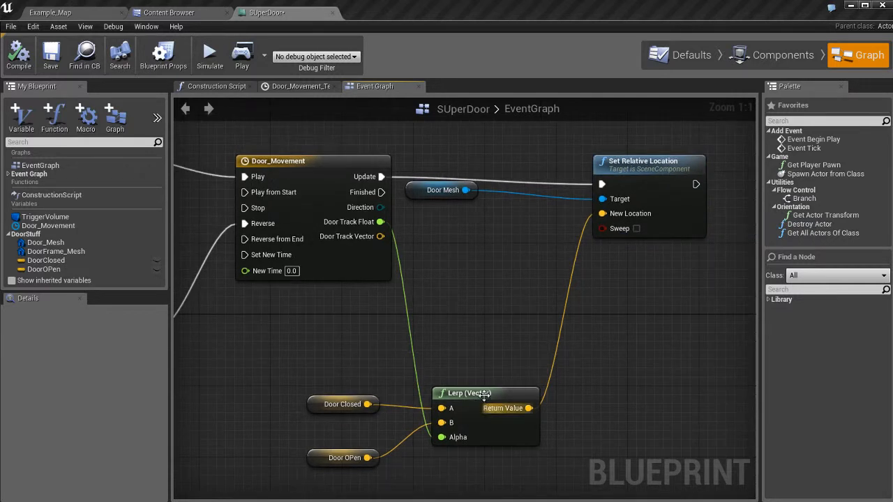
Select the Lerp (Vector) node, then return to the Example_Map level
{"action": "left_click", "coordinate": [485, 393]}
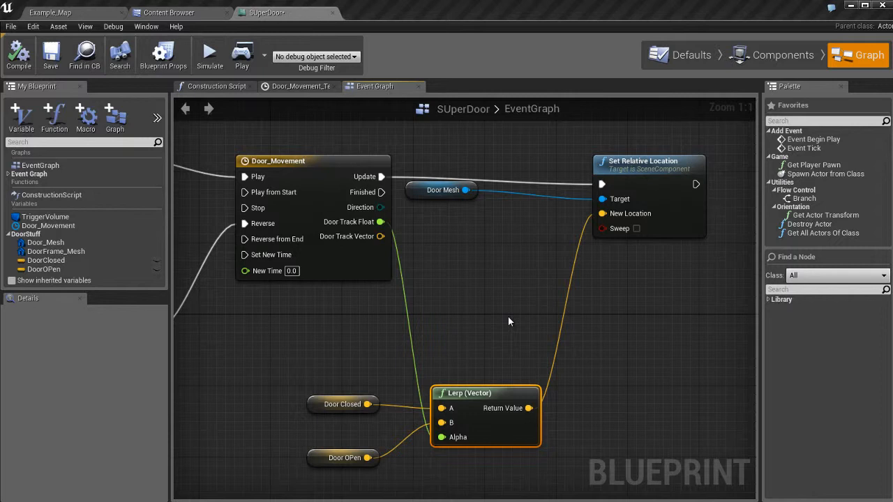
{"action": "mouse_move", "coordinate": [514, 292]}
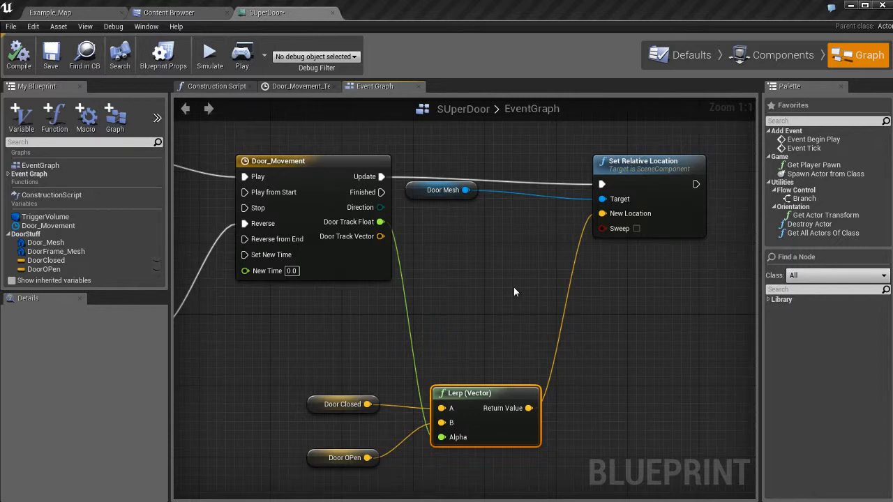
{"action": "mouse_move", "coordinate": [263, 73]}
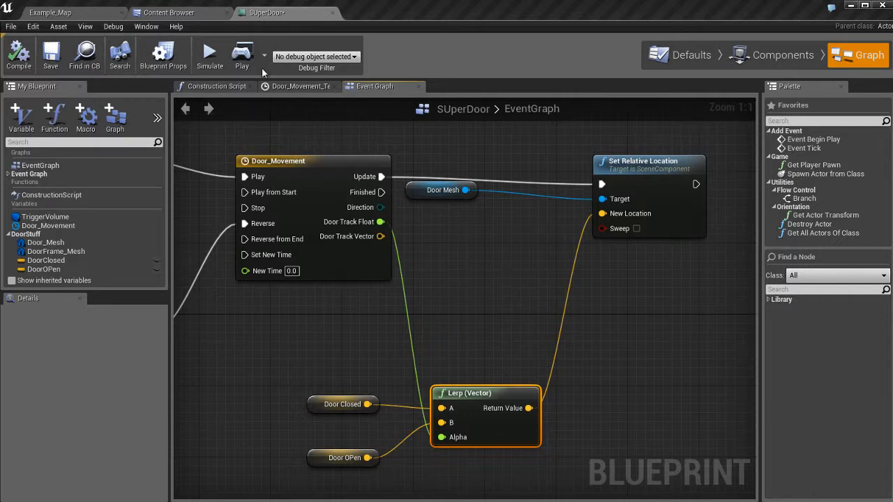
{"action": "mouse_move", "coordinate": [472, 287]}
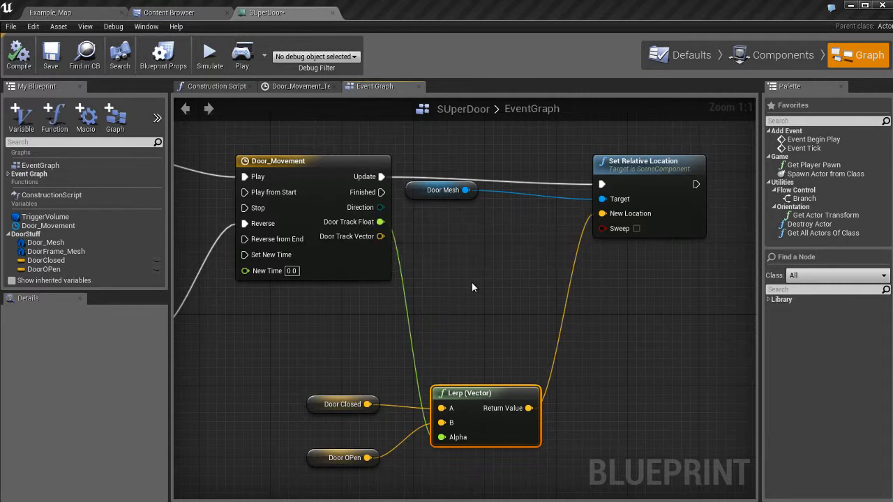
{"action": "left_click", "coordinate": [49, 12]}
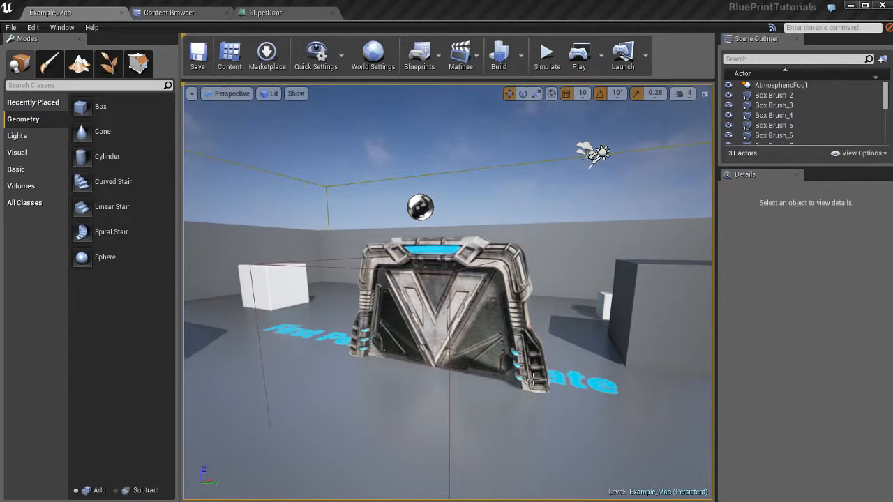
Run and close a standalone playtest of Example_Map, then return to SUperDoor
{"action": "left_click", "coordinate": [579, 53]}
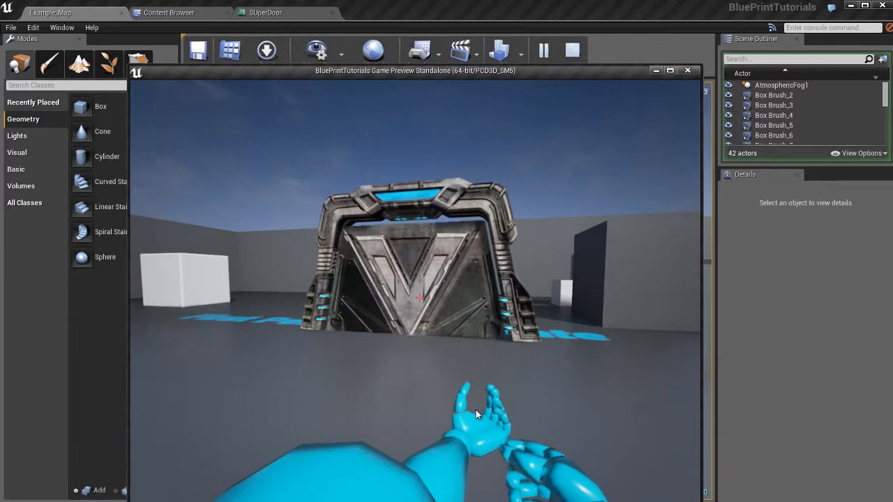
{"action": "left_click", "coordinate": [688, 70]}
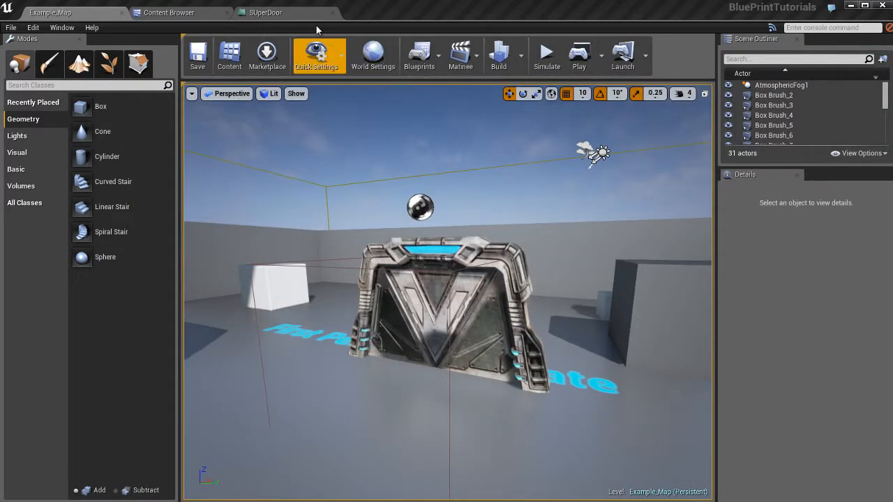
{"action": "left_click", "coordinate": [265, 12]}
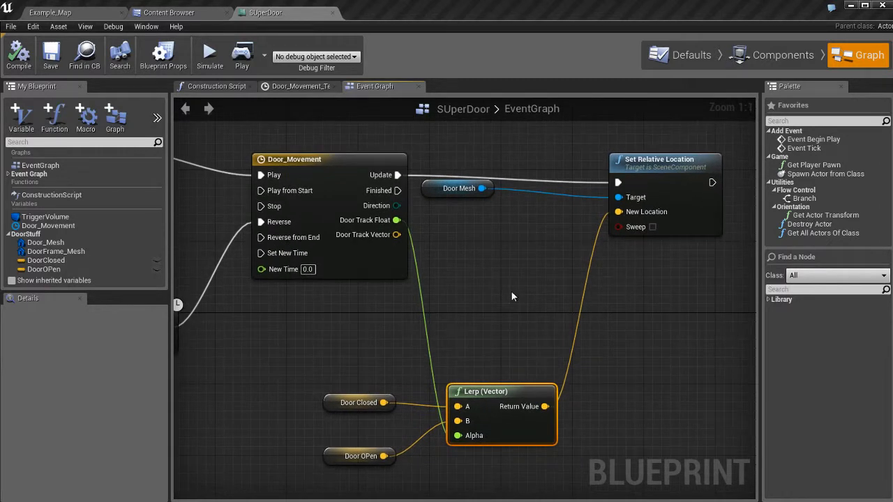
{"action": "mouse_move", "coordinate": [408, 219]}
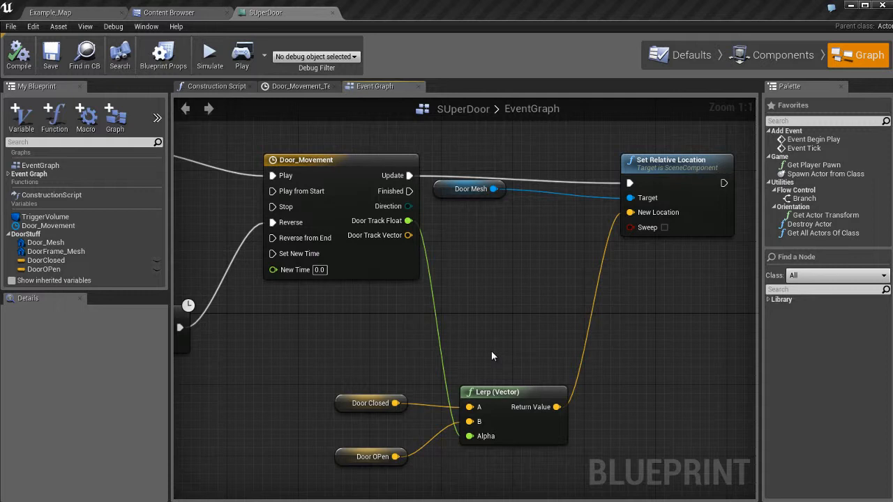
{"action": "mouse_move", "coordinate": [434, 376]}
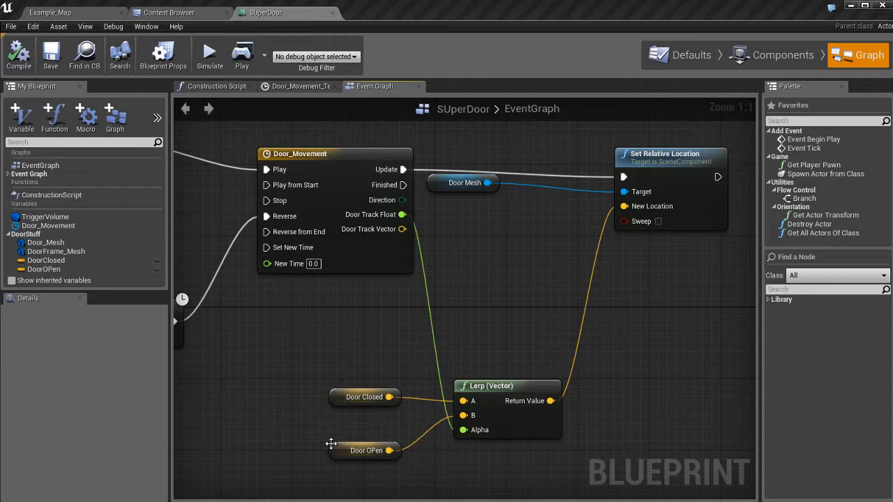
{"action": "left_click", "coordinate": [363, 397]}
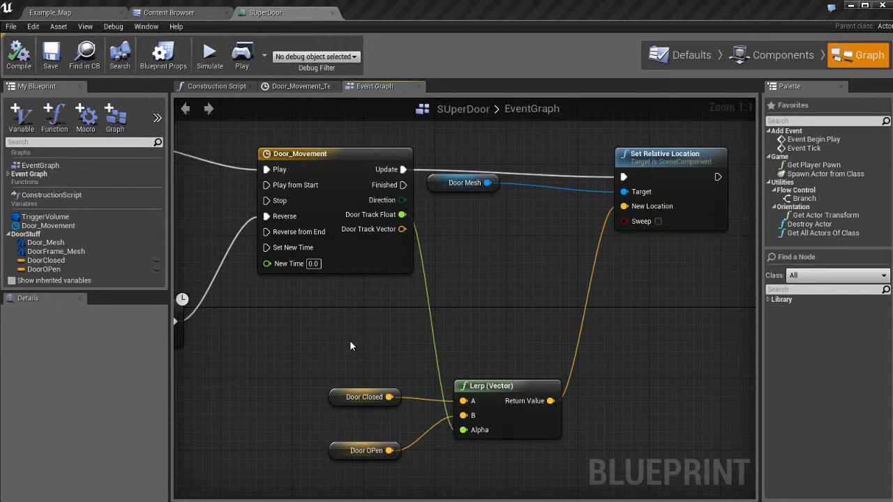
{"action": "mouse_move", "coordinate": [91, 30]}
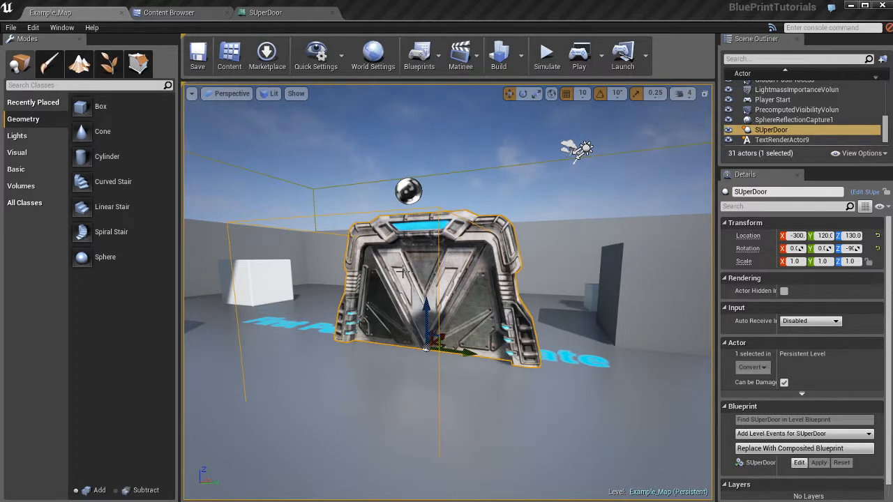
{"action": "mouse_move", "coordinate": [454, 274]}
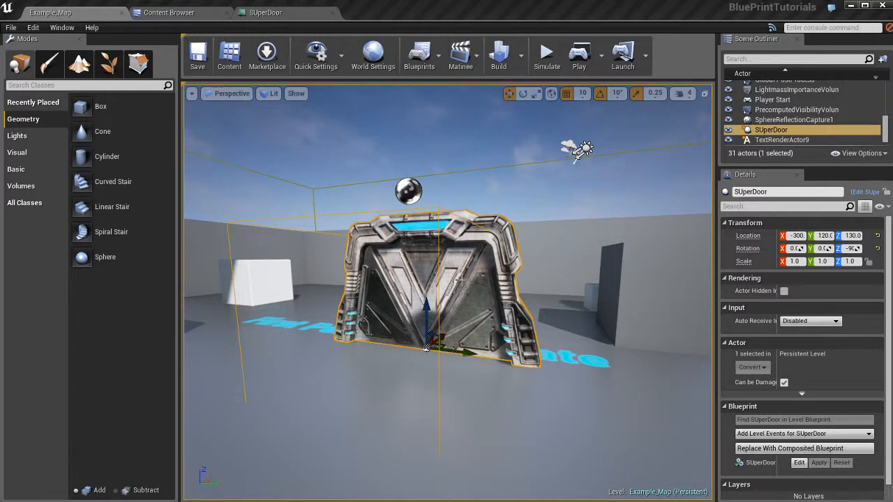
{"action": "mouse_move", "coordinate": [401, 279]}
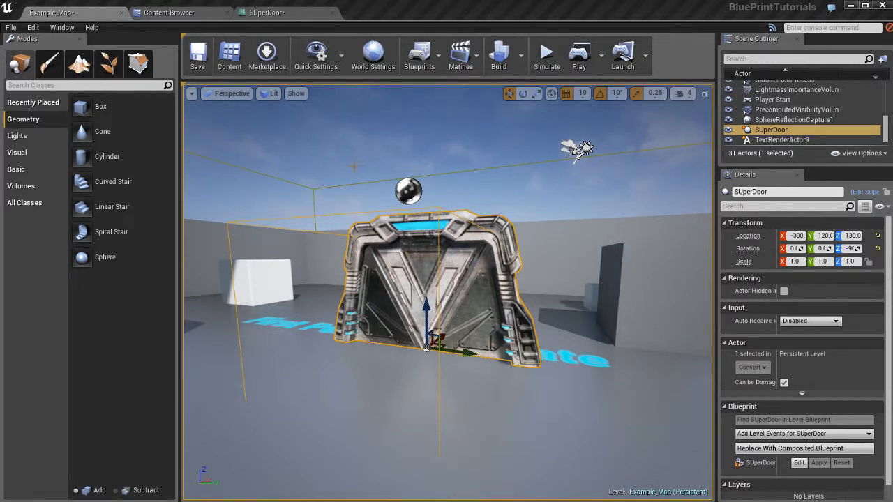
{"action": "mouse_move", "coordinate": [265, 13]}
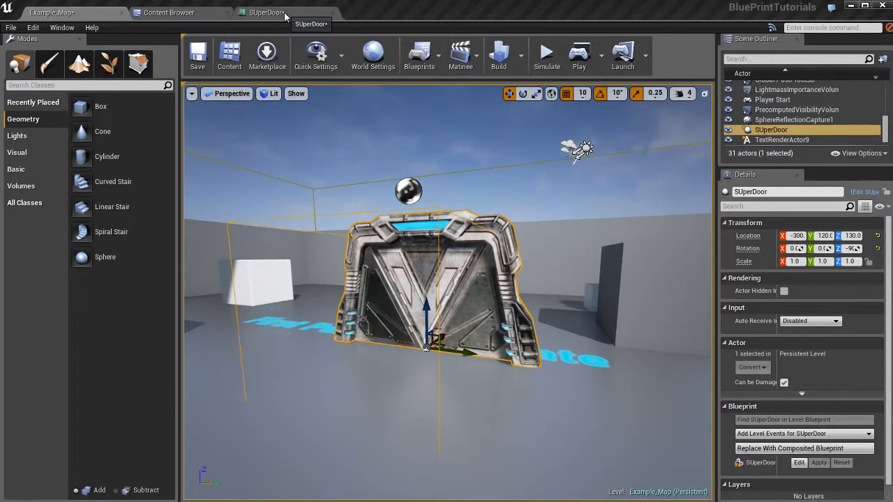
Return from Example_Map to the SUperDoor blueprint tab
{"action": "left_click", "coordinate": [265, 12]}
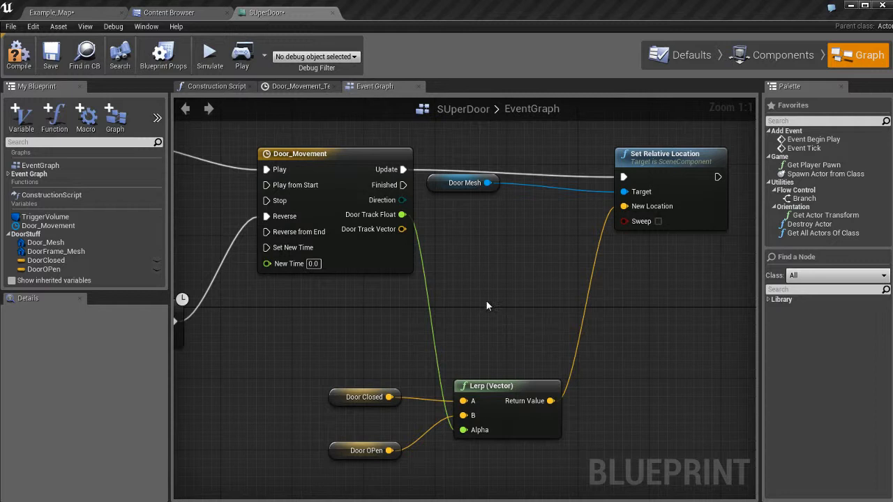
Inspect DoorClosed and DoorOPen, toggling DoorOPen's per-instance editing on then off
{"action": "left_click_drag", "start_coordinate": [488, 306], "coordinate": [443, 338]}
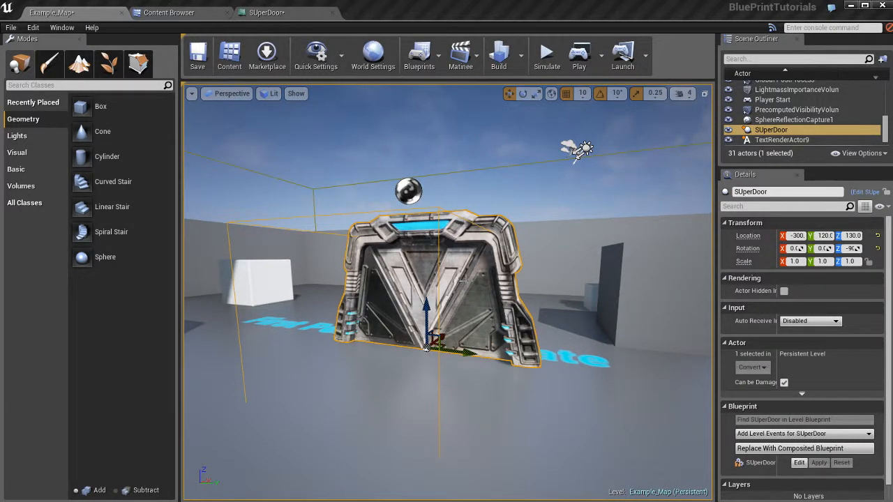
{"action": "mouse_move", "coordinate": [473, 298]}
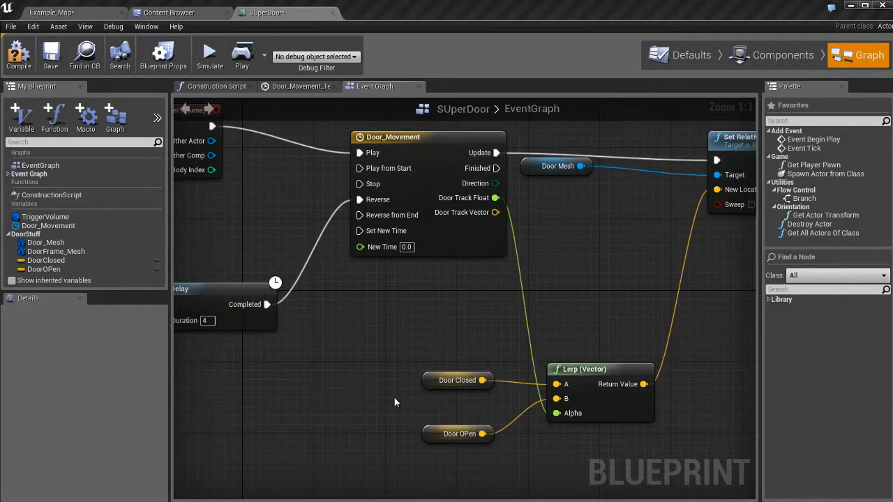
{"action": "left_click", "coordinate": [56, 251]}
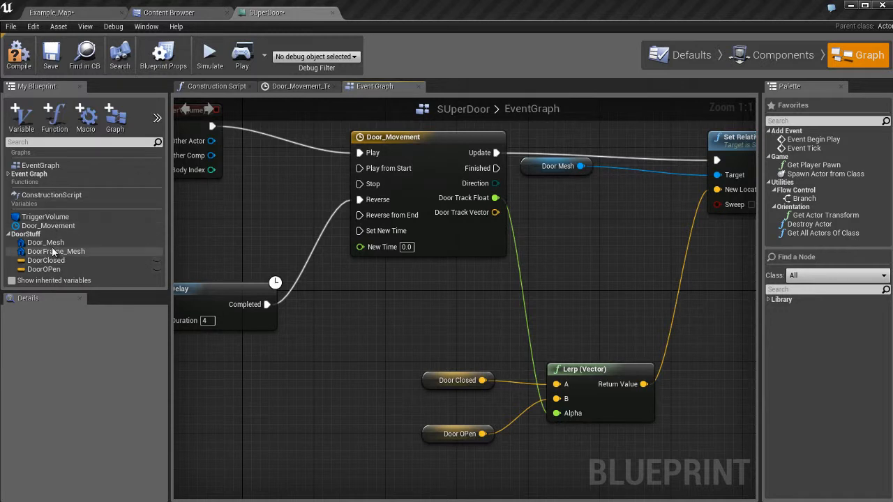
{"action": "mouse_move", "coordinate": [46, 260]}
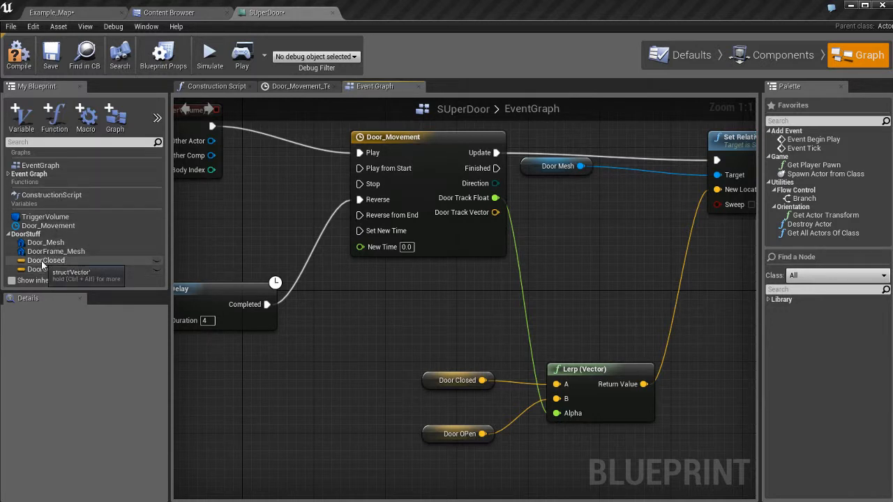
{"action": "left_click", "coordinate": [46, 260]}
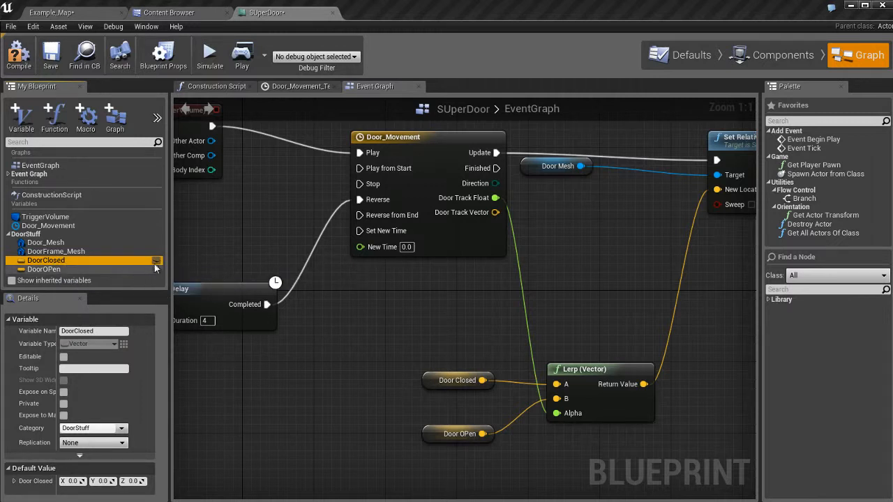
{"action": "mouse_move", "coordinate": [119, 260]}
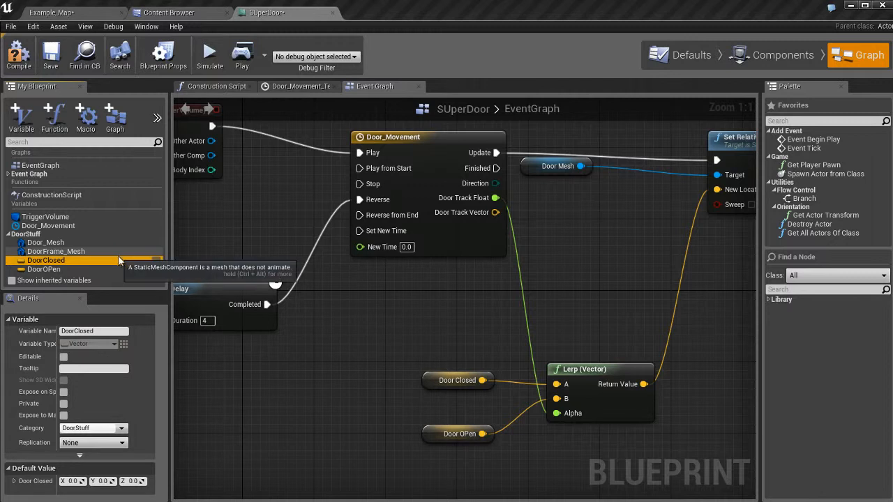
{"action": "mouse_move", "coordinate": [197, 274]}
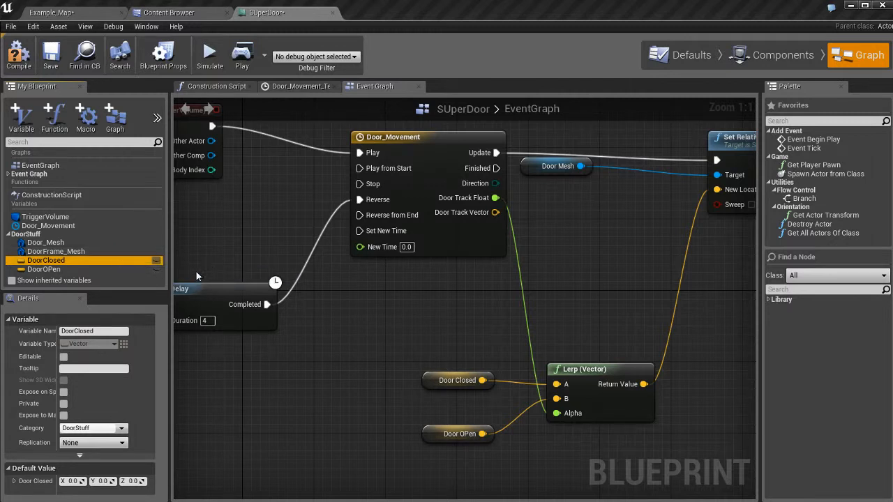
{"action": "left_click", "coordinate": [44, 269]}
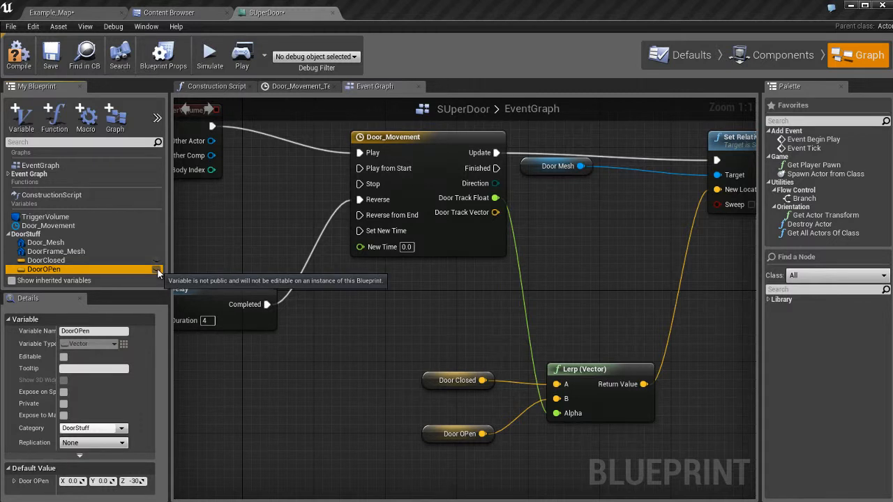
{"action": "left_click", "coordinate": [64, 356]}
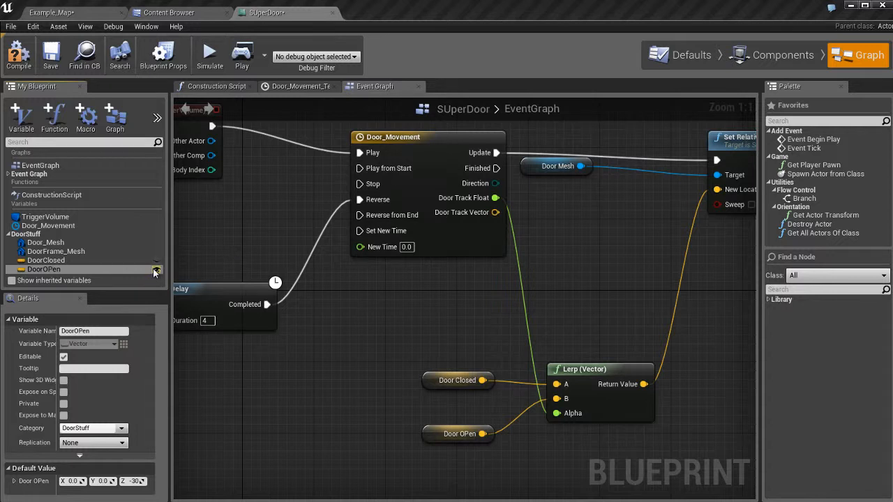
{"action": "left_click", "coordinate": [64, 357]}
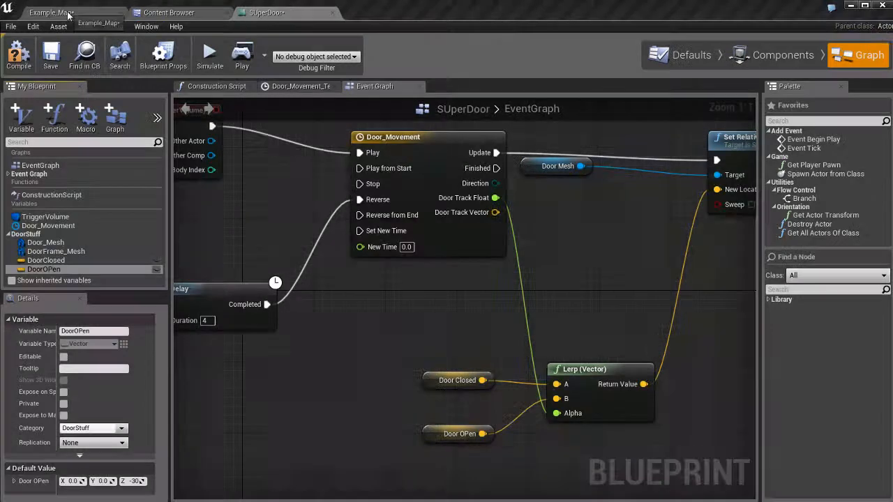
{"action": "left_click", "coordinate": [49, 12]}
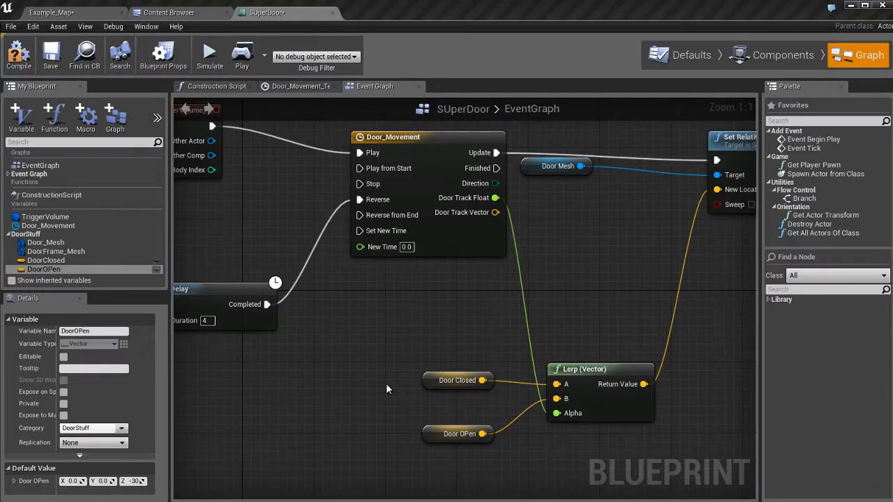
{"action": "mouse_move", "coordinate": [43, 269]}
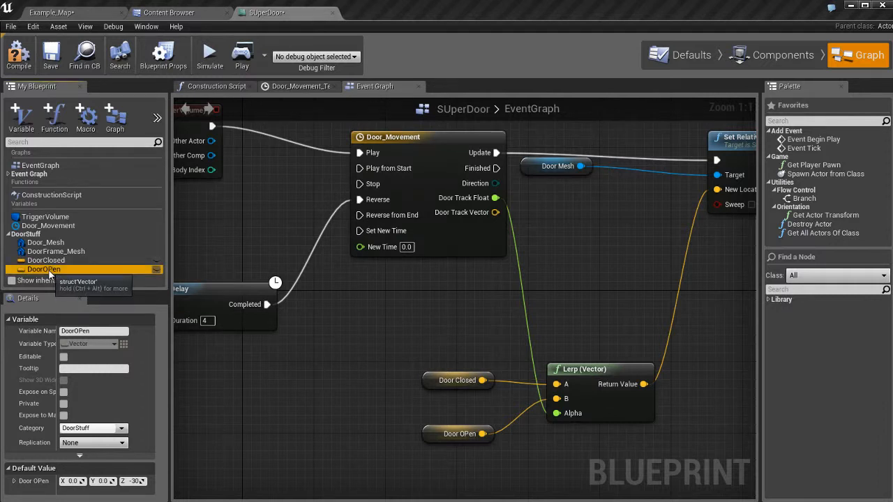
Toggle DoorOPen's Instance Editable checkbox, leaving it editable per placed instance
{"action": "left_click", "coordinate": [64, 357]}
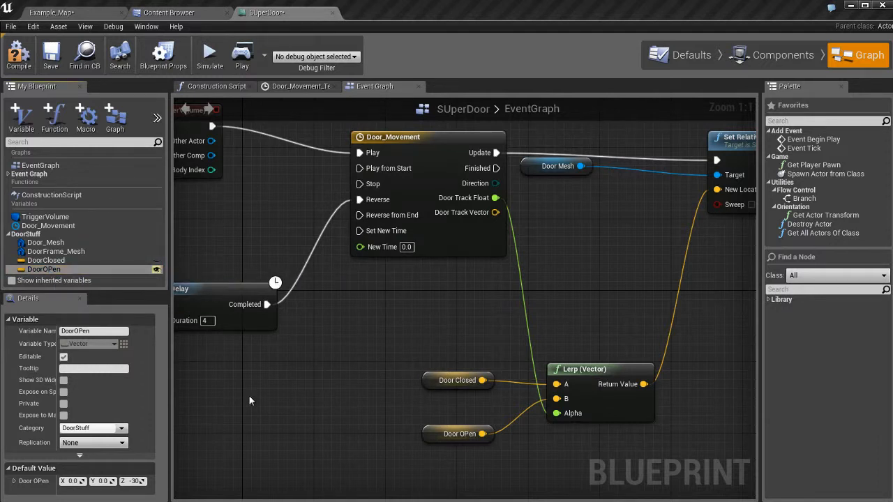
{"action": "mouse_move", "coordinate": [251, 352]}
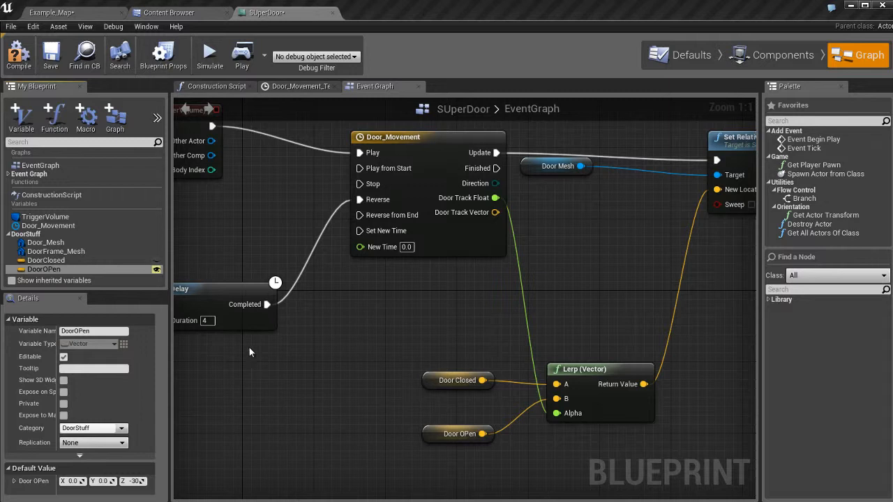
{"action": "mouse_move", "coordinate": [30, 357]}
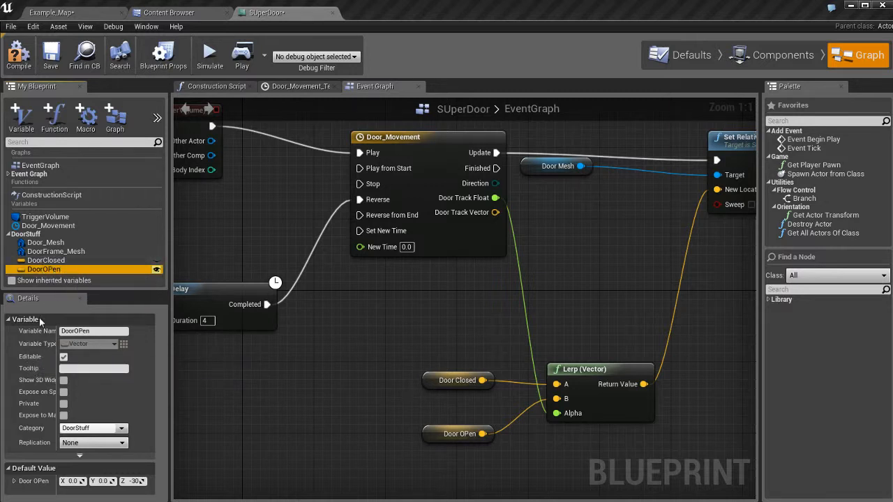
{"action": "mouse_move", "coordinate": [64, 356]}
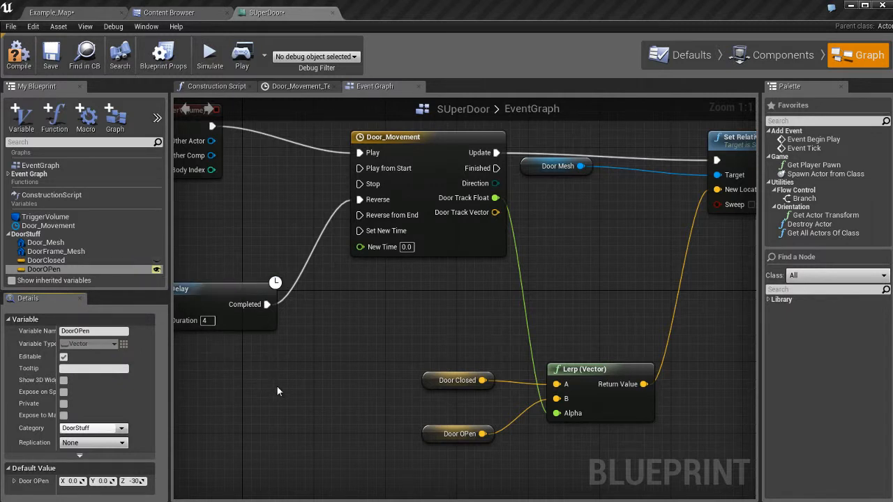
{"action": "mouse_move", "coordinate": [63, 356]}
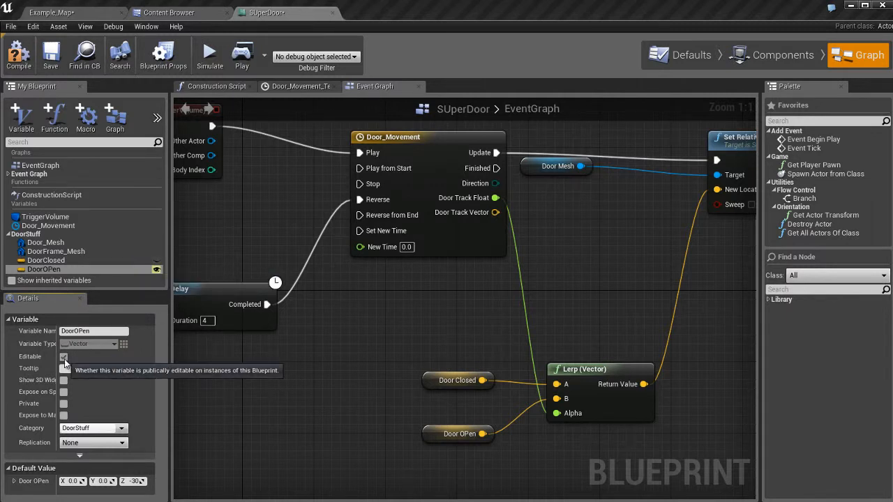
{"action": "left_click", "coordinate": [63, 356]}
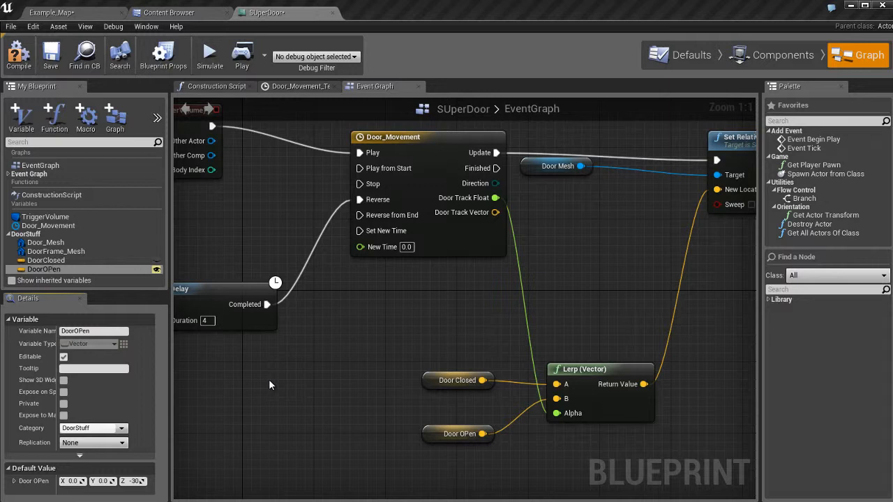
{"action": "mouse_move", "coordinate": [248, 378]}
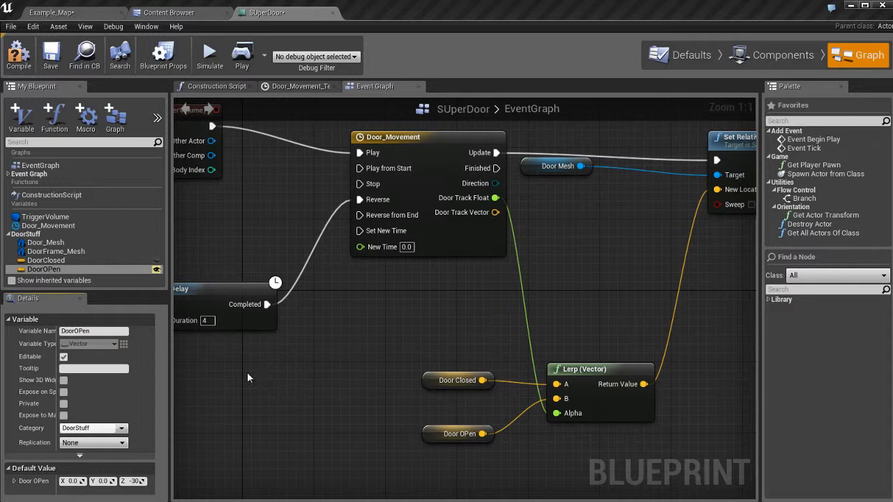
{"action": "mouse_move", "coordinate": [317, 378]}
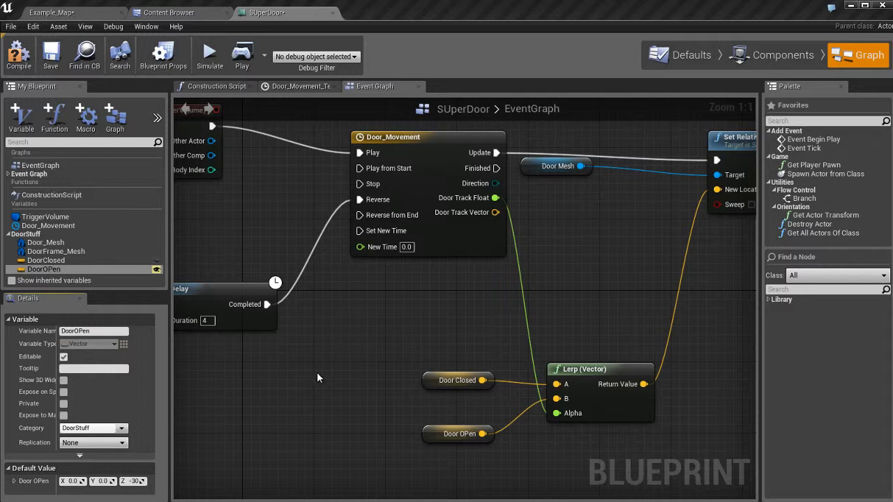
{"action": "mouse_move", "coordinate": [297, 262]}
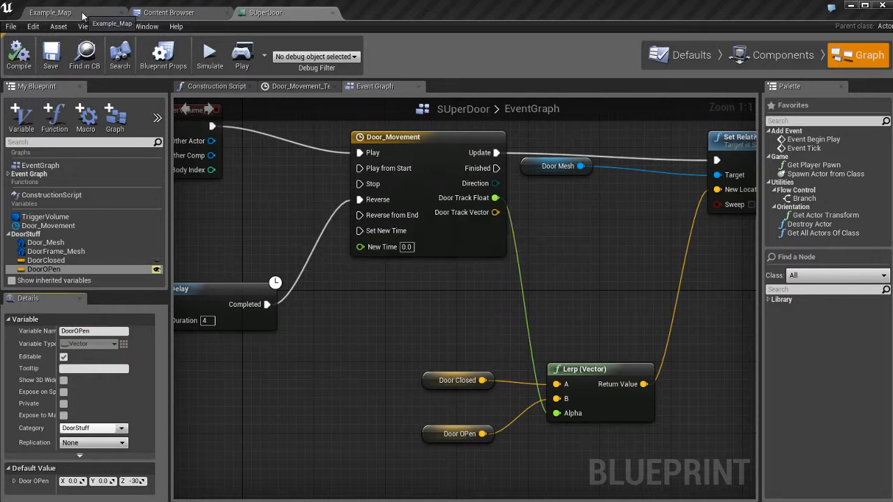
Switch to the Example_Map tab to edit the placed SUperDoor's DoorOPen
{"action": "left_click", "coordinate": [50, 13]}
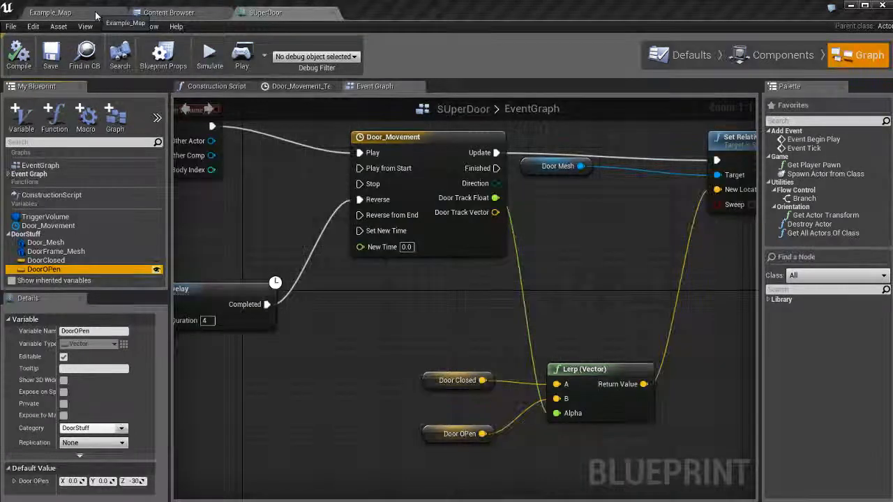
{"action": "left_click", "coordinate": [50, 12]}
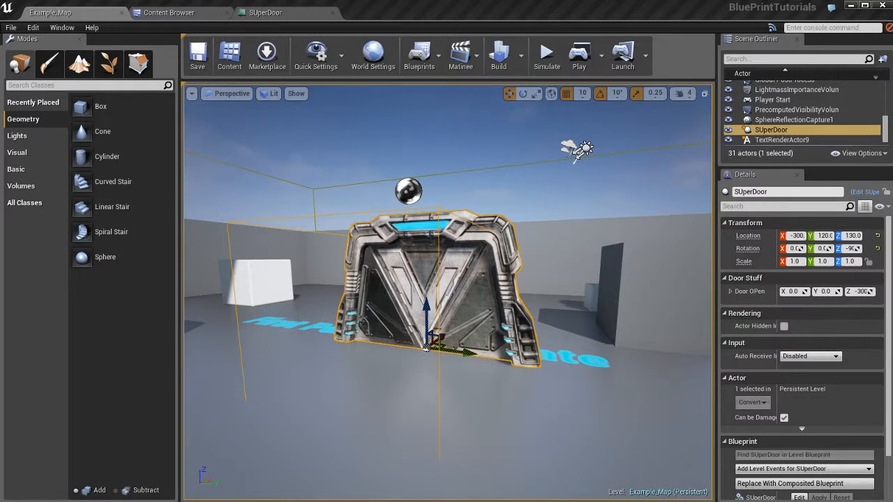
{"action": "mouse_move", "coordinate": [593, 359]}
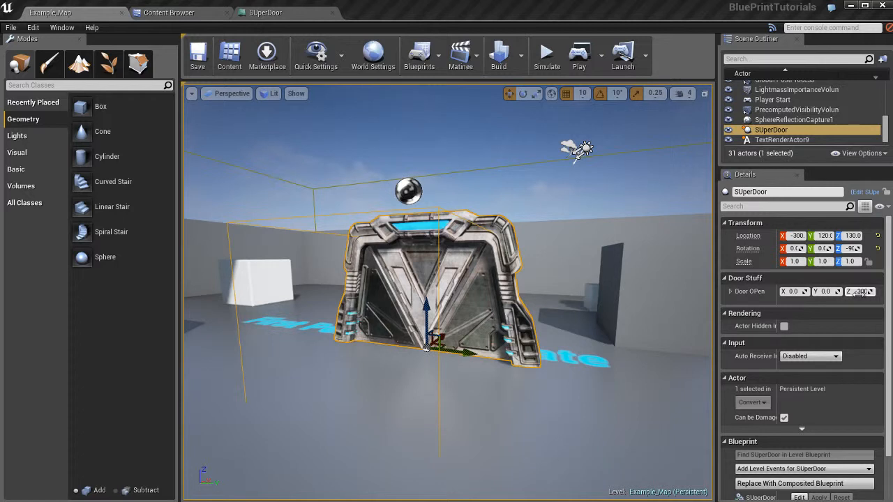
{"action": "mouse_move", "coordinate": [795, 261]}
{"action": "type", "text": "-150"}
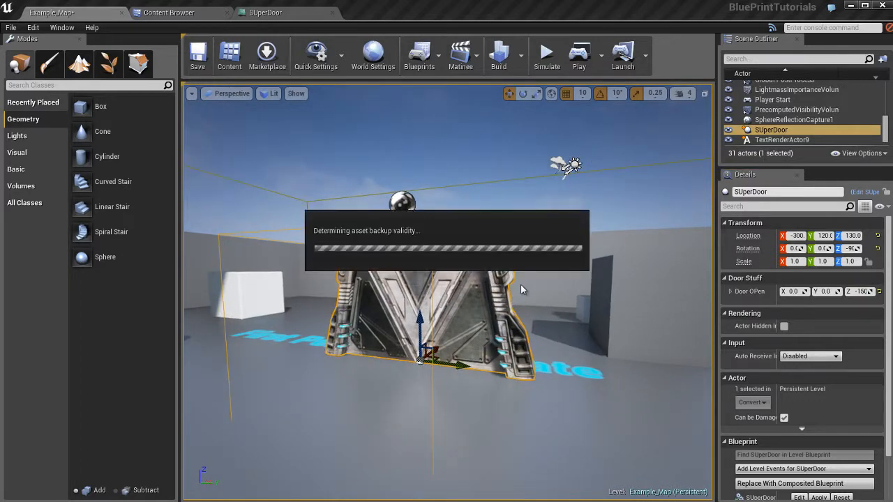
{"action": "left_click", "coordinate": [578, 54]}
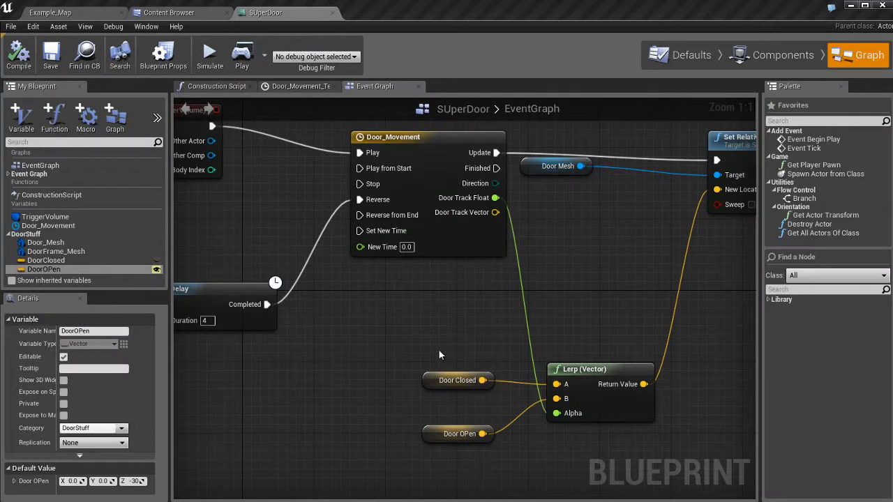
{"action": "mouse_move", "coordinate": [396, 326]}
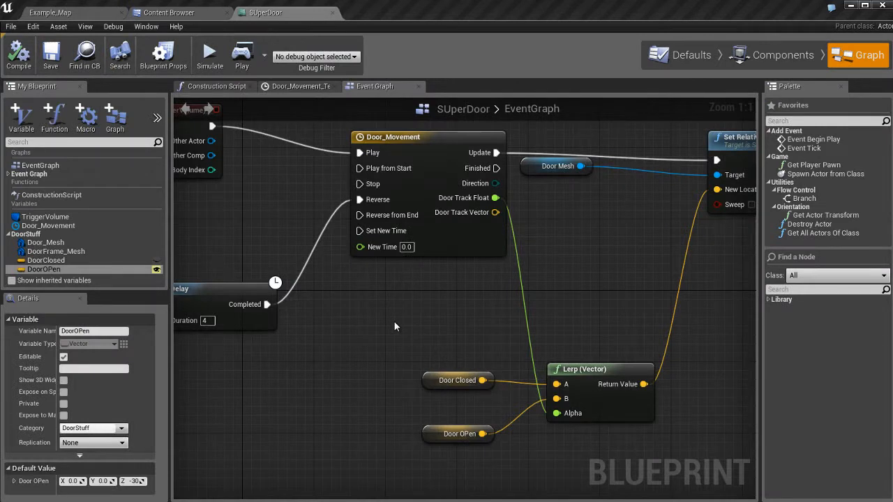
{"action": "mouse_move", "coordinate": [354, 386]}
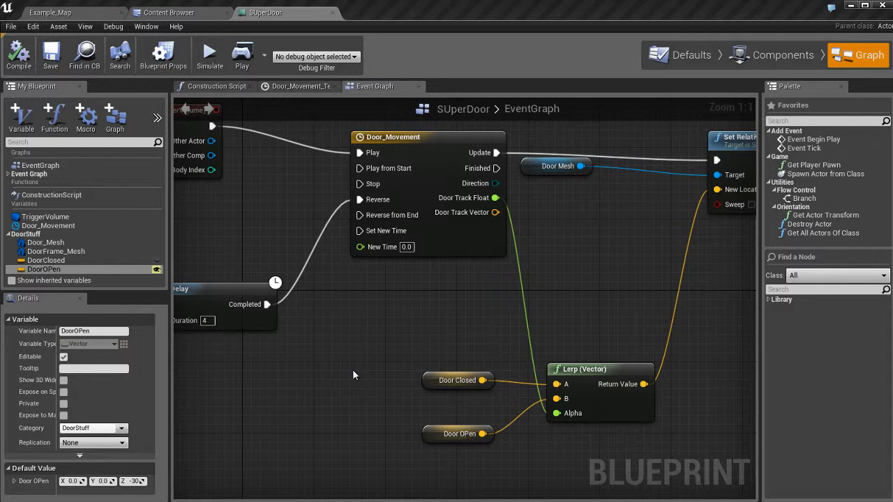
{"action": "mouse_move", "coordinate": [333, 384]}
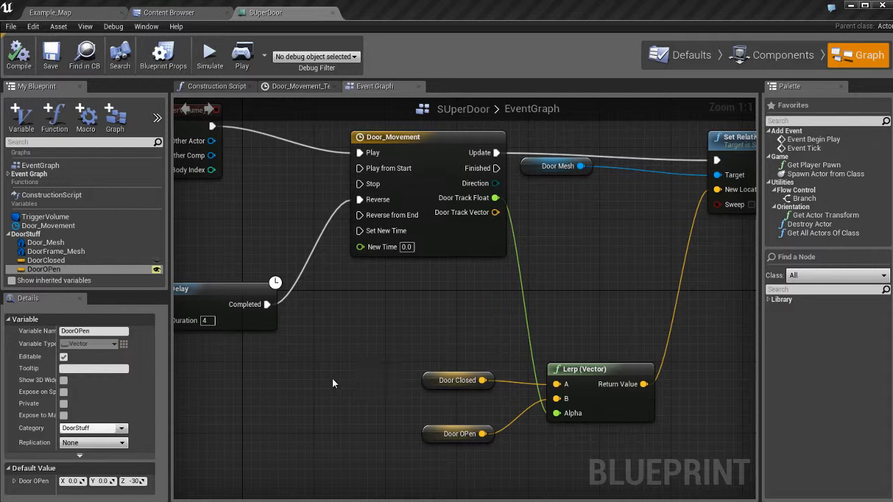
{"action": "mouse_move", "coordinate": [305, 377]}
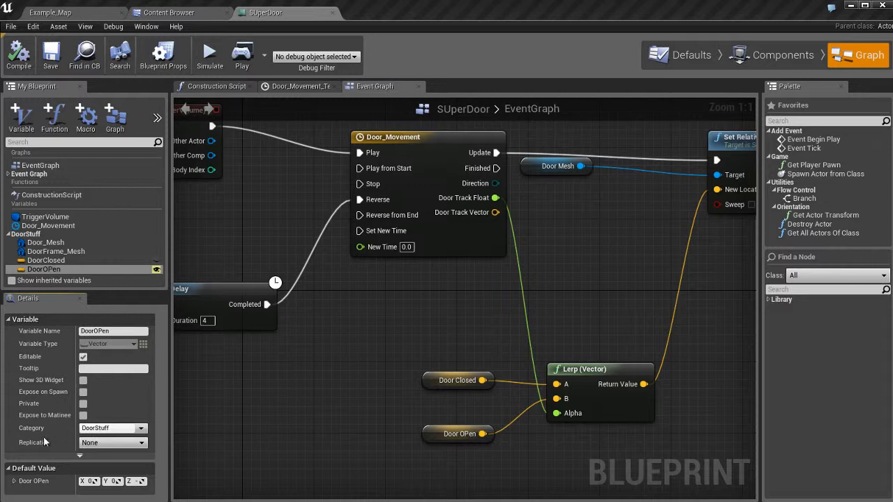
{"action": "mouse_move", "coordinate": [51, 379]}
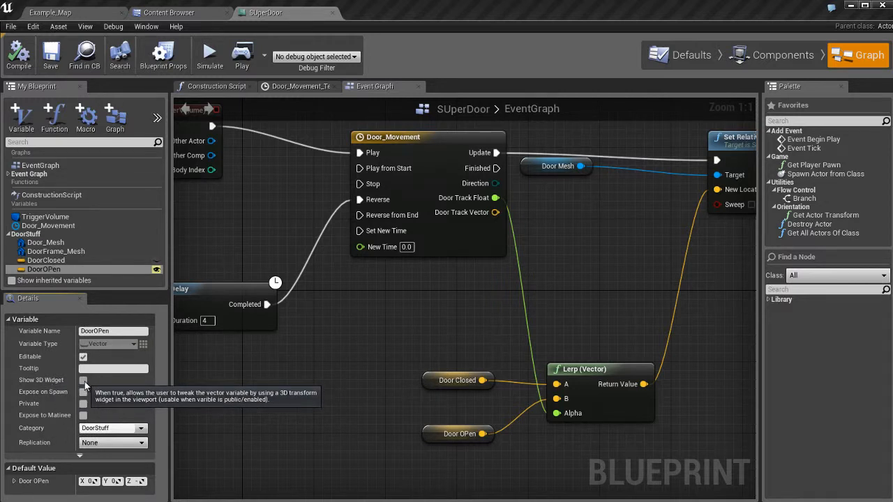
Enable Show 3D Widget on the DoorOPen variable
{"action": "left_click", "coordinate": [83, 380]}
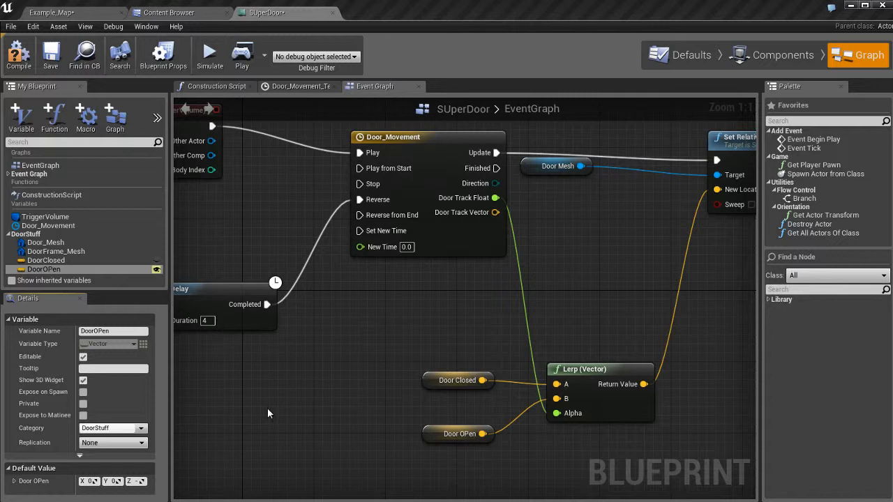
{"action": "mouse_move", "coordinate": [282, 406]}
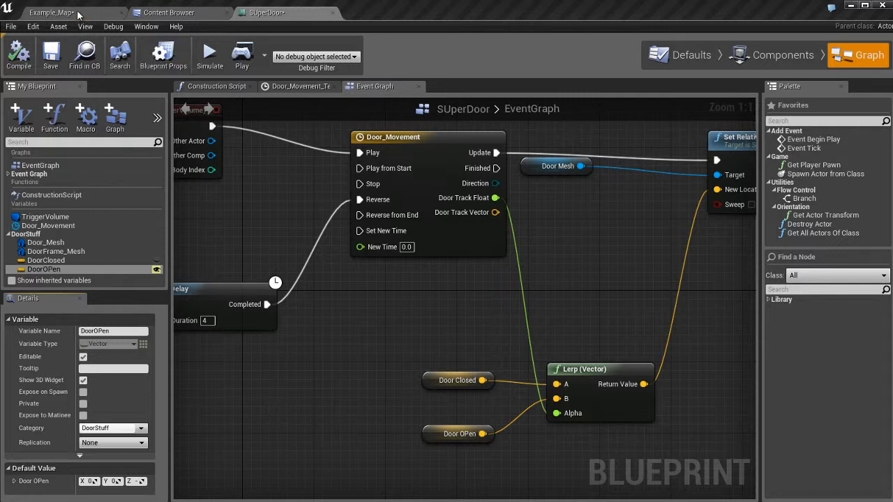
Drag the DoorOPen widget down to about Z -305 and launch a standalone playtest
{"action": "left_click", "coordinate": [50, 12]}
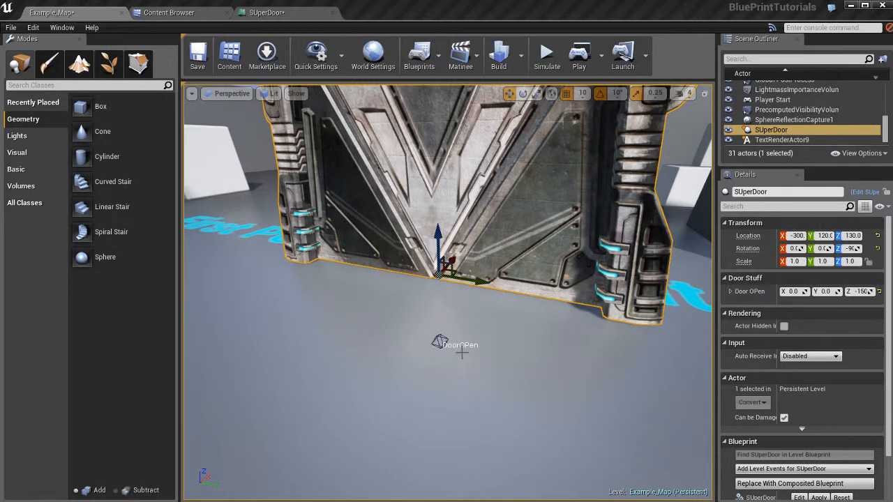
{"action": "mouse_move", "coordinate": [486, 385]}
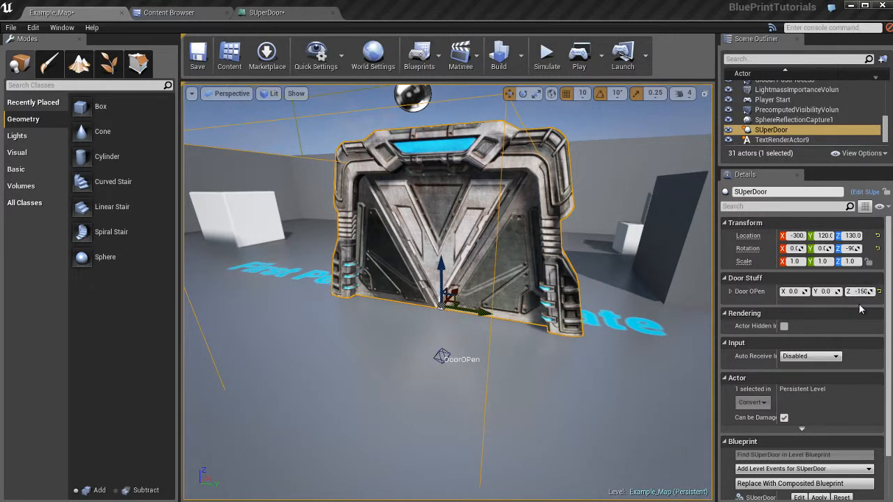
{"action": "mouse_move", "coordinate": [586, 373]}
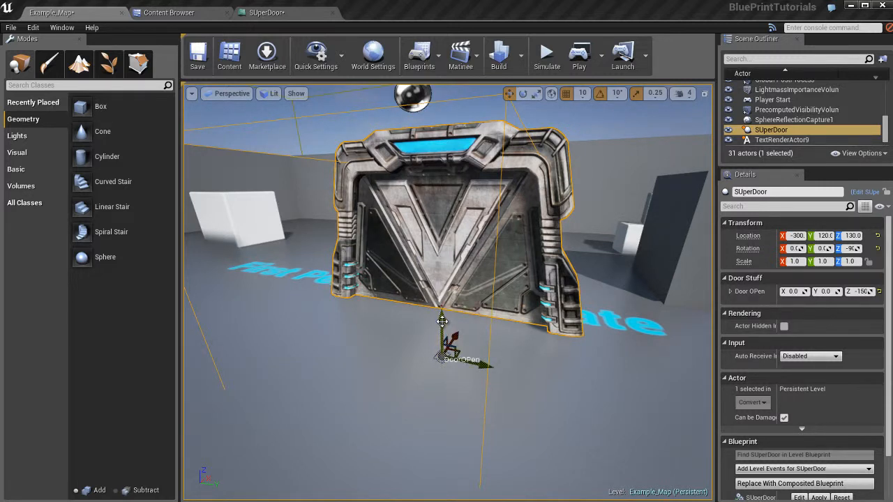
{"action": "left_click_drag", "start_coordinate": [441, 322], "coordinate": [438, 342]}
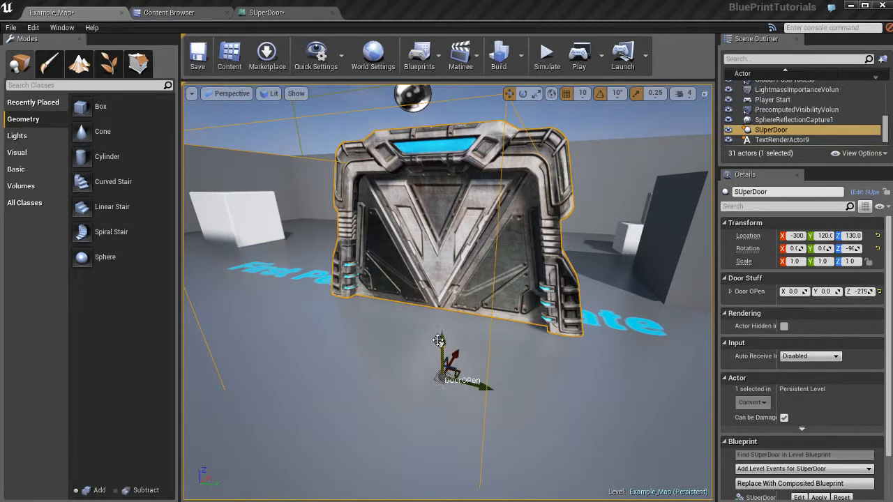
{"action": "left_click_drag", "start_coordinate": [438, 341], "coordinate": [452, 383]}
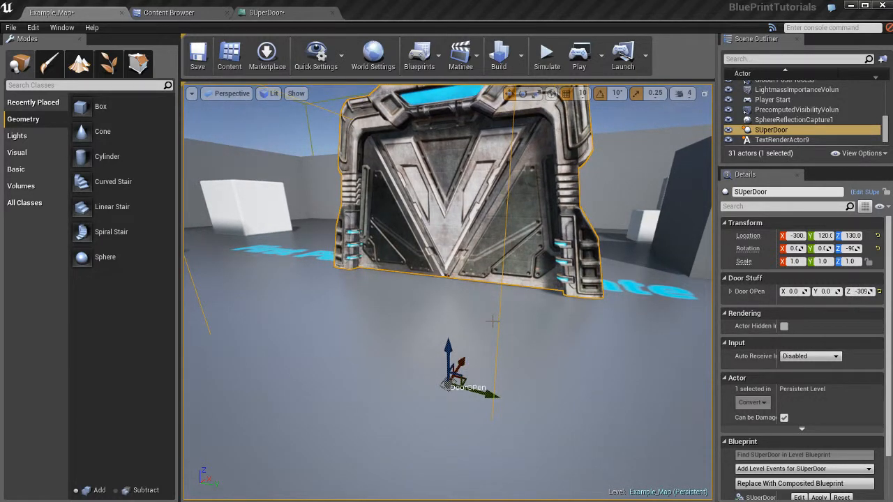
{"action": "left_click", "coordinate": [578, 50]}
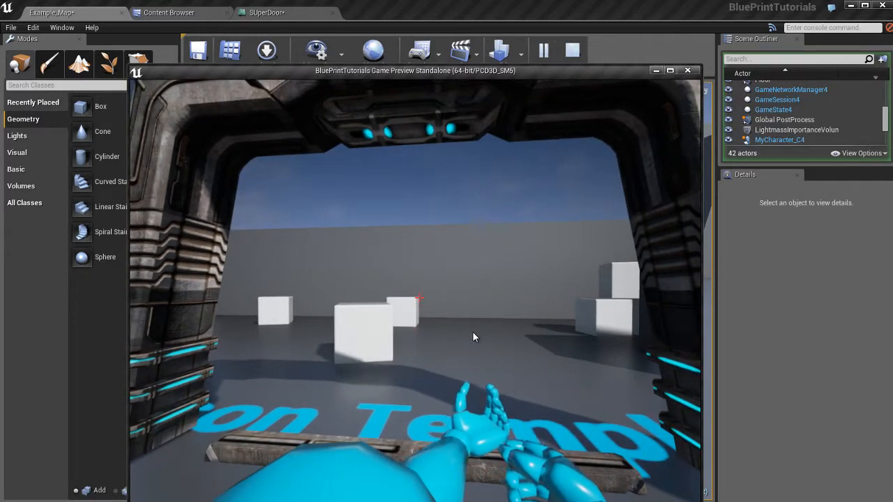
Close the standalone game preview window after testing the door
{"action": "left_click", "coordinate": [687, 70]}
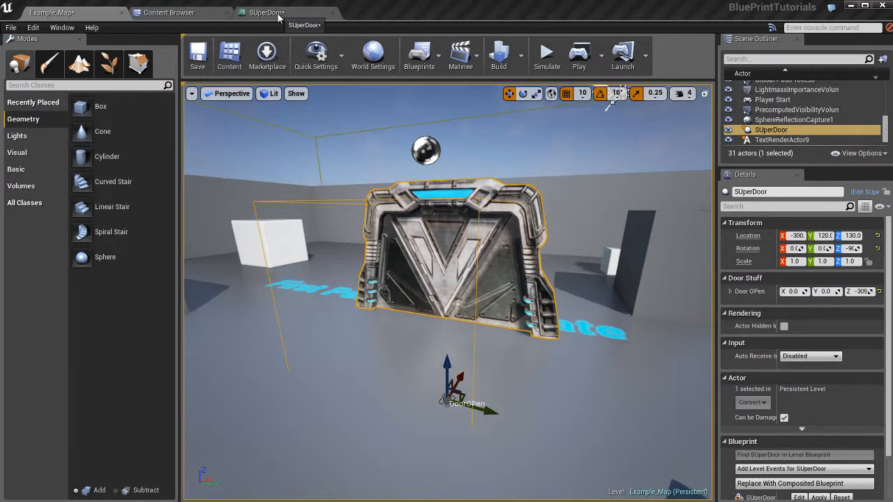
Switch to the SUperDoor graph and pan to reveal Set Relative Location
{"action": "left_click", "coordinate": [265, 11]}
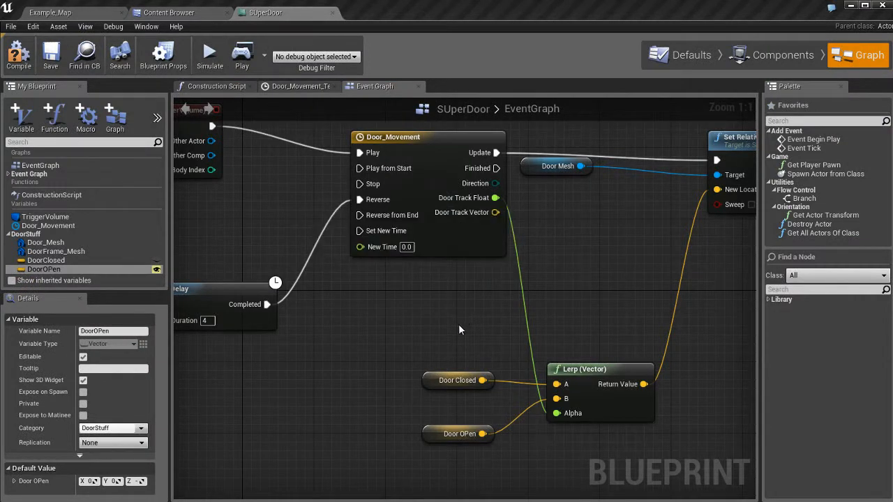
{"action": "left_click_drag", "start_coordinate": [460, 328], "coordinate": [412, 345]}
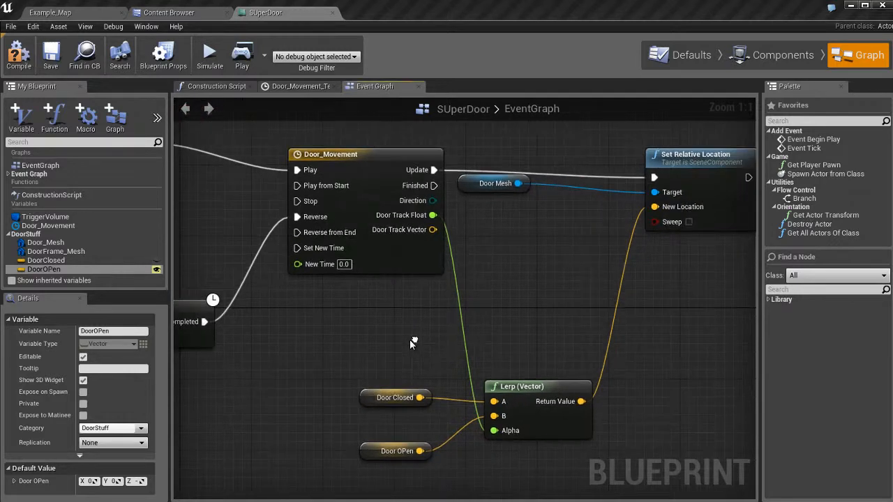